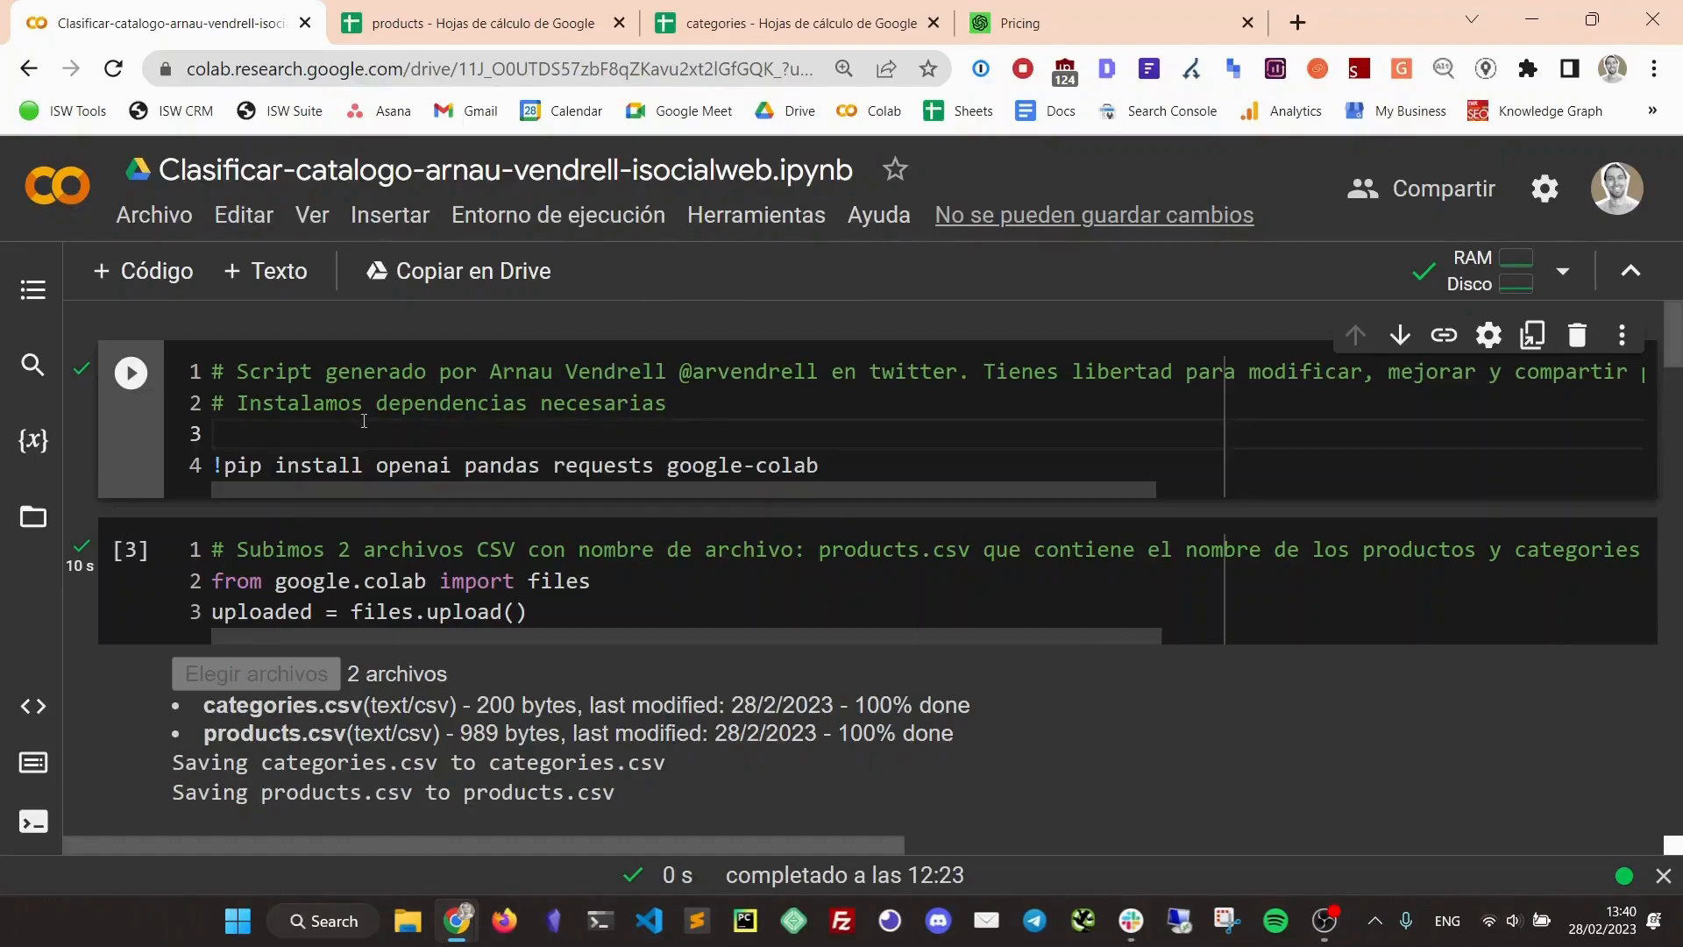
pyautogui.moveTo(217, 245)
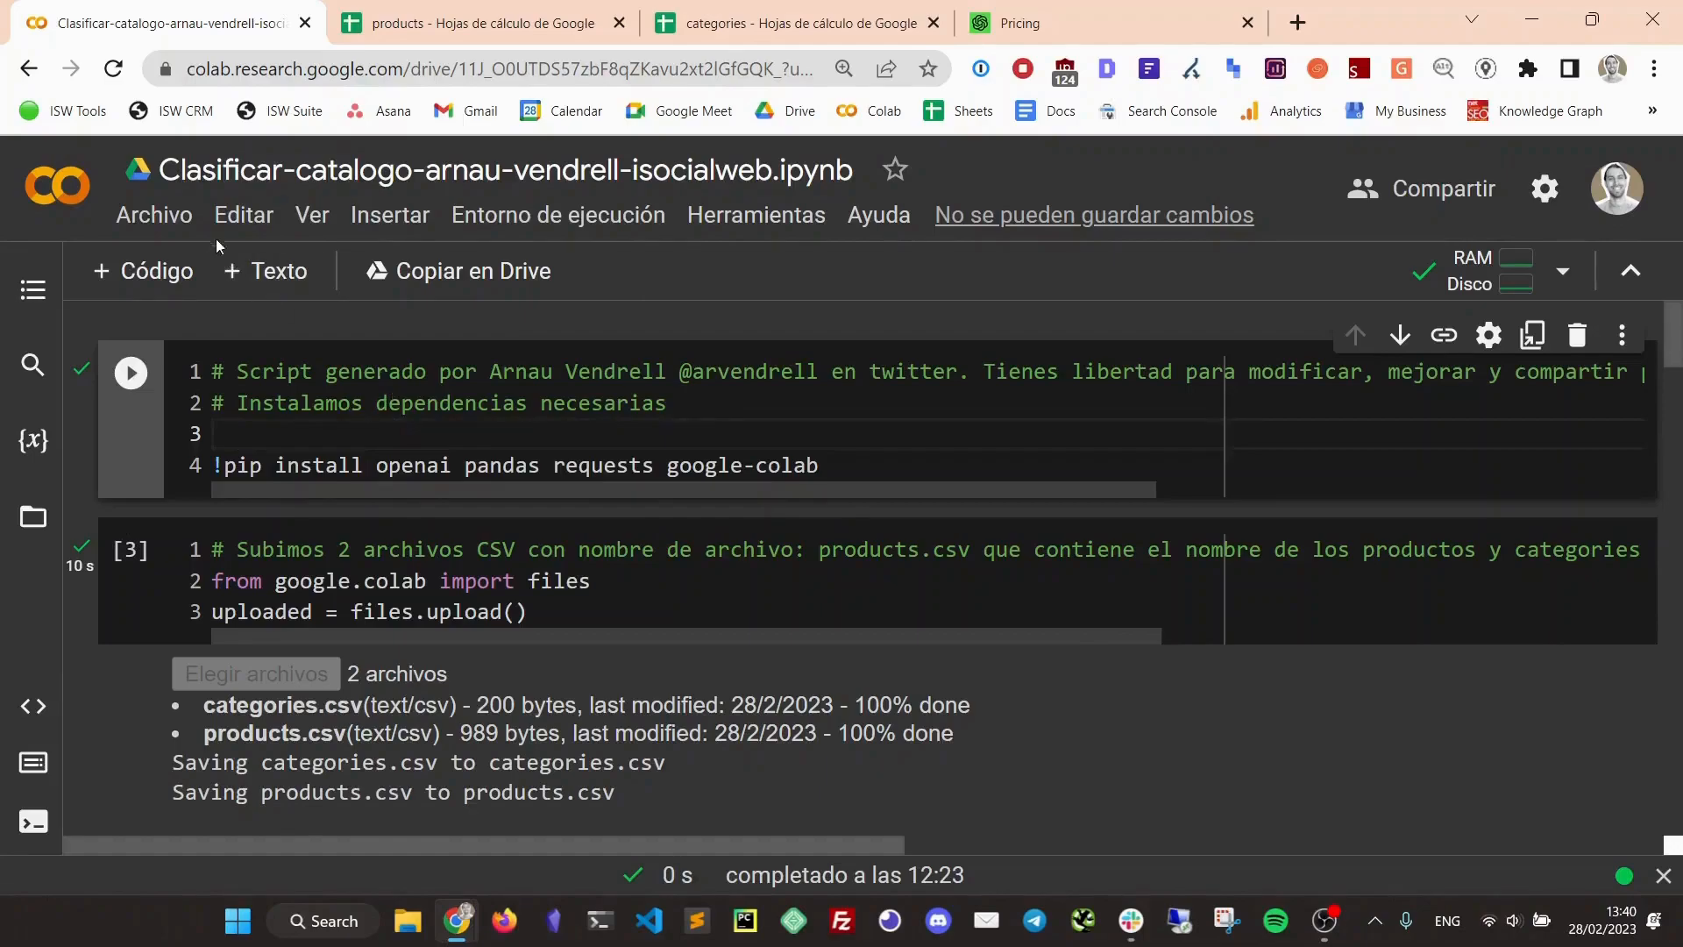
# Show the products sheet and select the header and first shoe product name cells
pyautogui.click(153, 214)
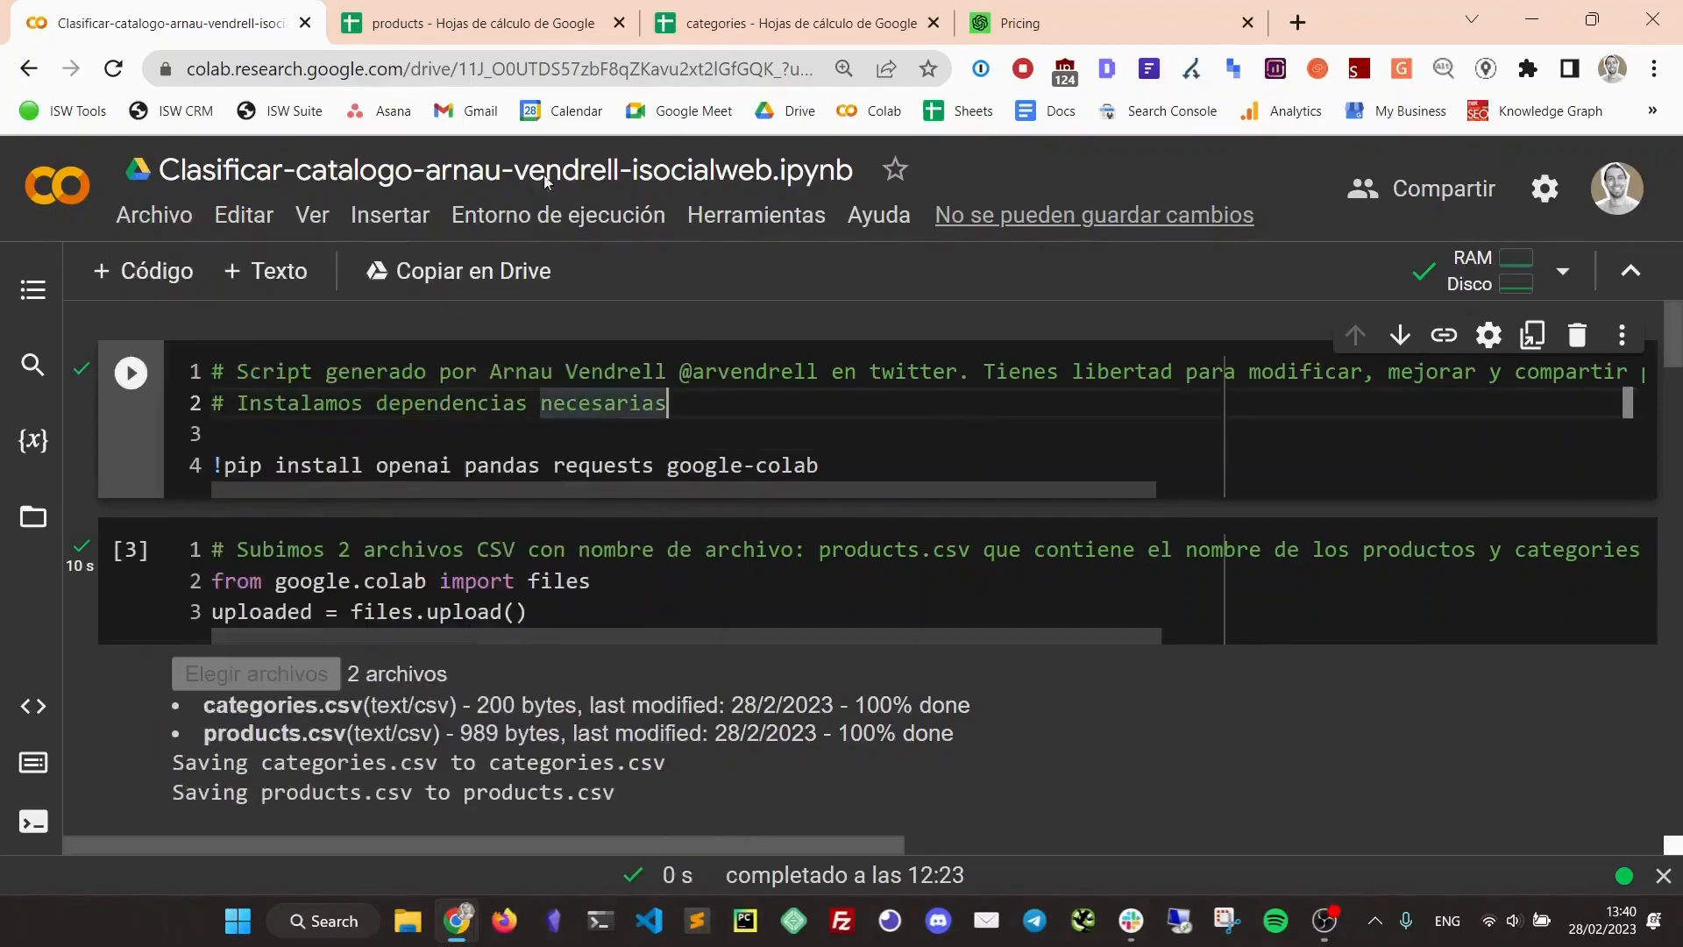
pyautogui.click(477, 22)
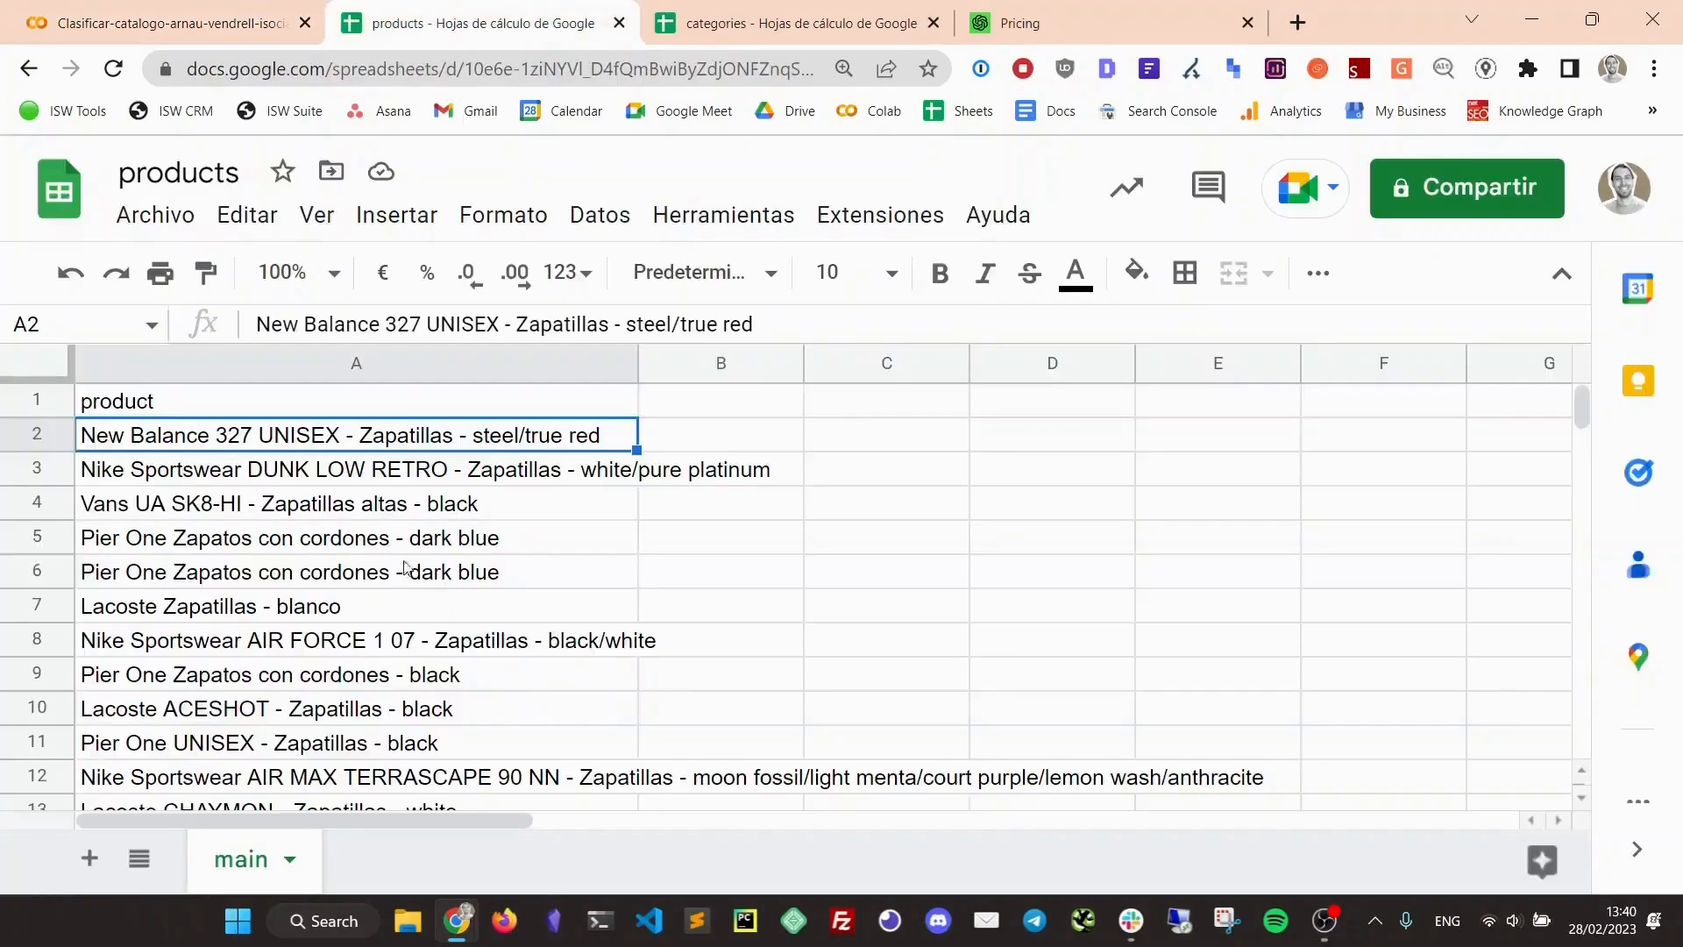
pyautogui.moveTo(288, 542)
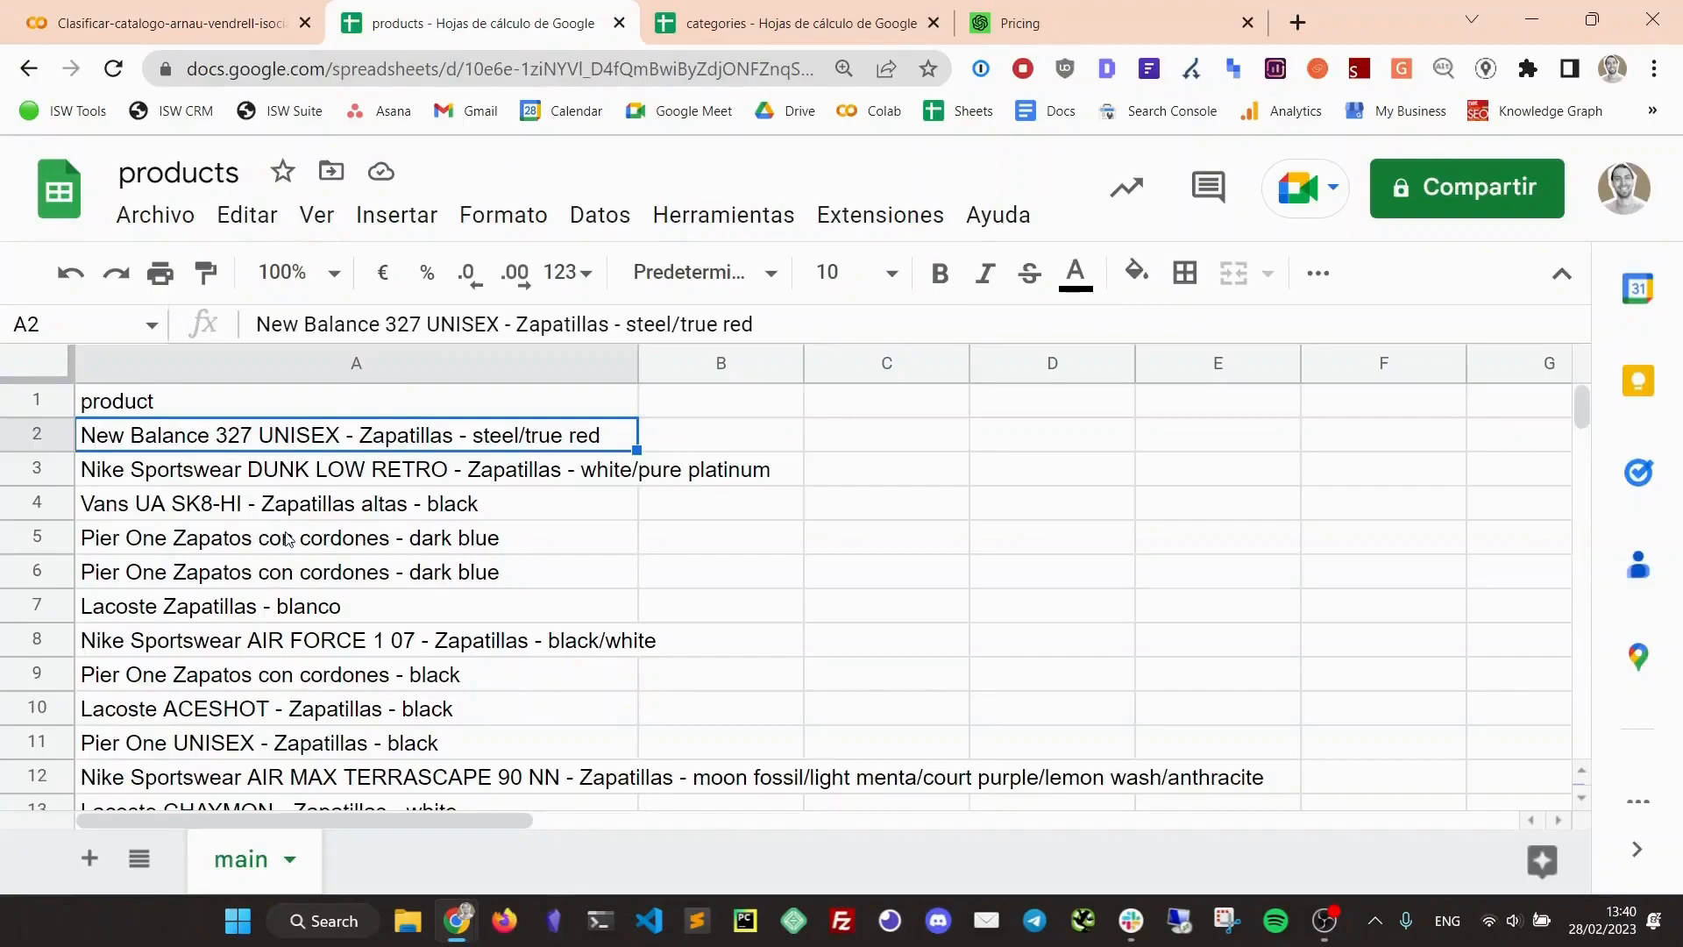
pyautogui.moveTo(179, 171)
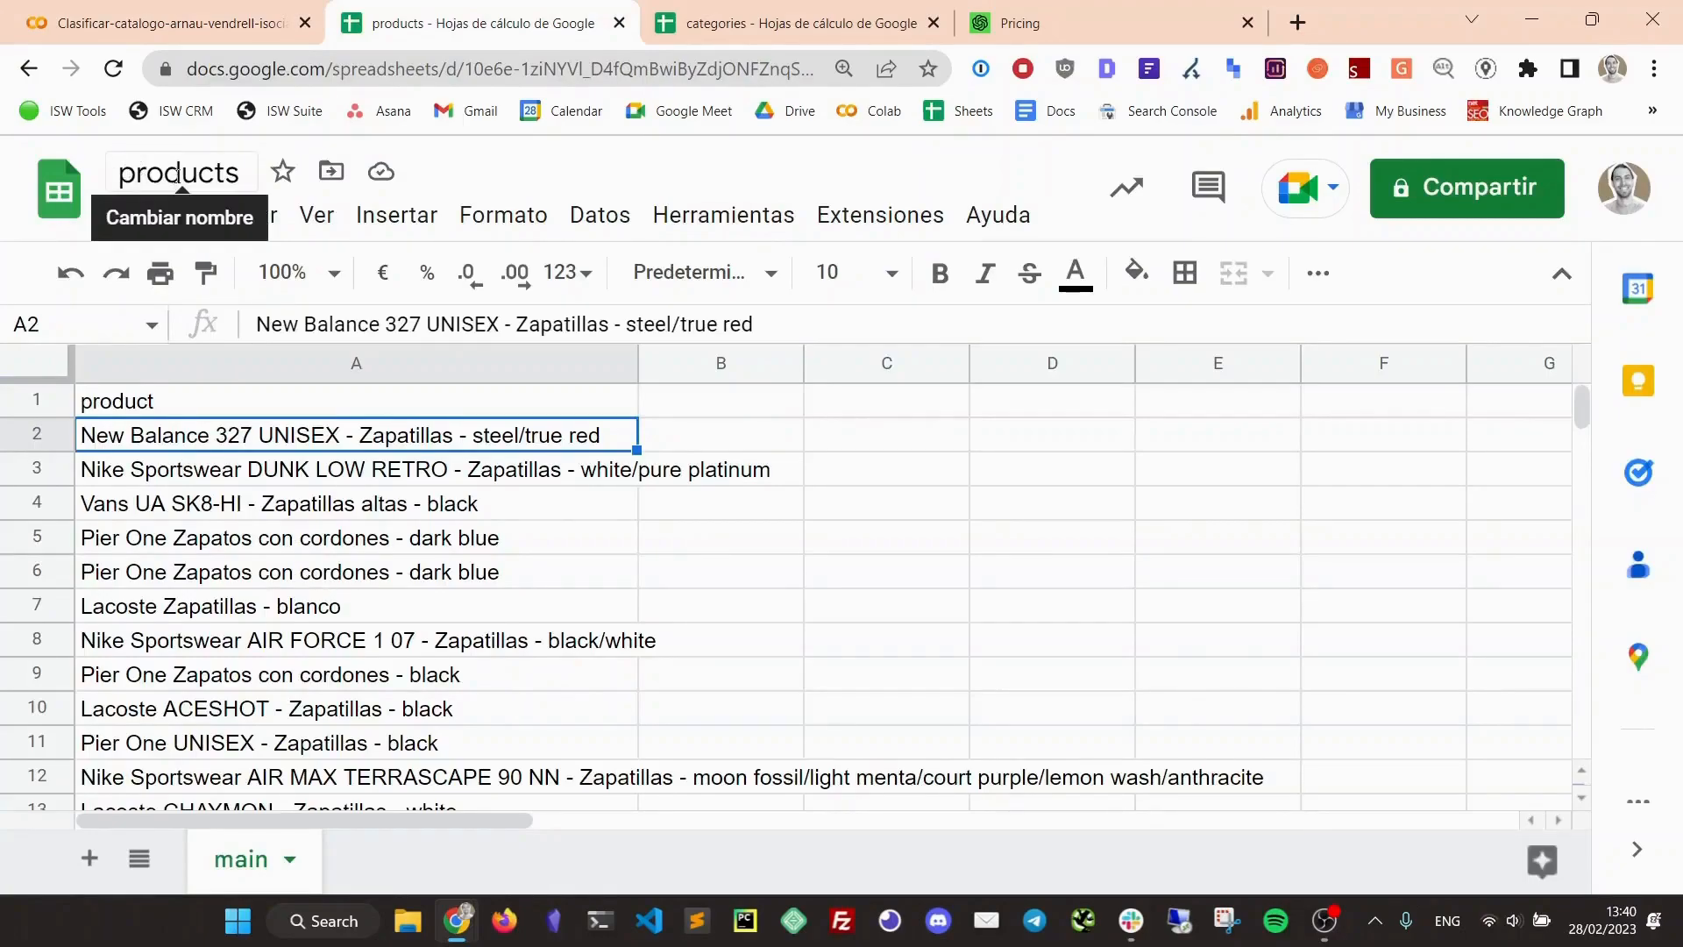
pyautogui.click(247, 400)
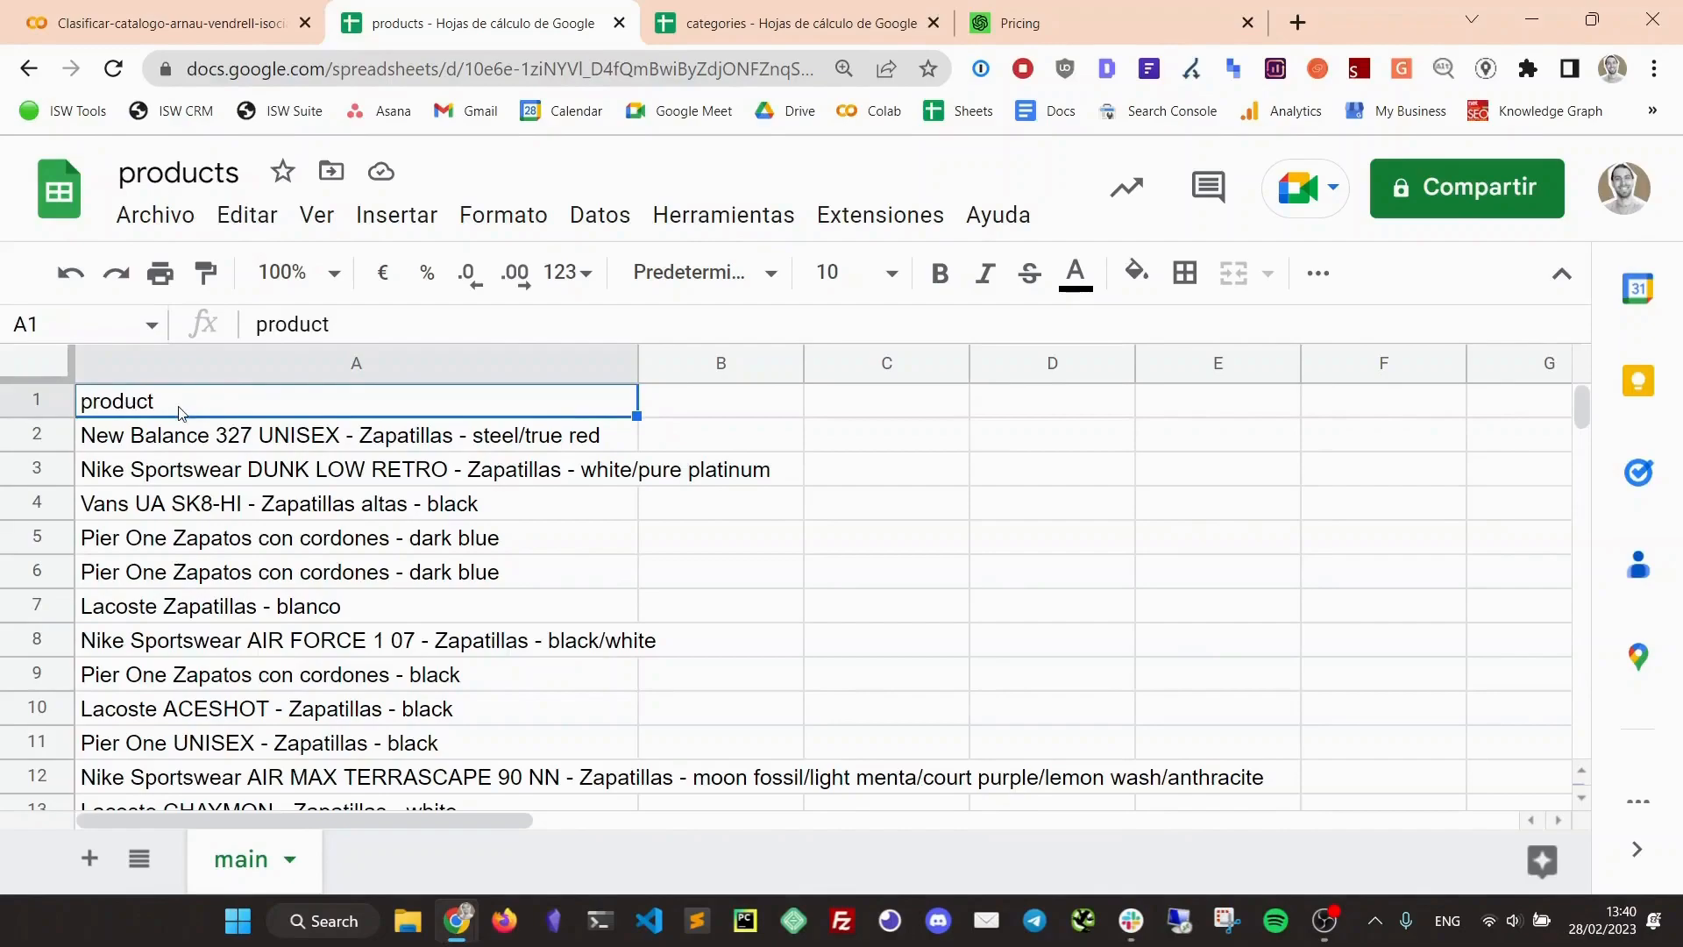
pyautogui.click(312, 435)
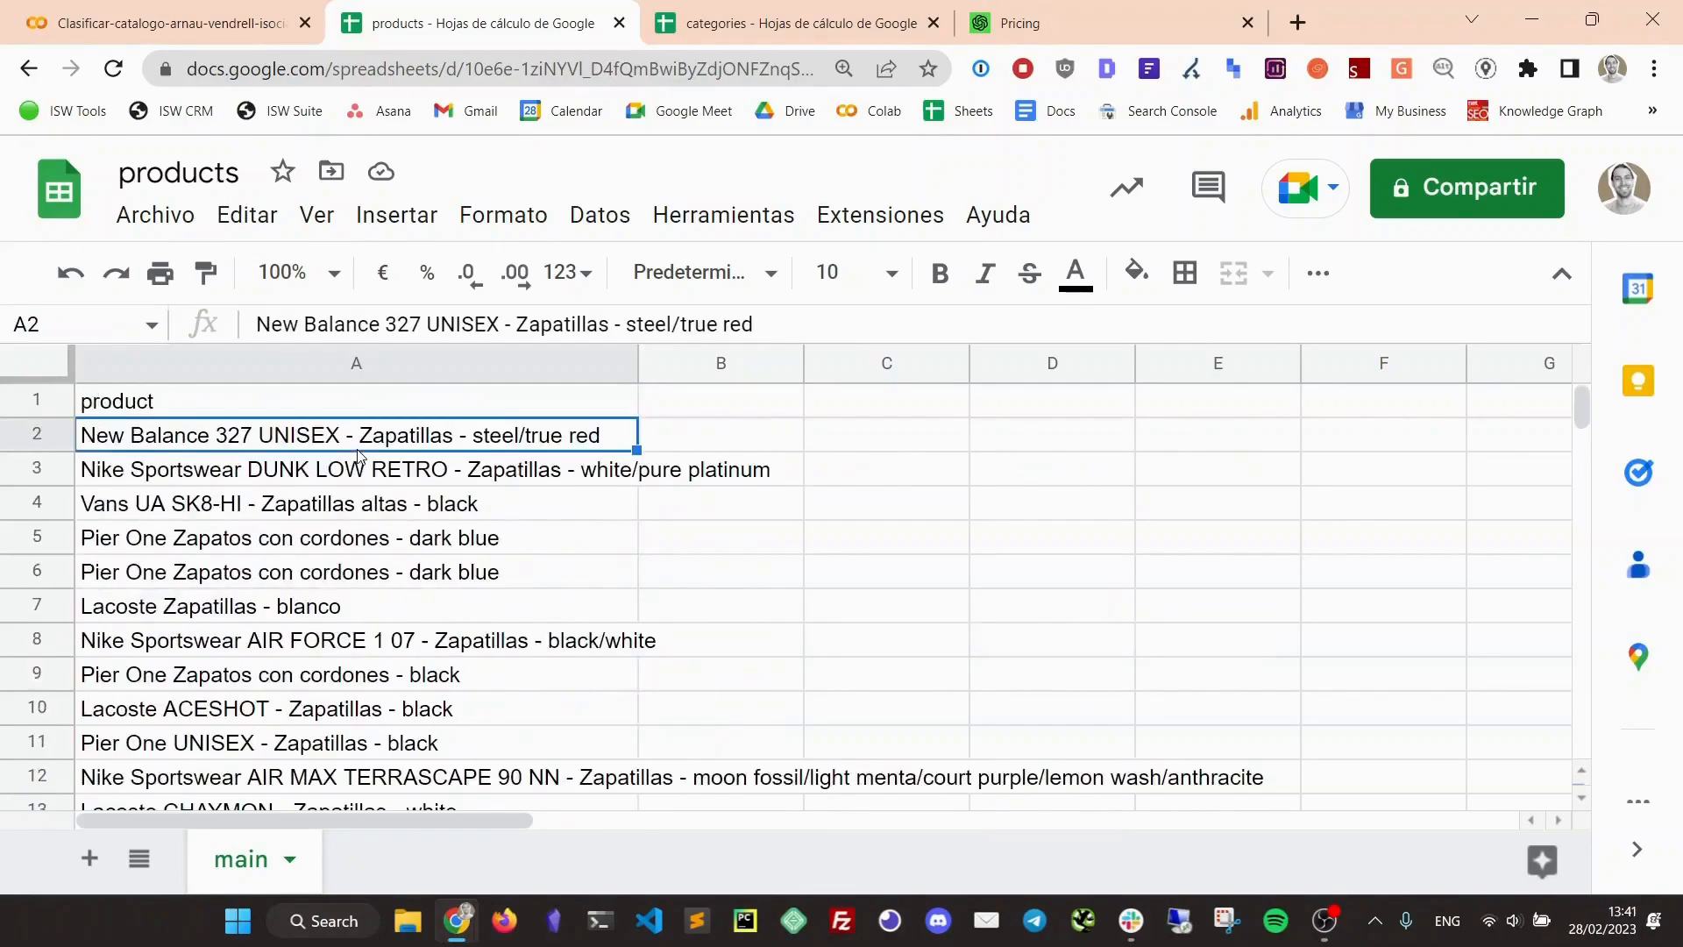
pyautogui.click(799, 23)
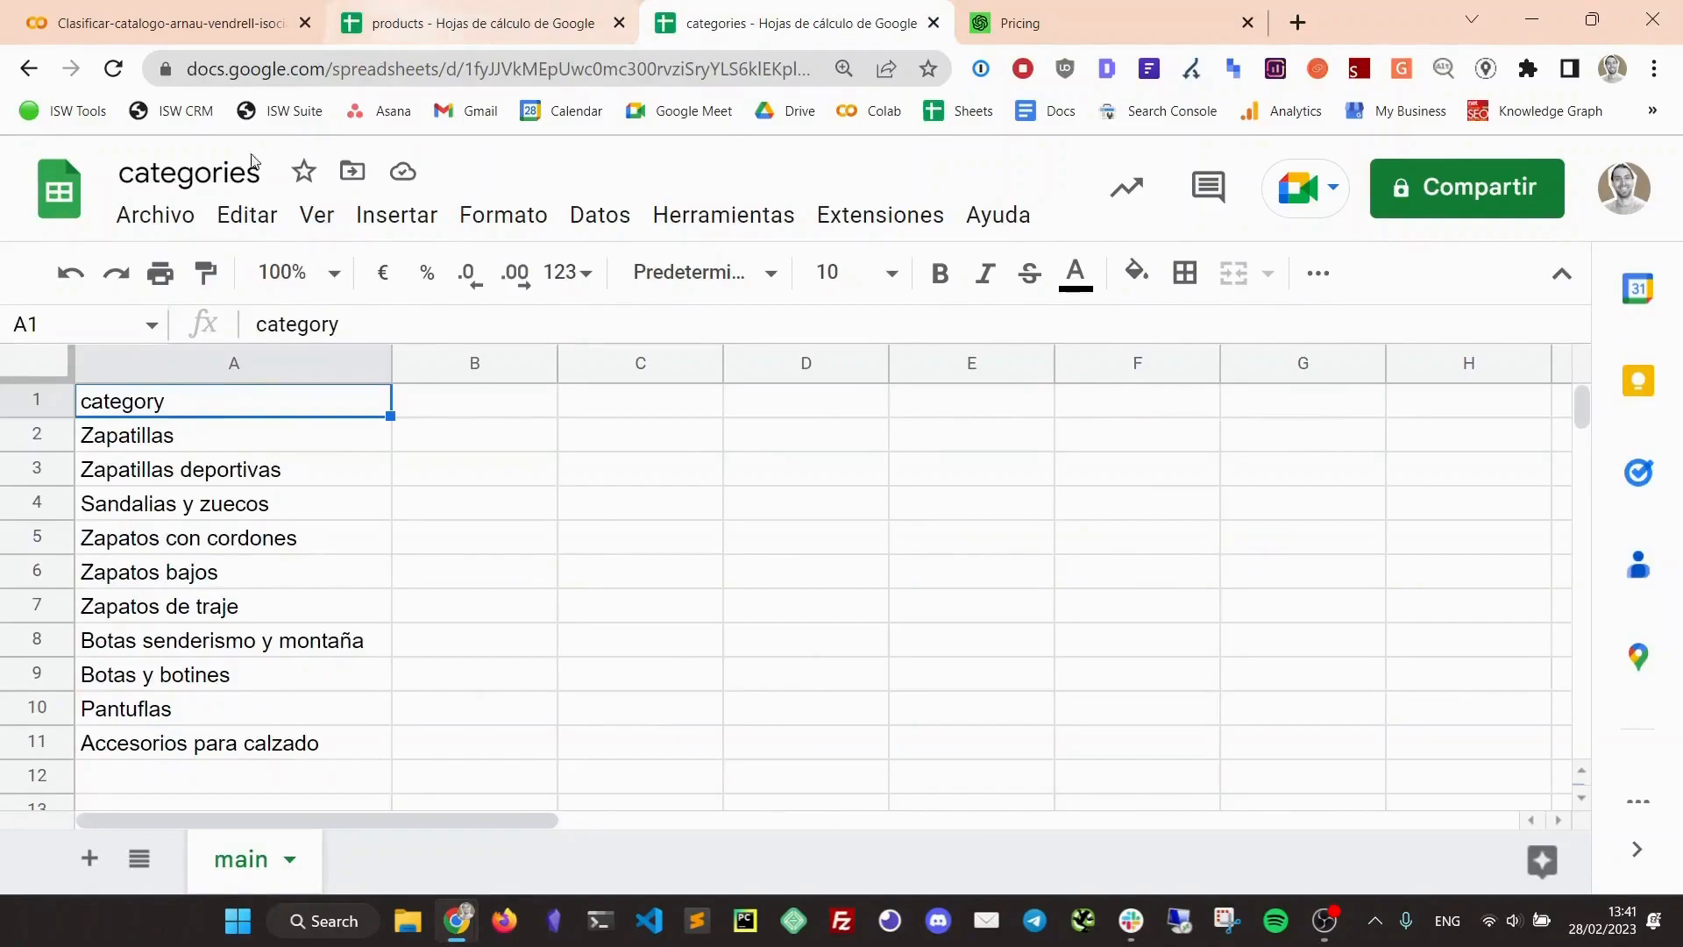
pyautogui.moveTo(191, 172)
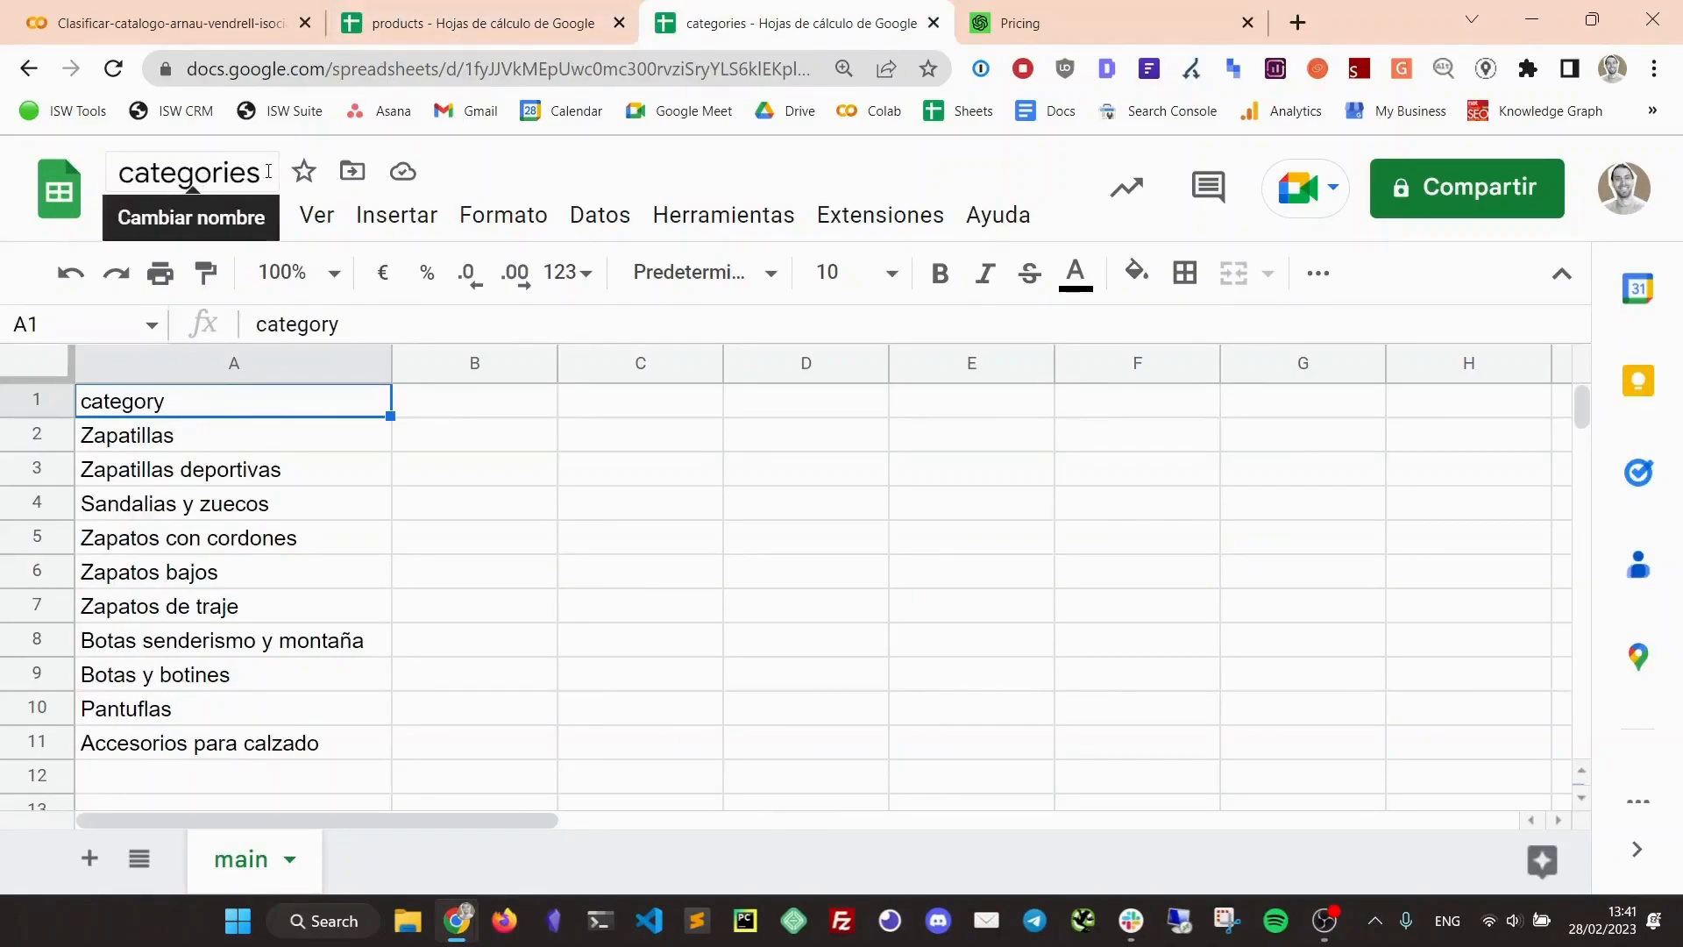
pyautogui.moveTo(177, 414)
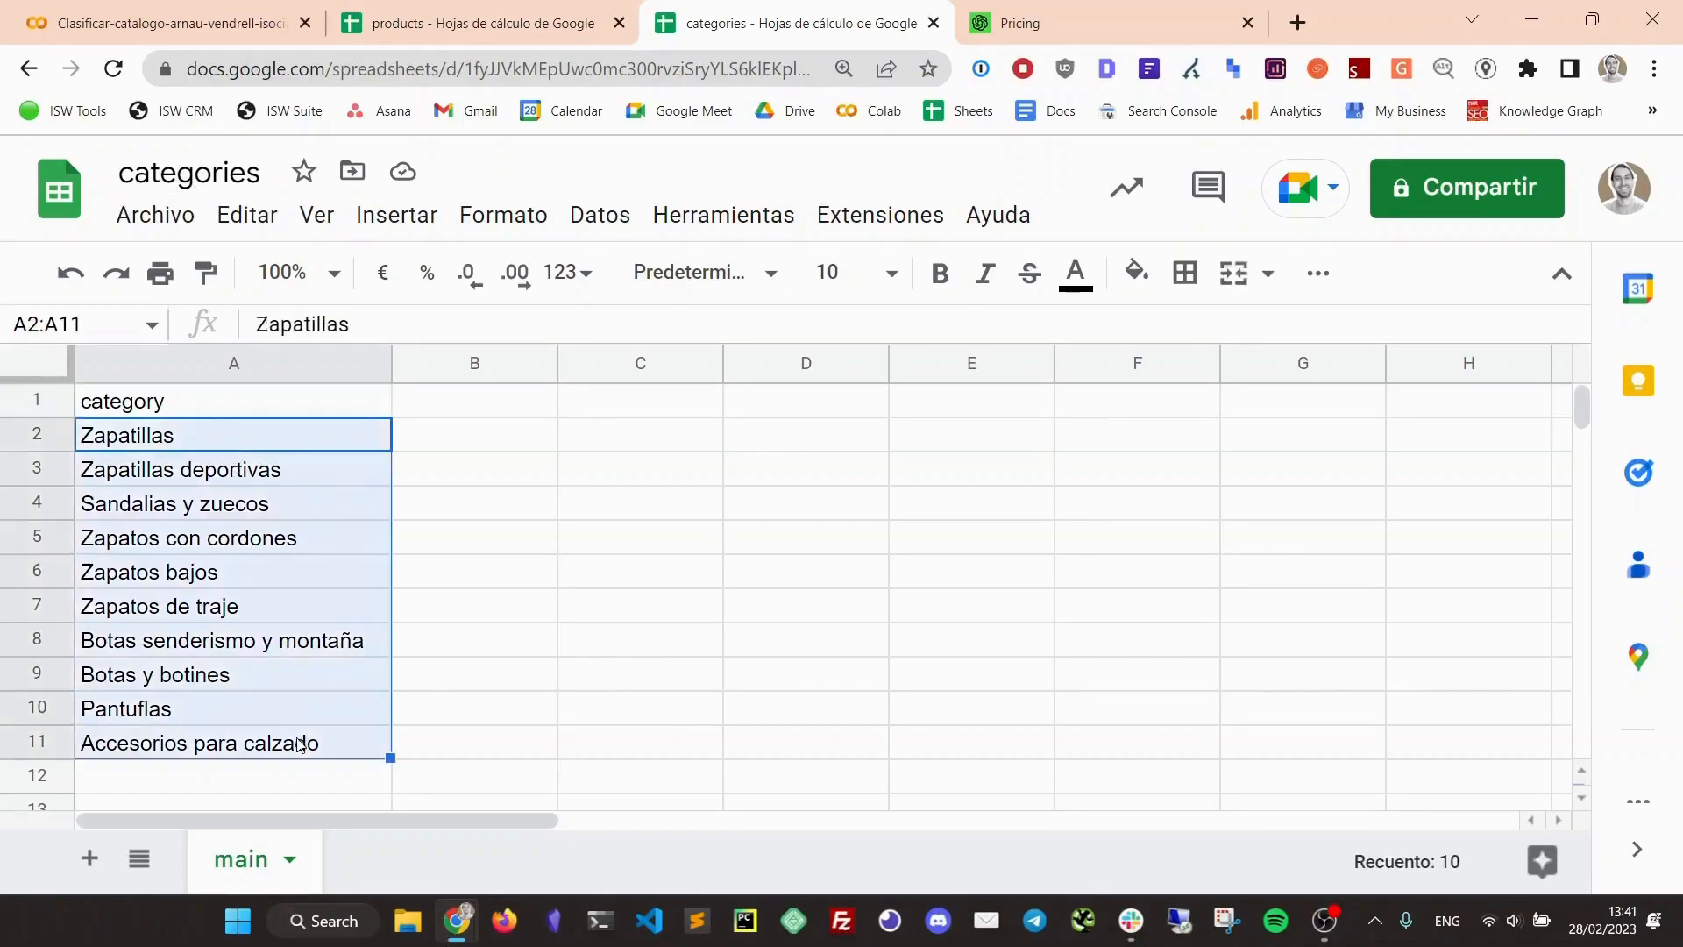
# Return to the Colab notebook tab from the Pricing page
pyautogui.click(161, 23)
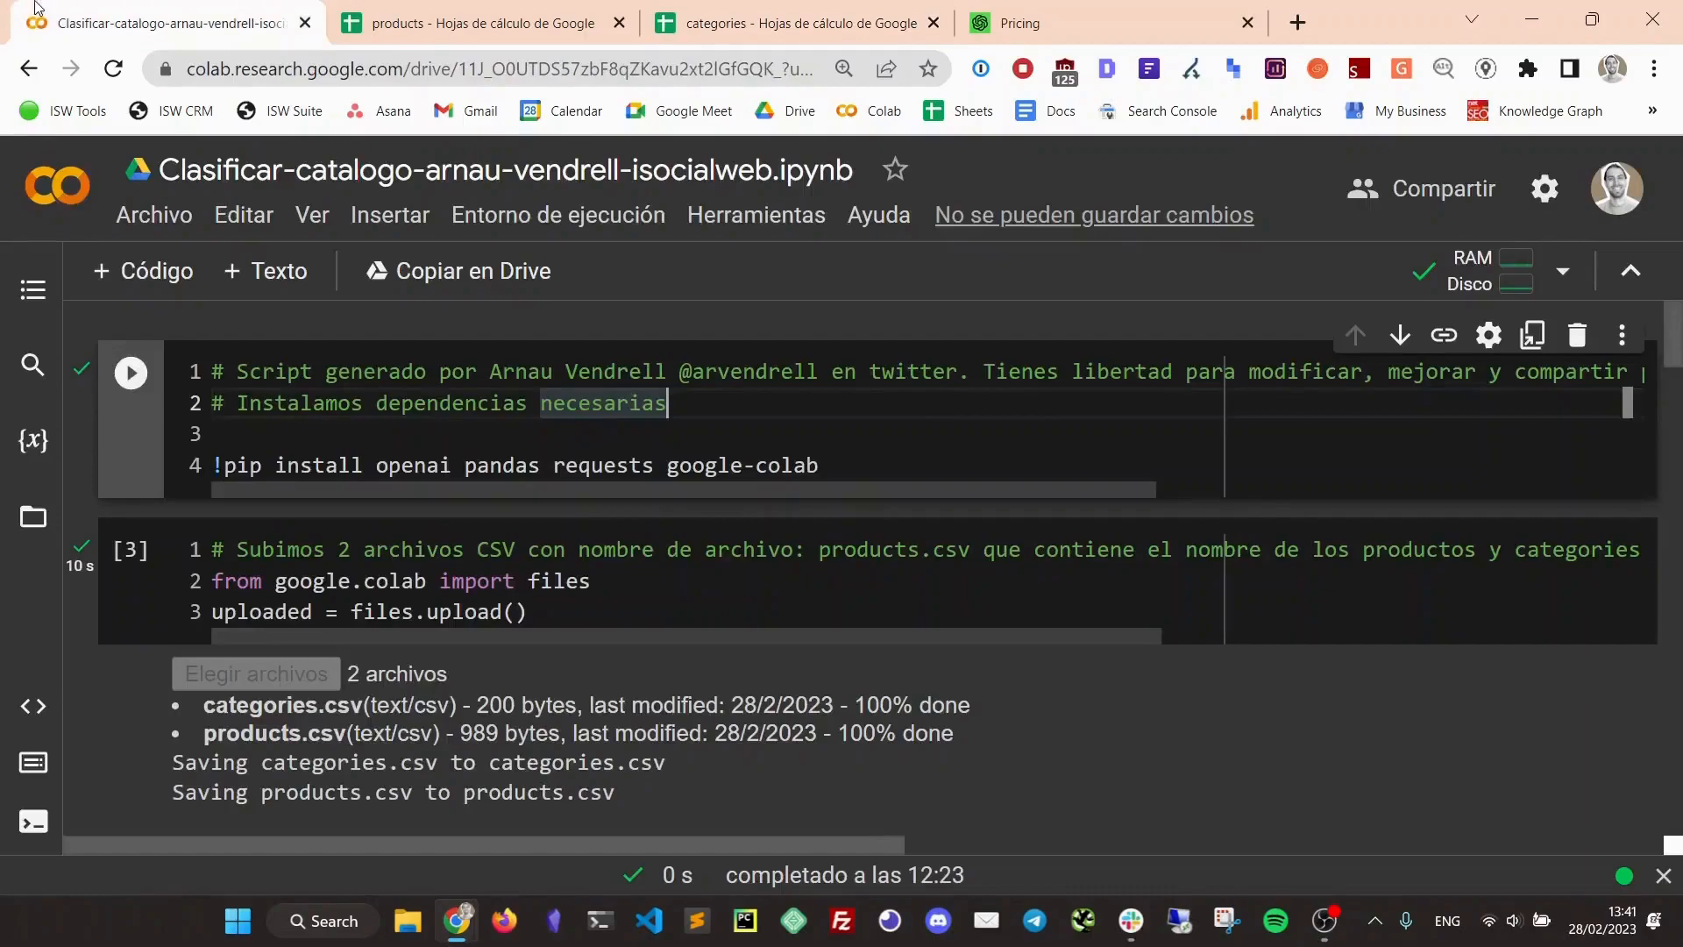
pyautogui.moveTo(585, 424)
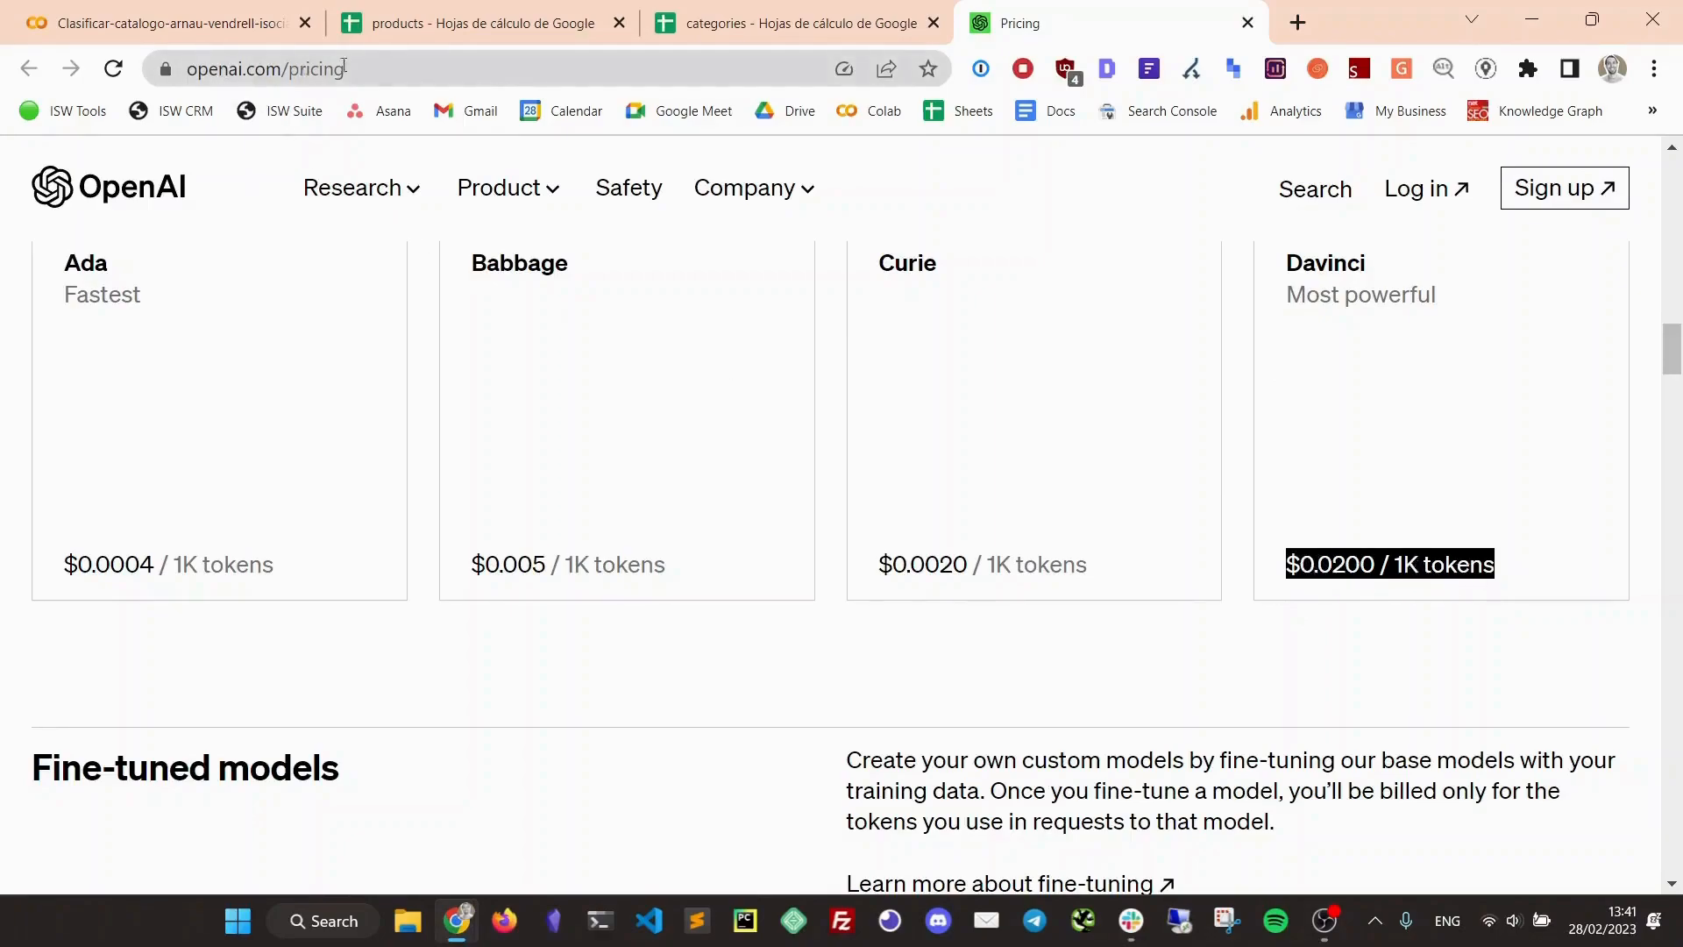
pyautogui.click(167, 23)
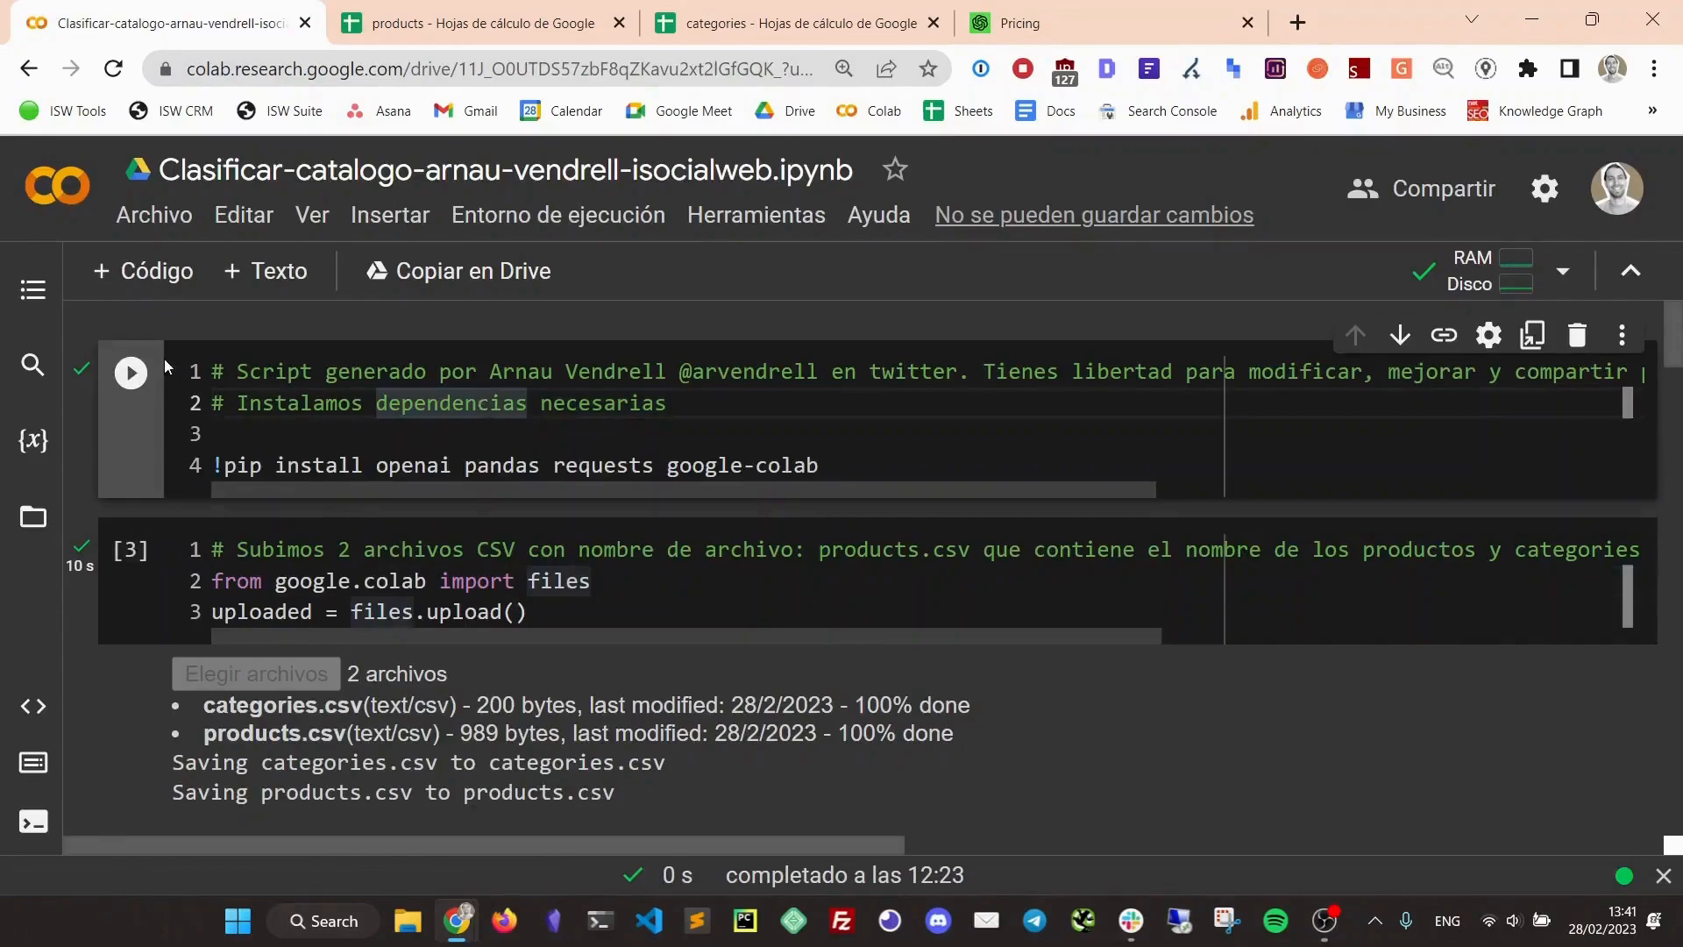
pyautogui.moveTo(494, 493)
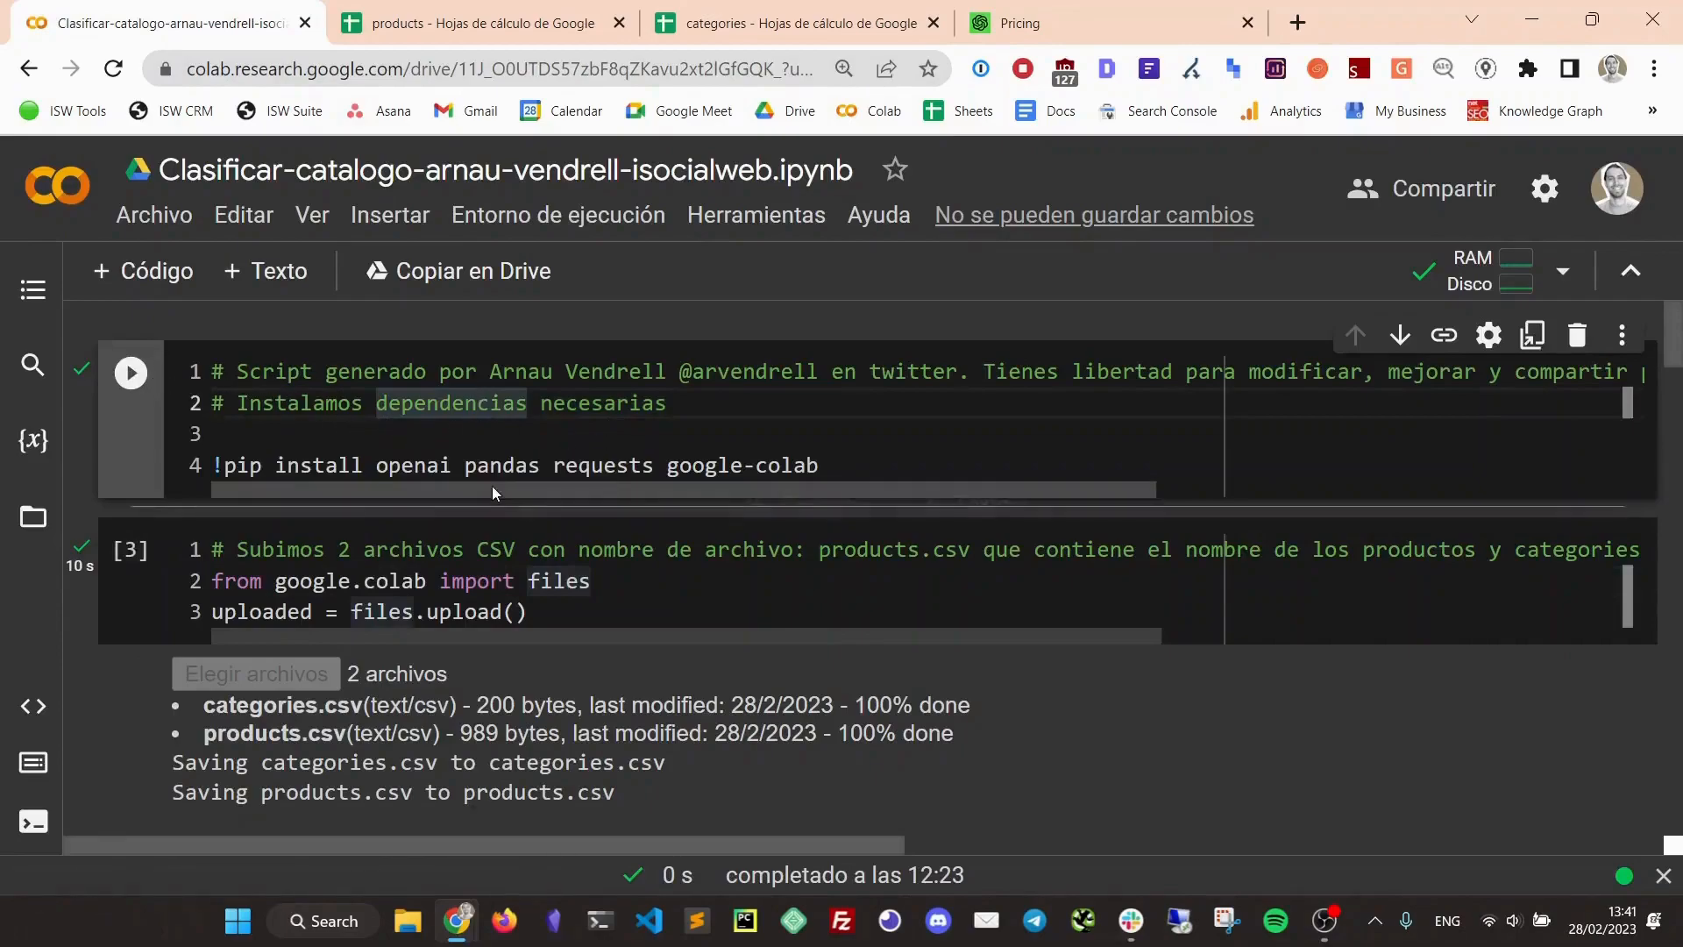
pyautogui.moveTo(130, 371)
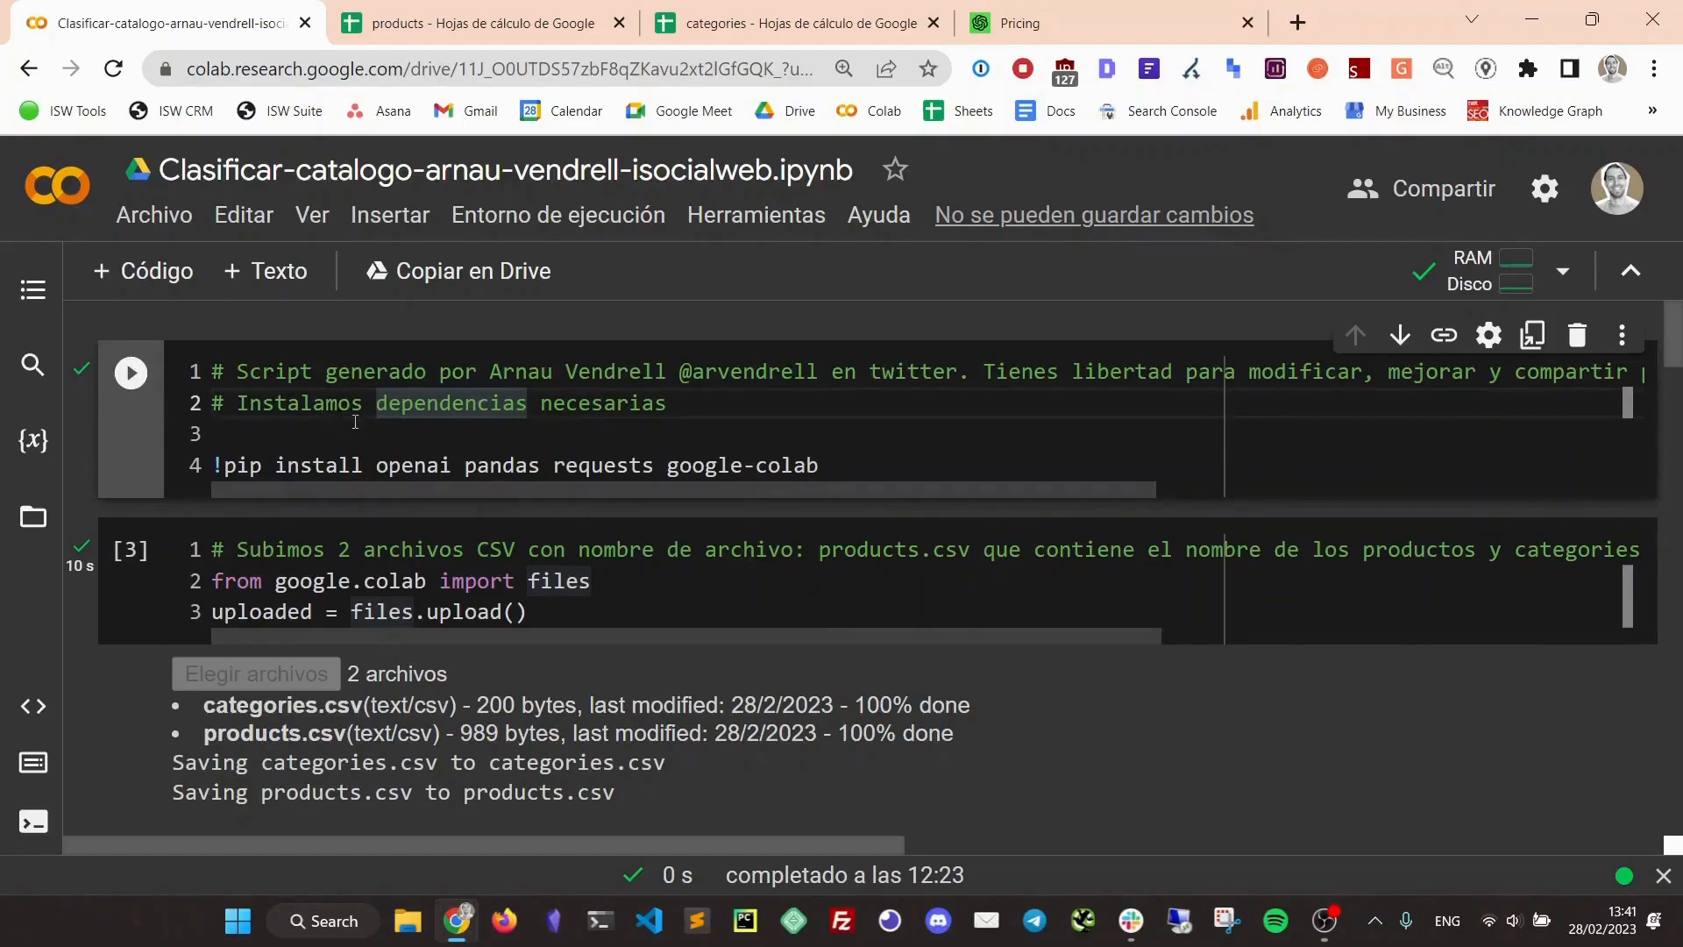
pyautogui.moveTo(298, 530)
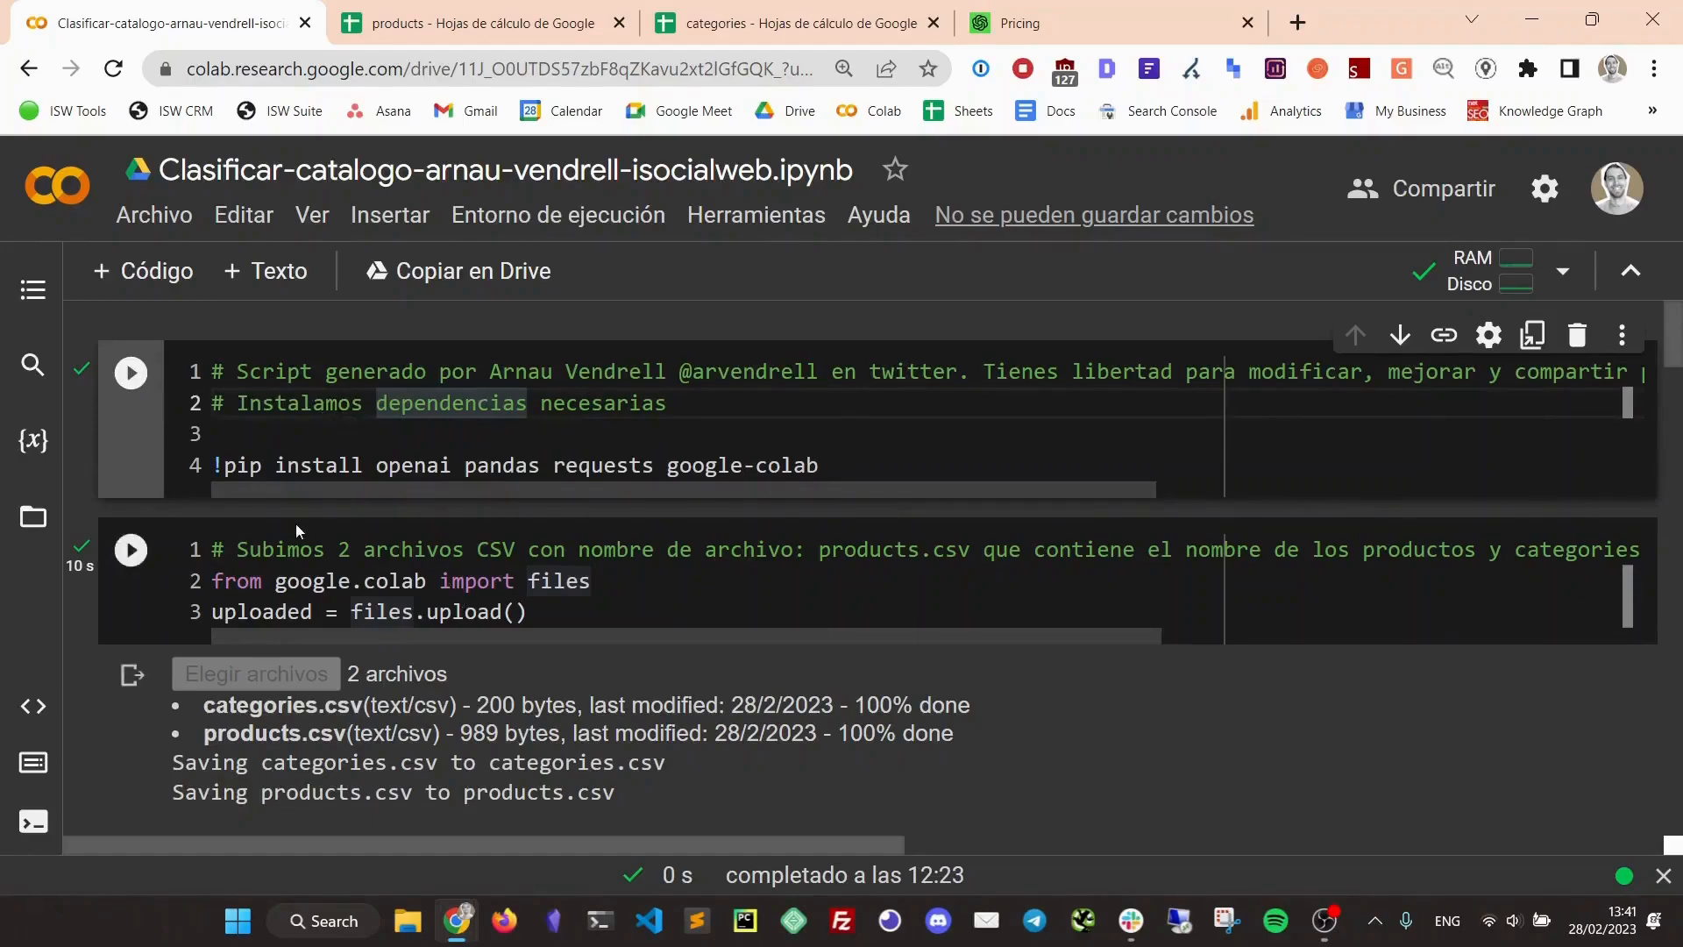
pyautogui.click(129, 549)
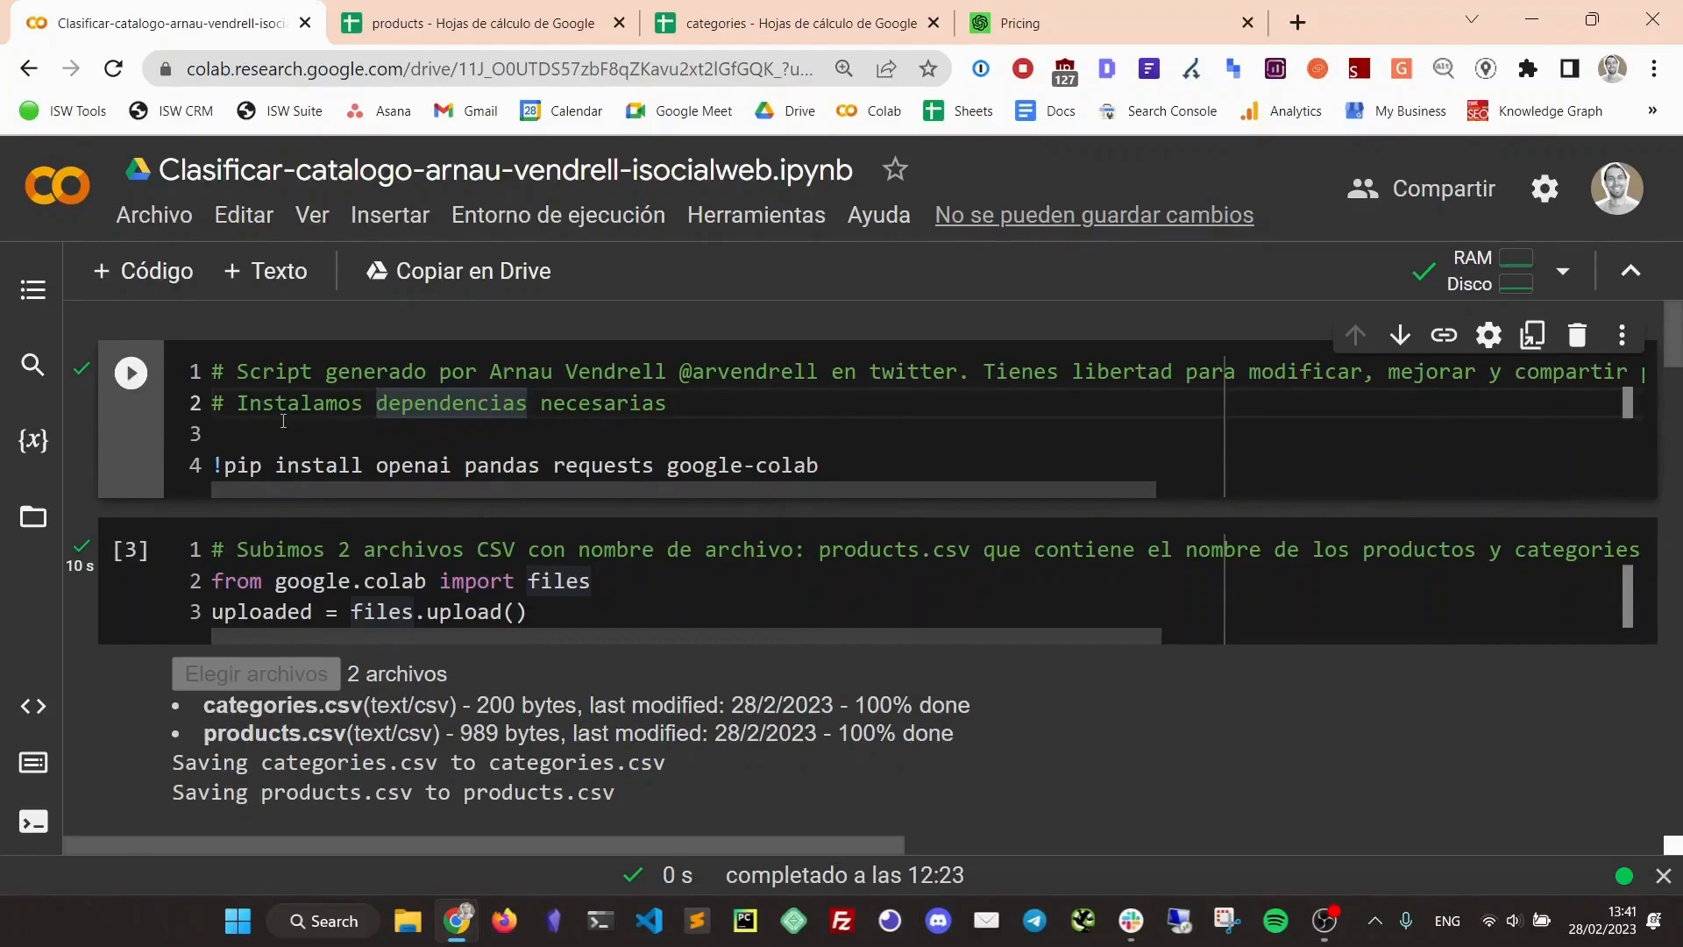
pyautogui.moveTo(130, 371)
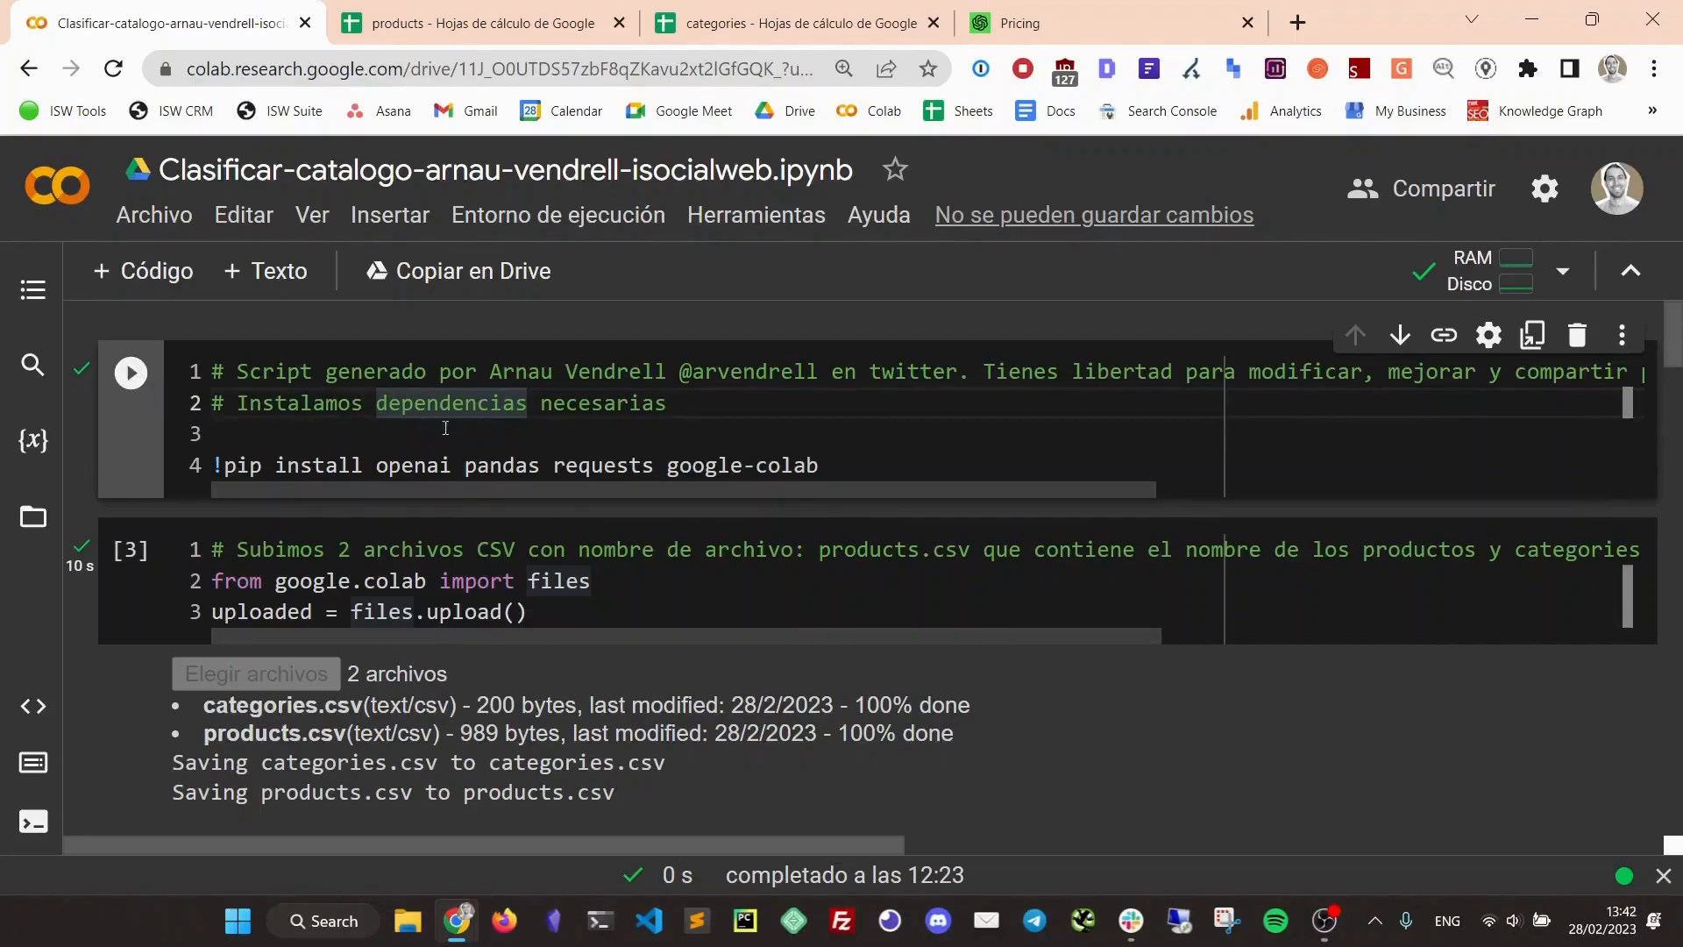
pyautogui.moveTo(128, 372)
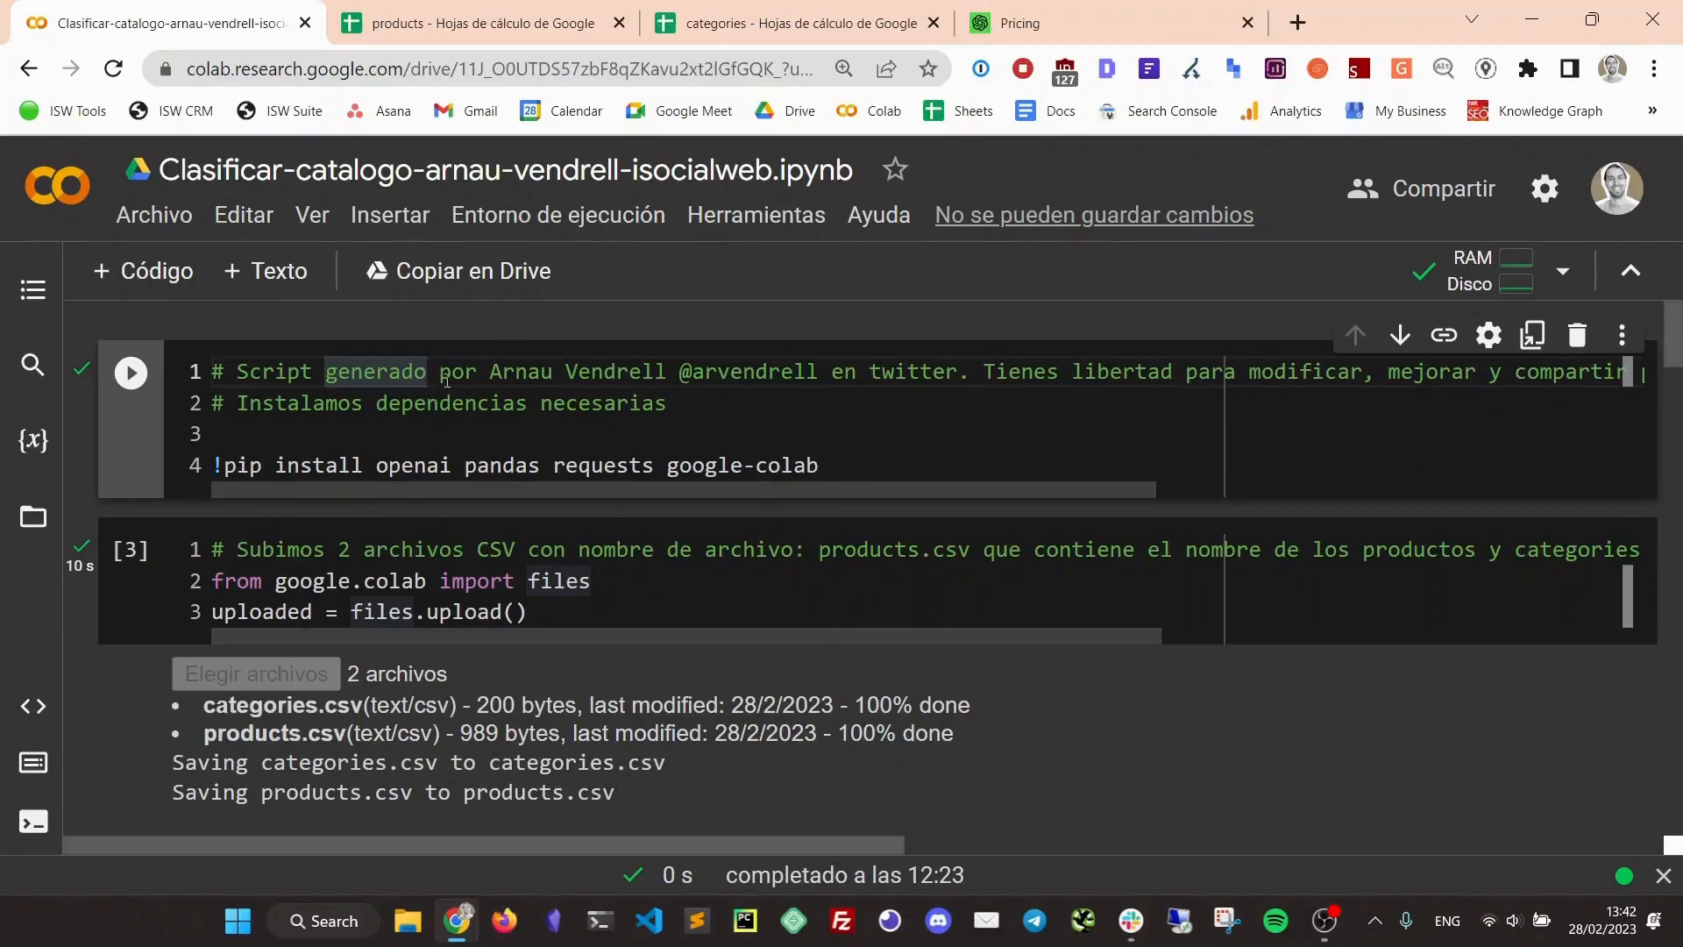
pyautogui.scroll(-3)
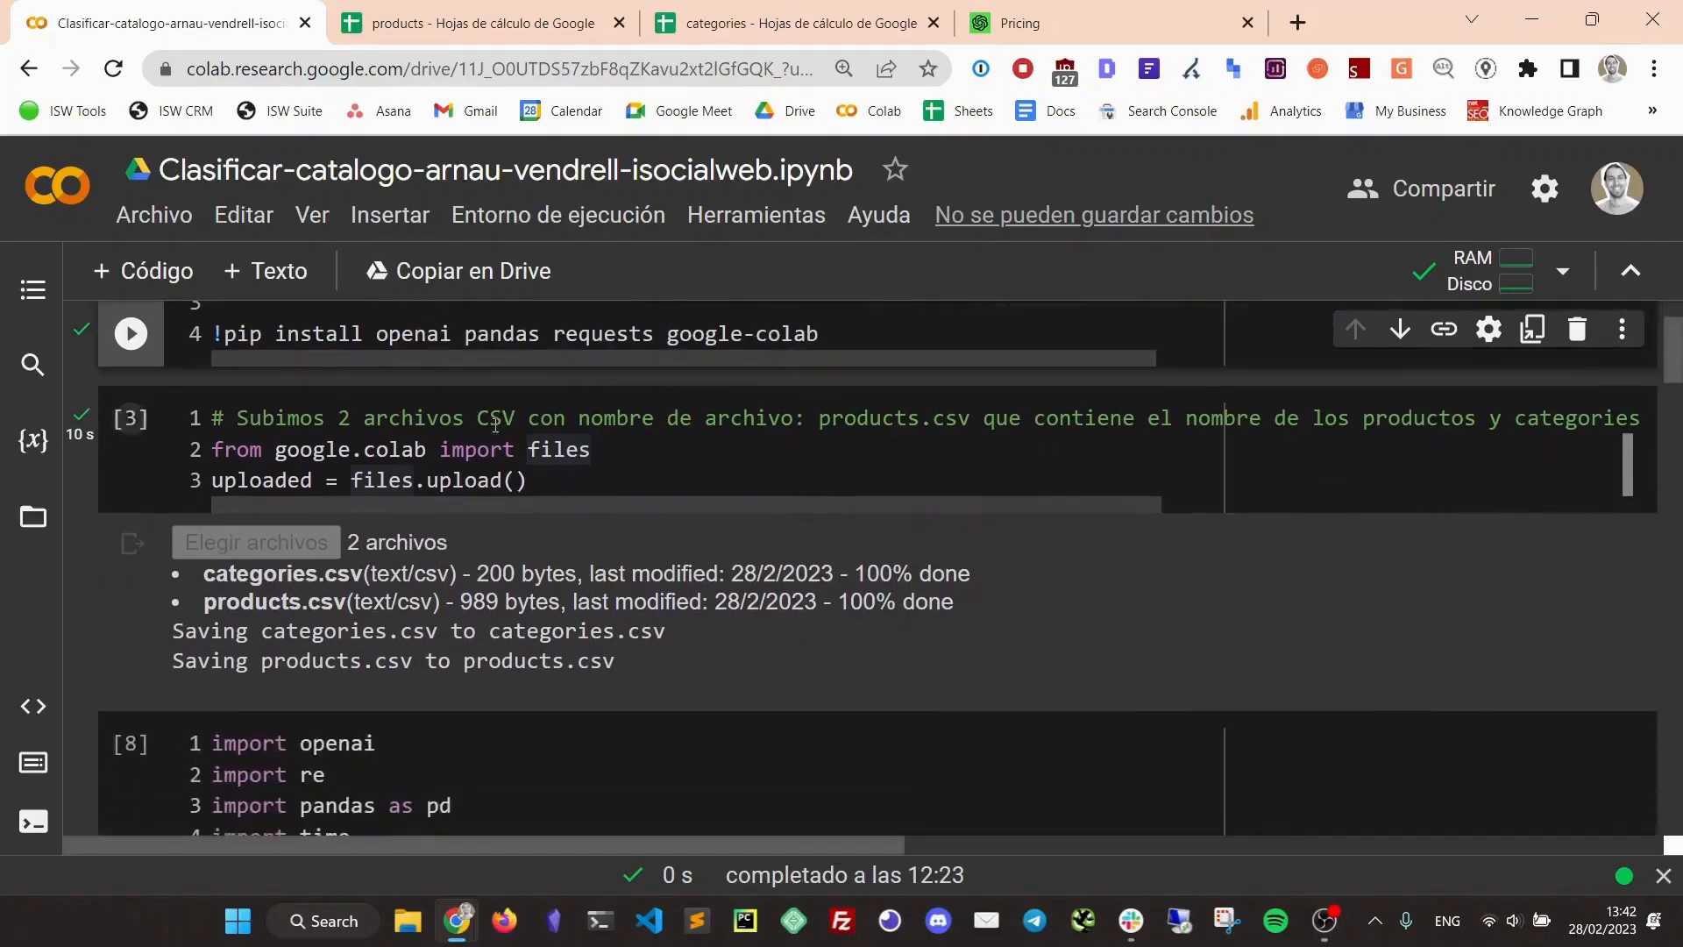
pyautogui.scroll(3)
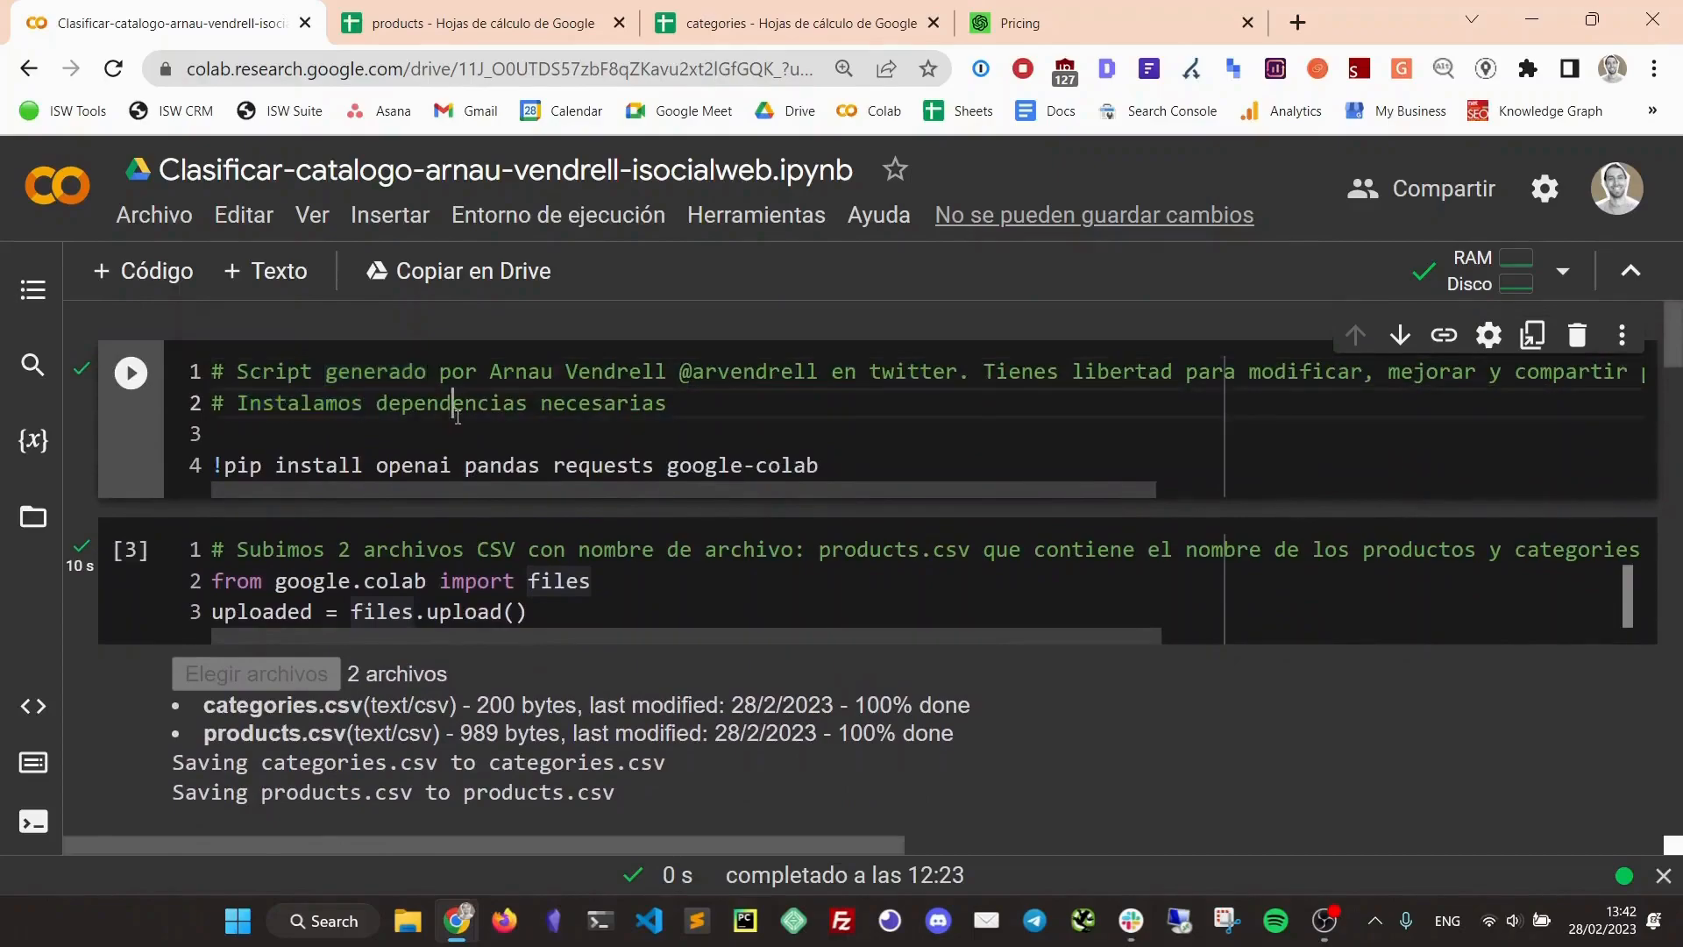
pyautogui.click(247, 433)
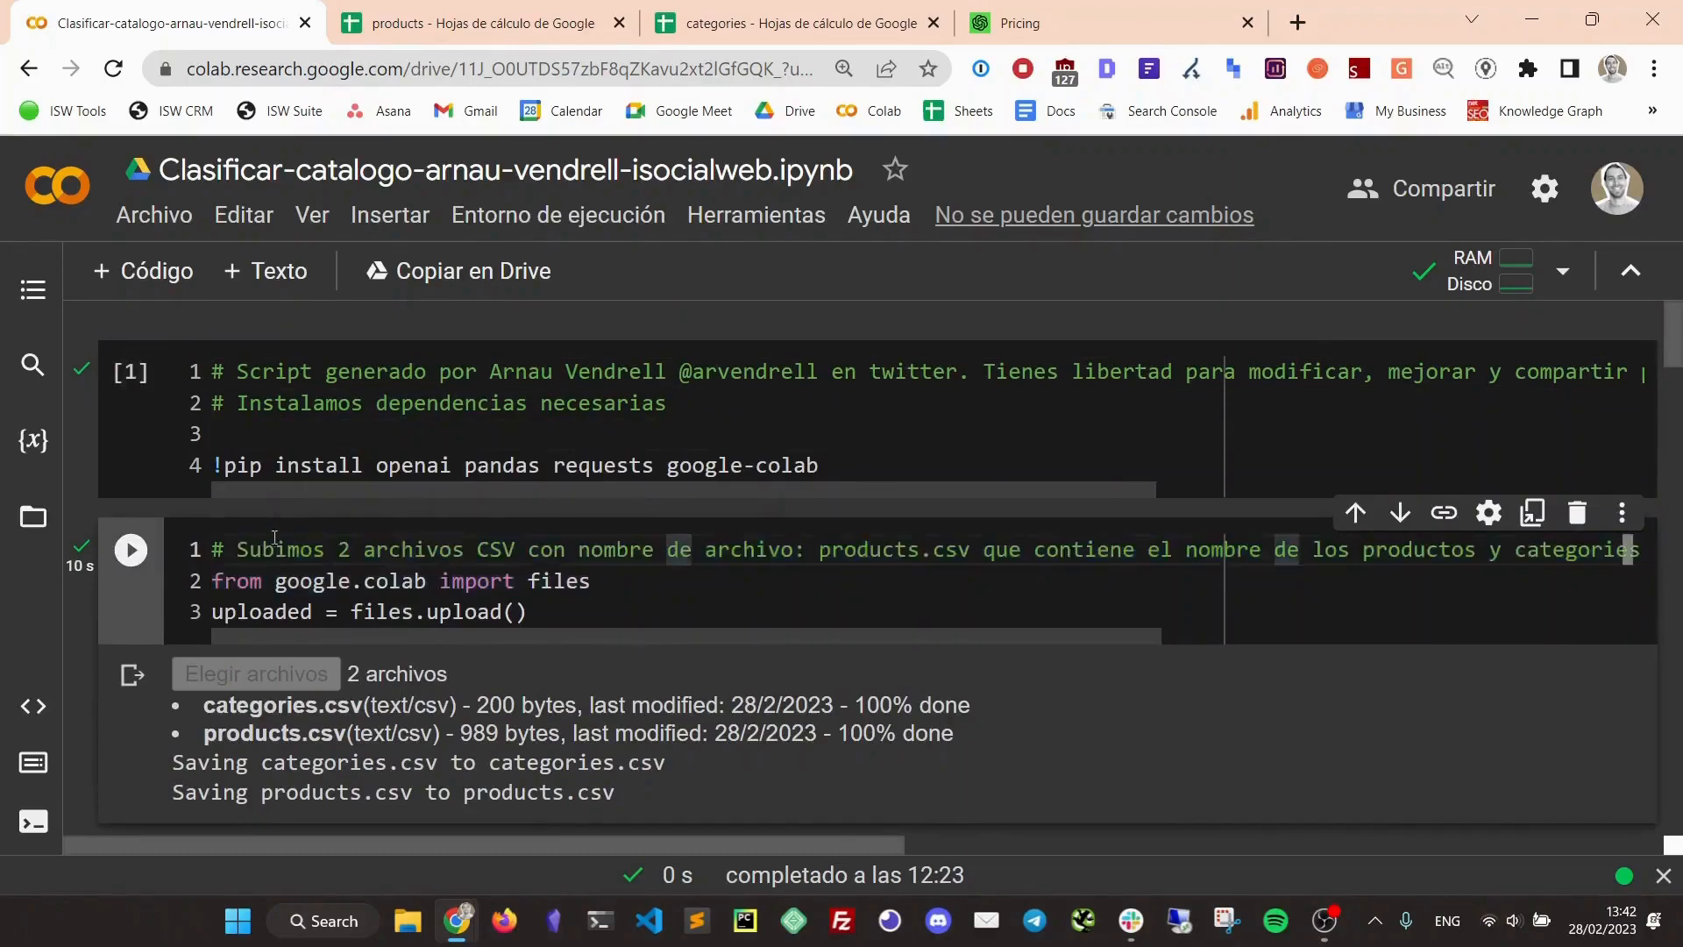
pyautogui.click(300, 404)
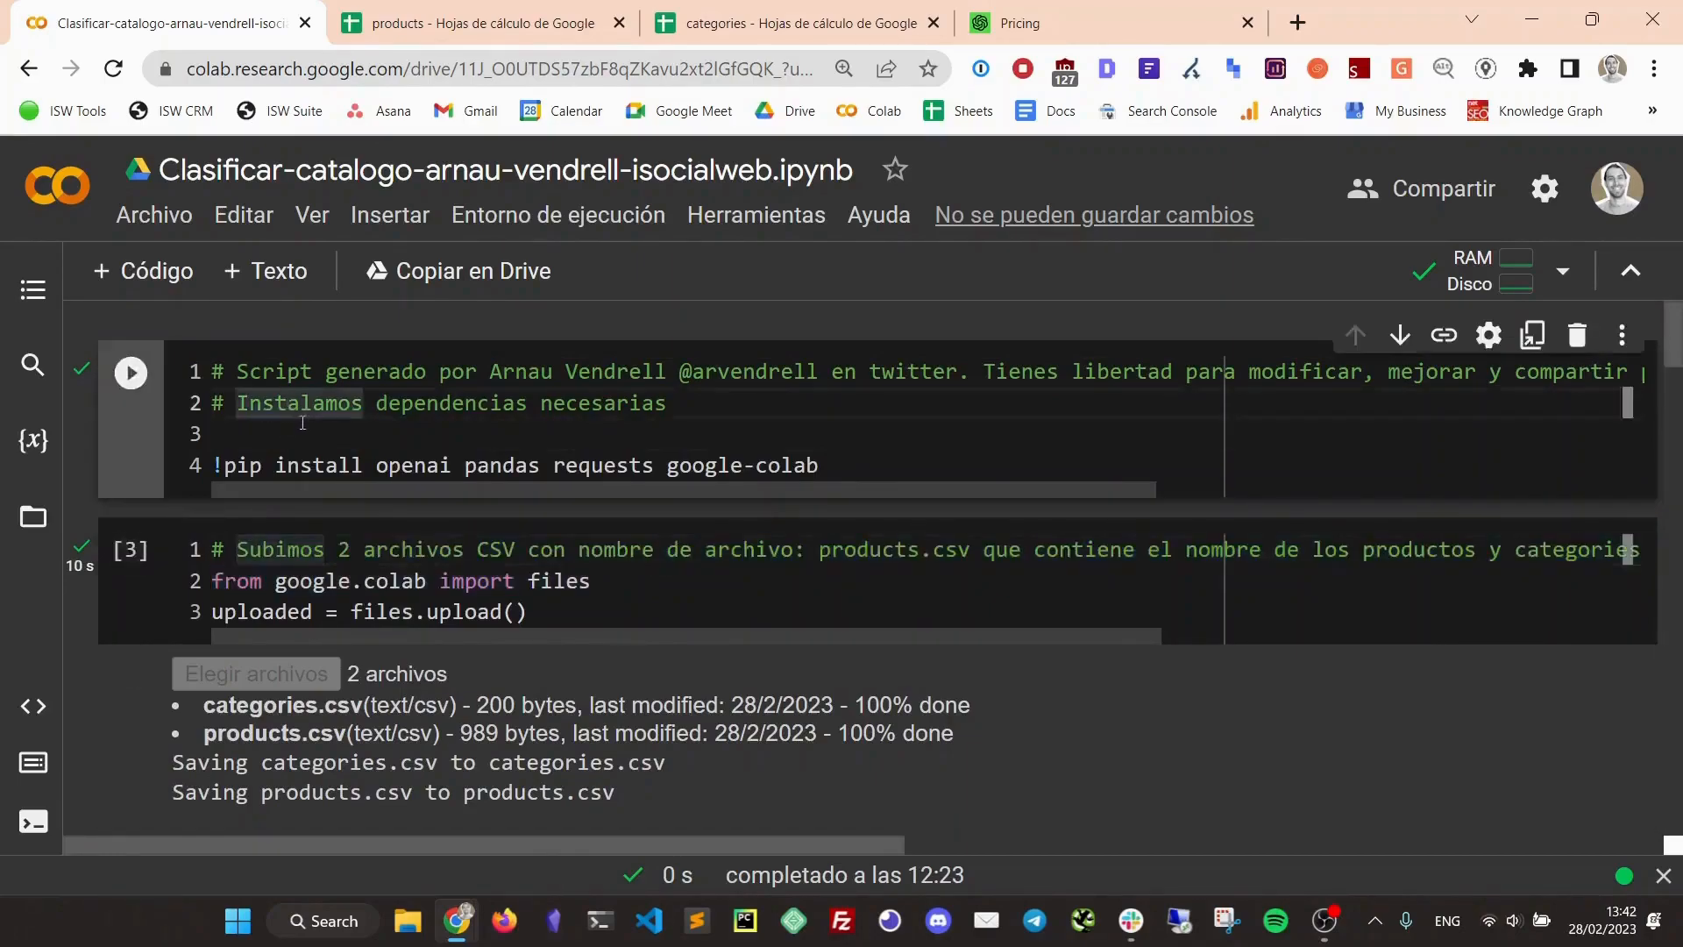
pyautogui.scroll(-3)
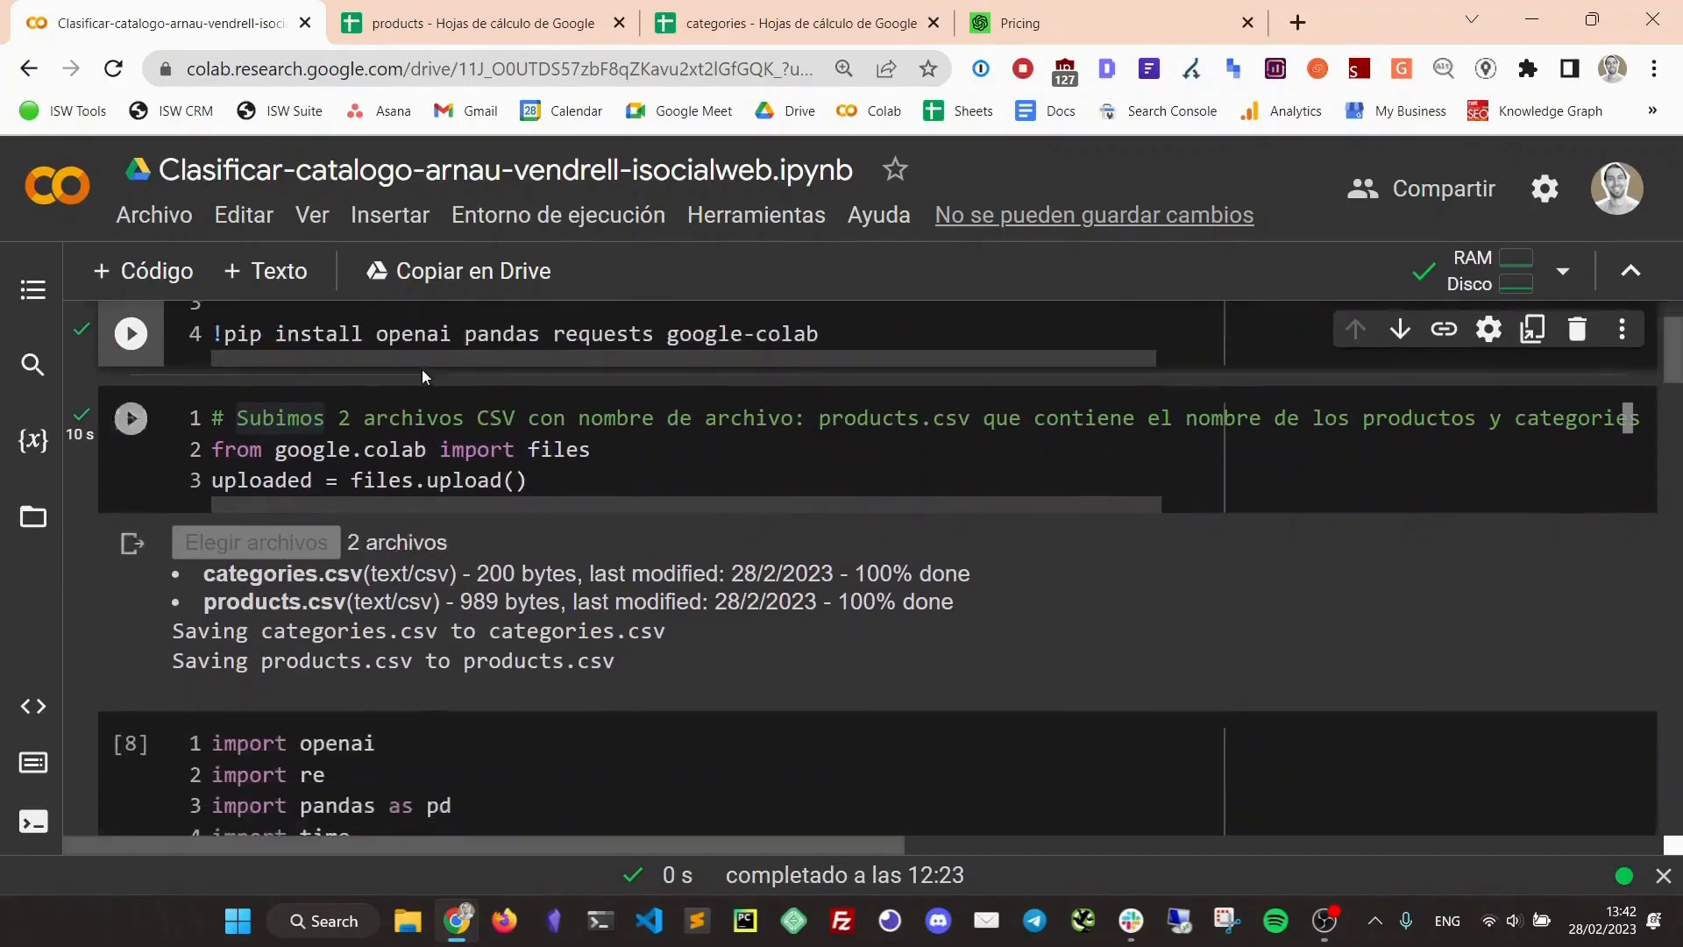
pyautogui.scroll(3)
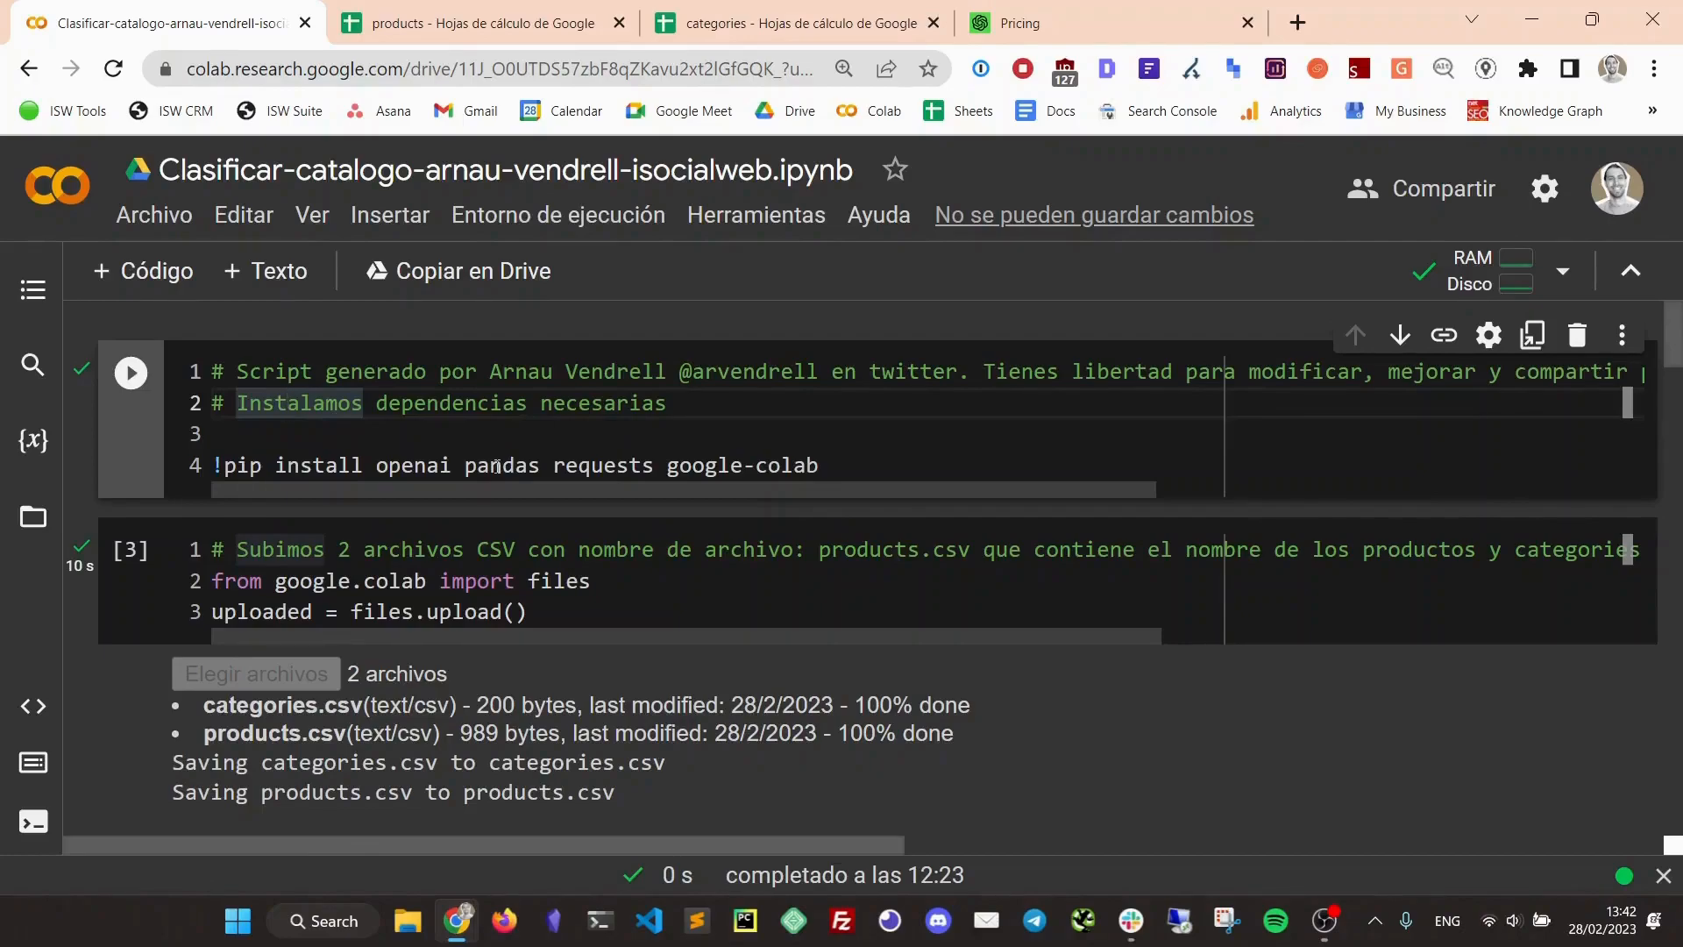
pyautogui.scroll(-3)
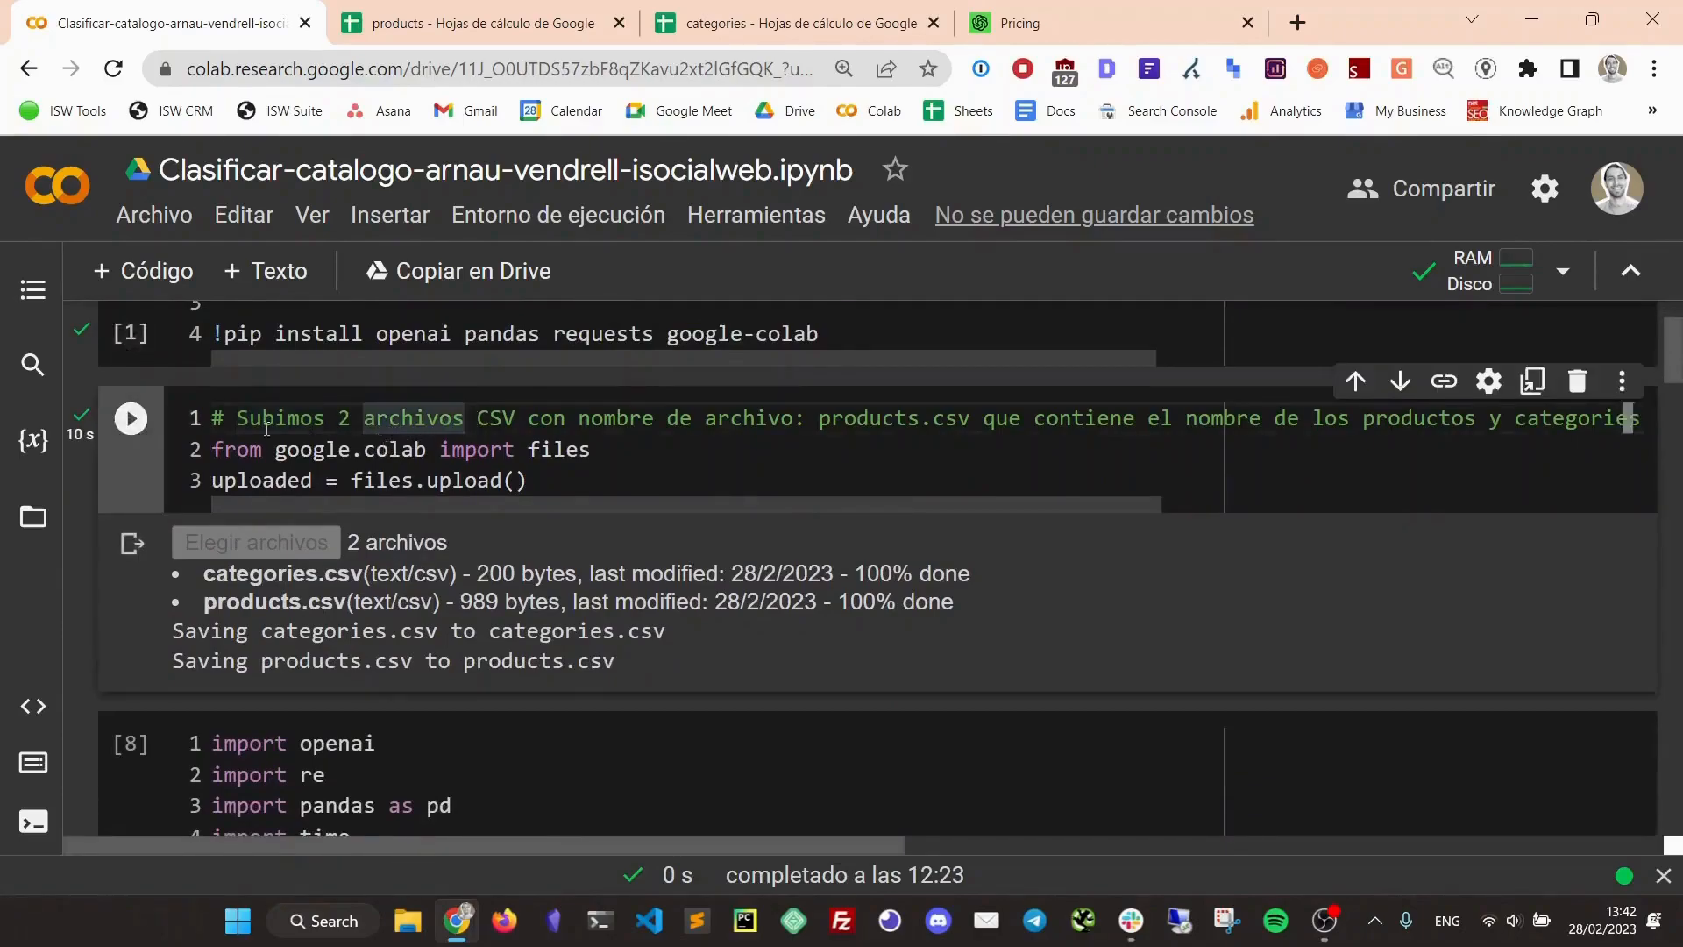
pyautogui.moveTo(256, 552)
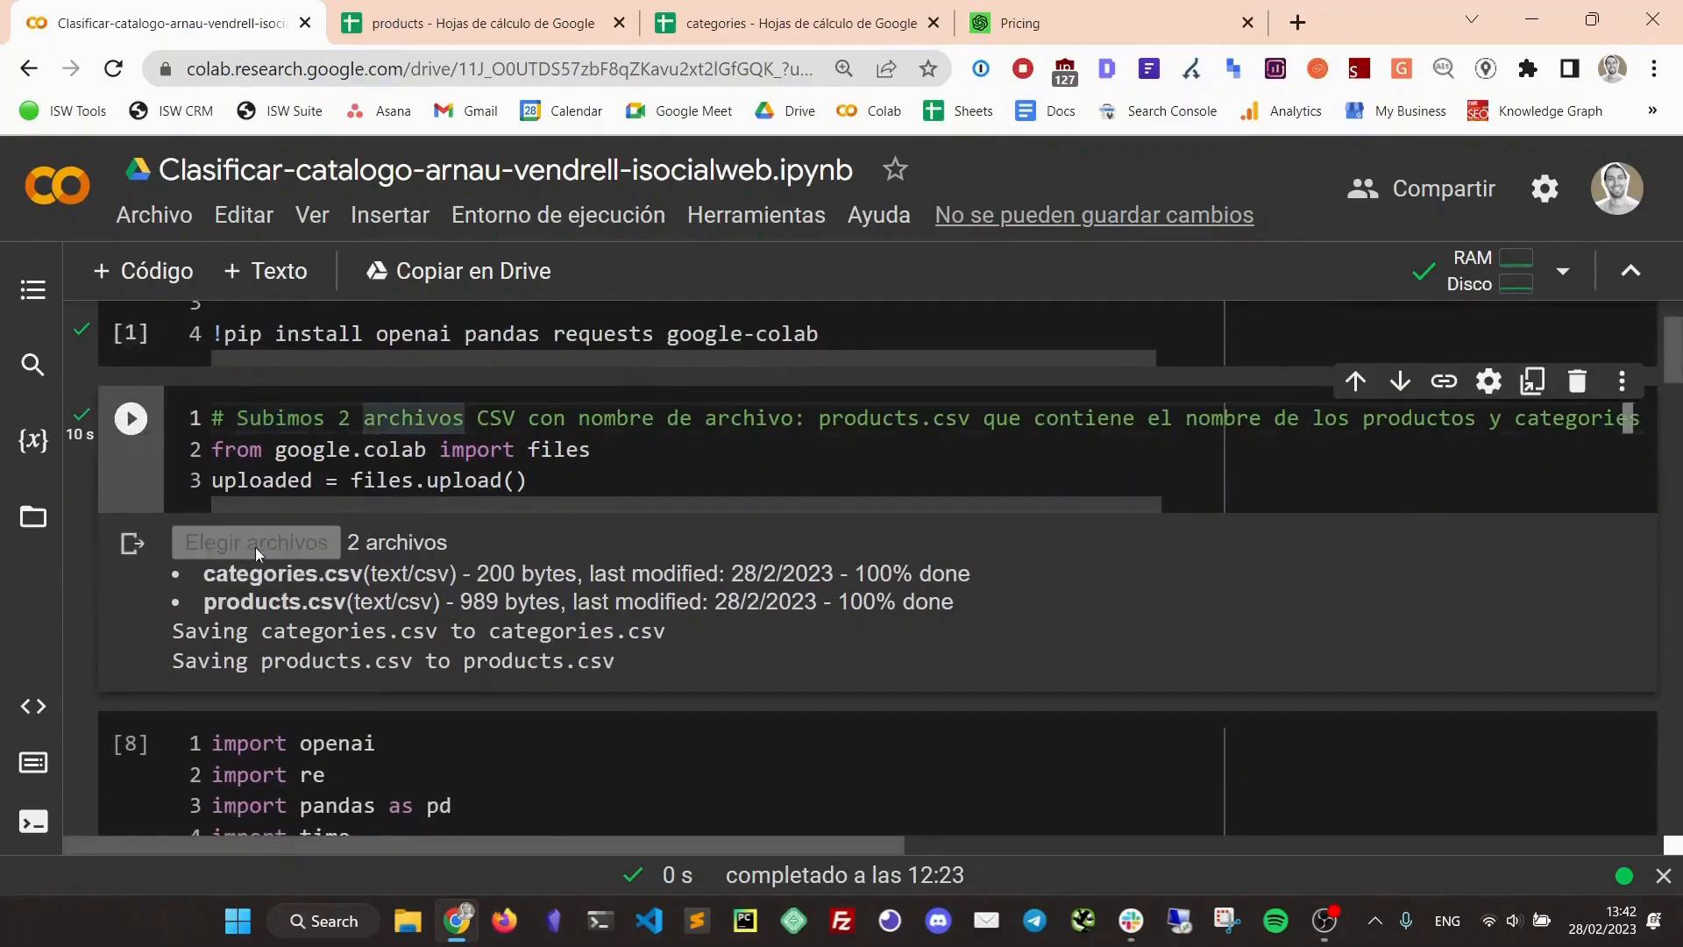
pyautogui.moveTo(256, 554)
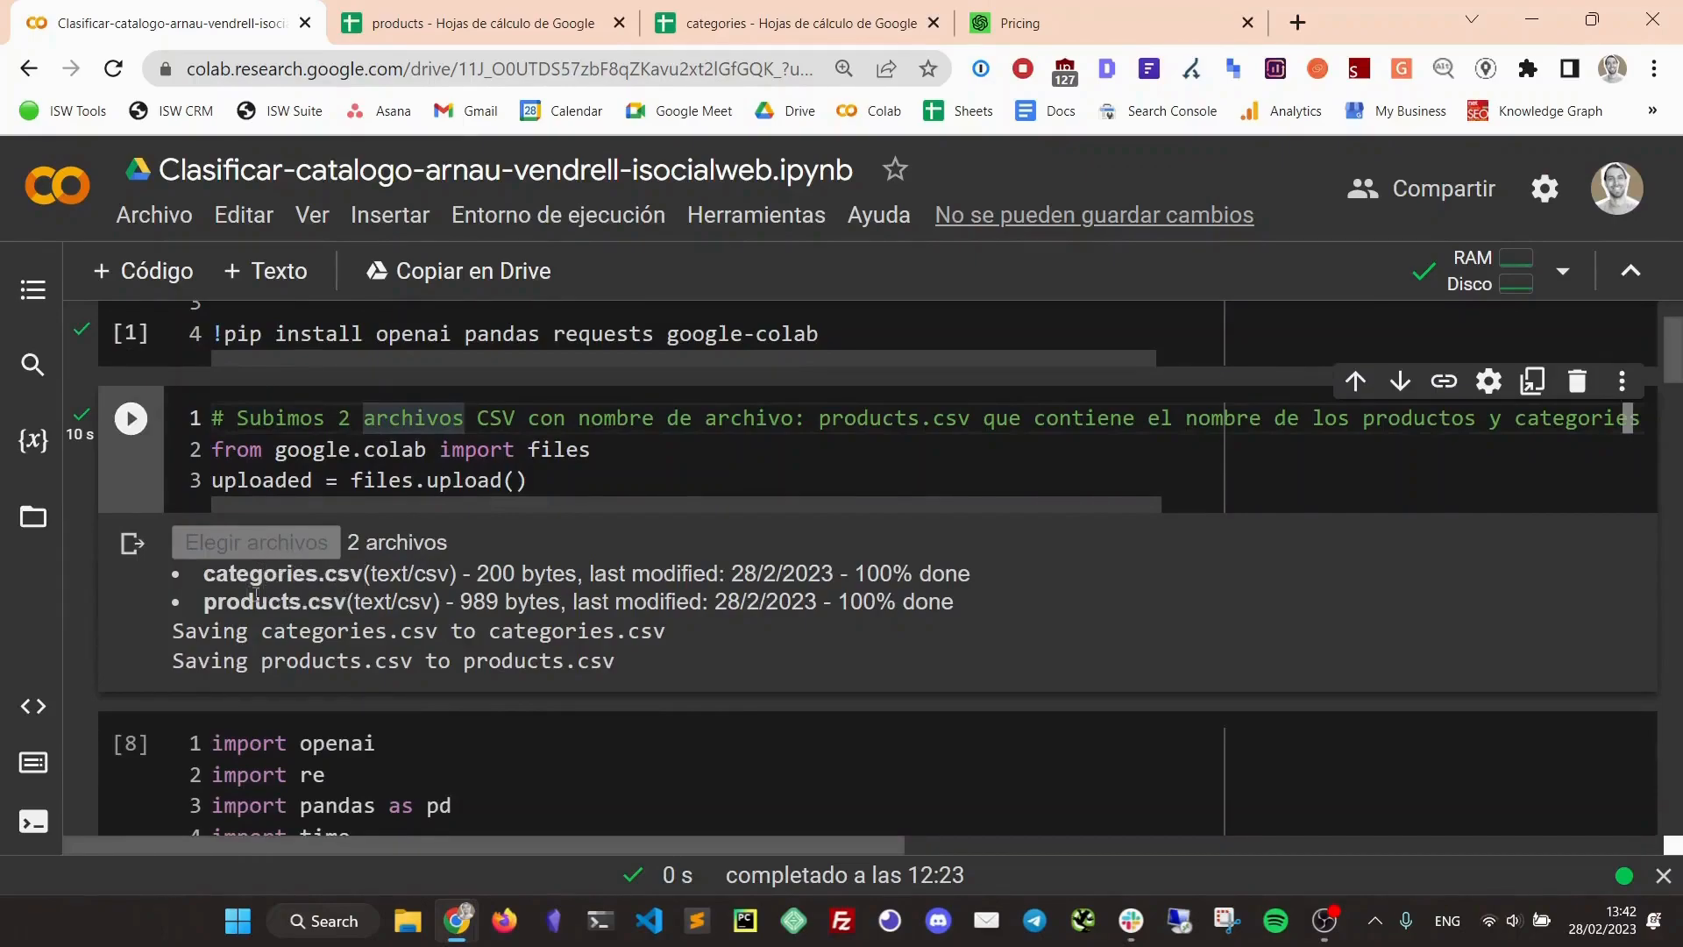
pyautogui.scroll(-3)
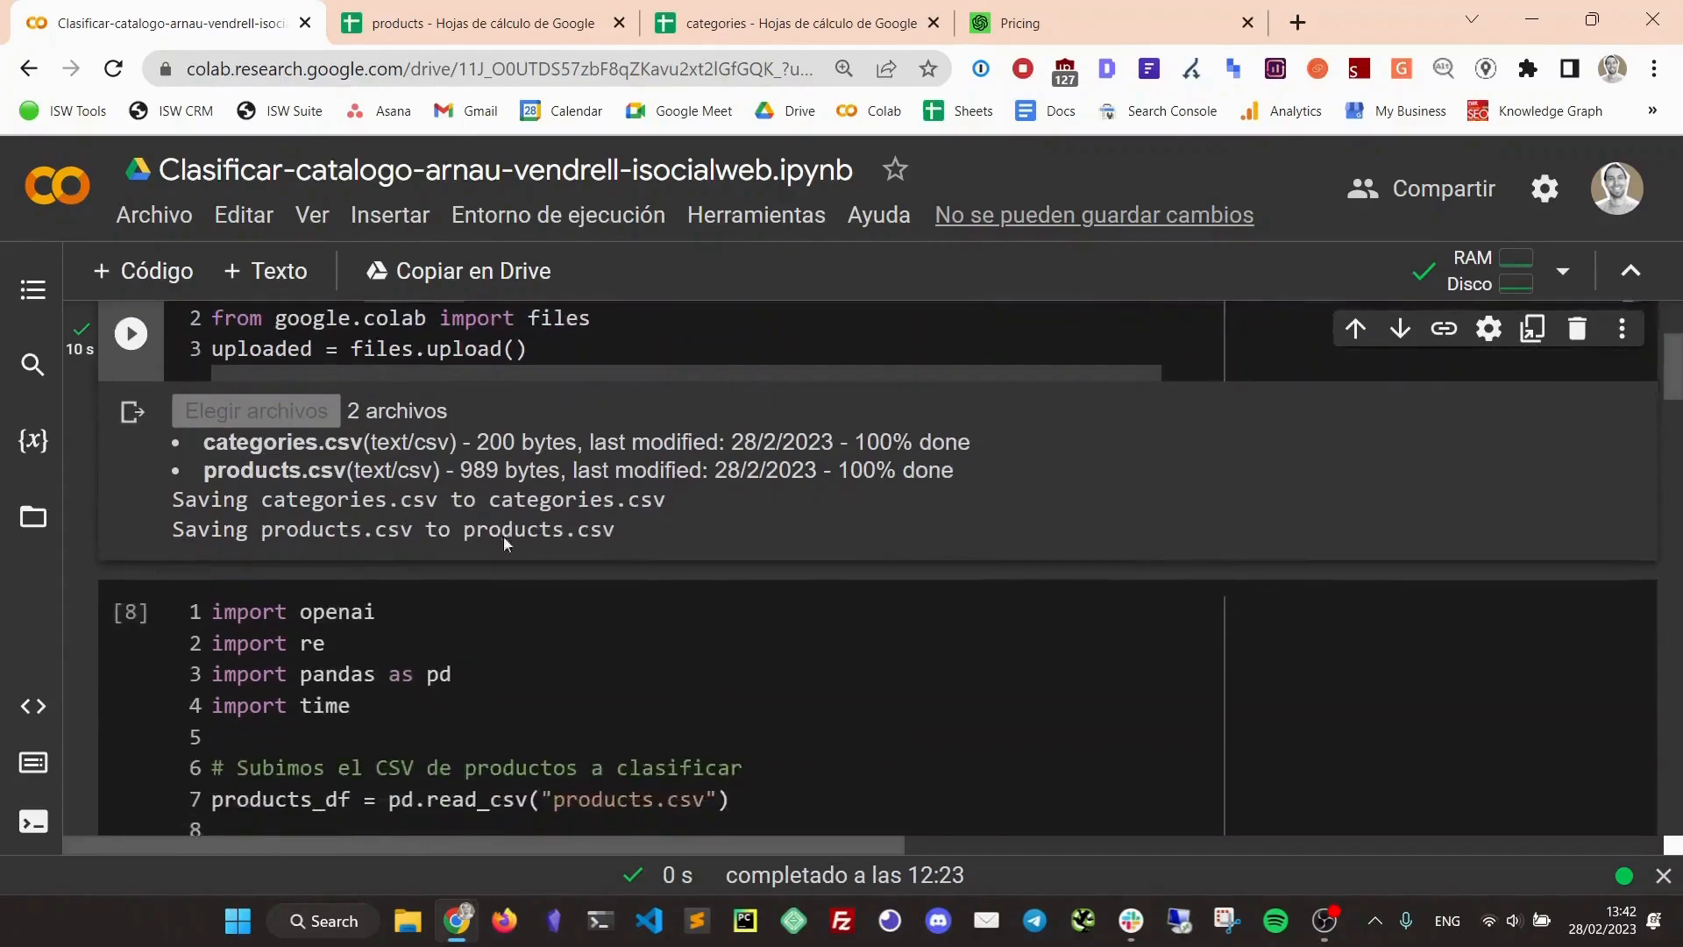
pyautogui.scroll(-3)
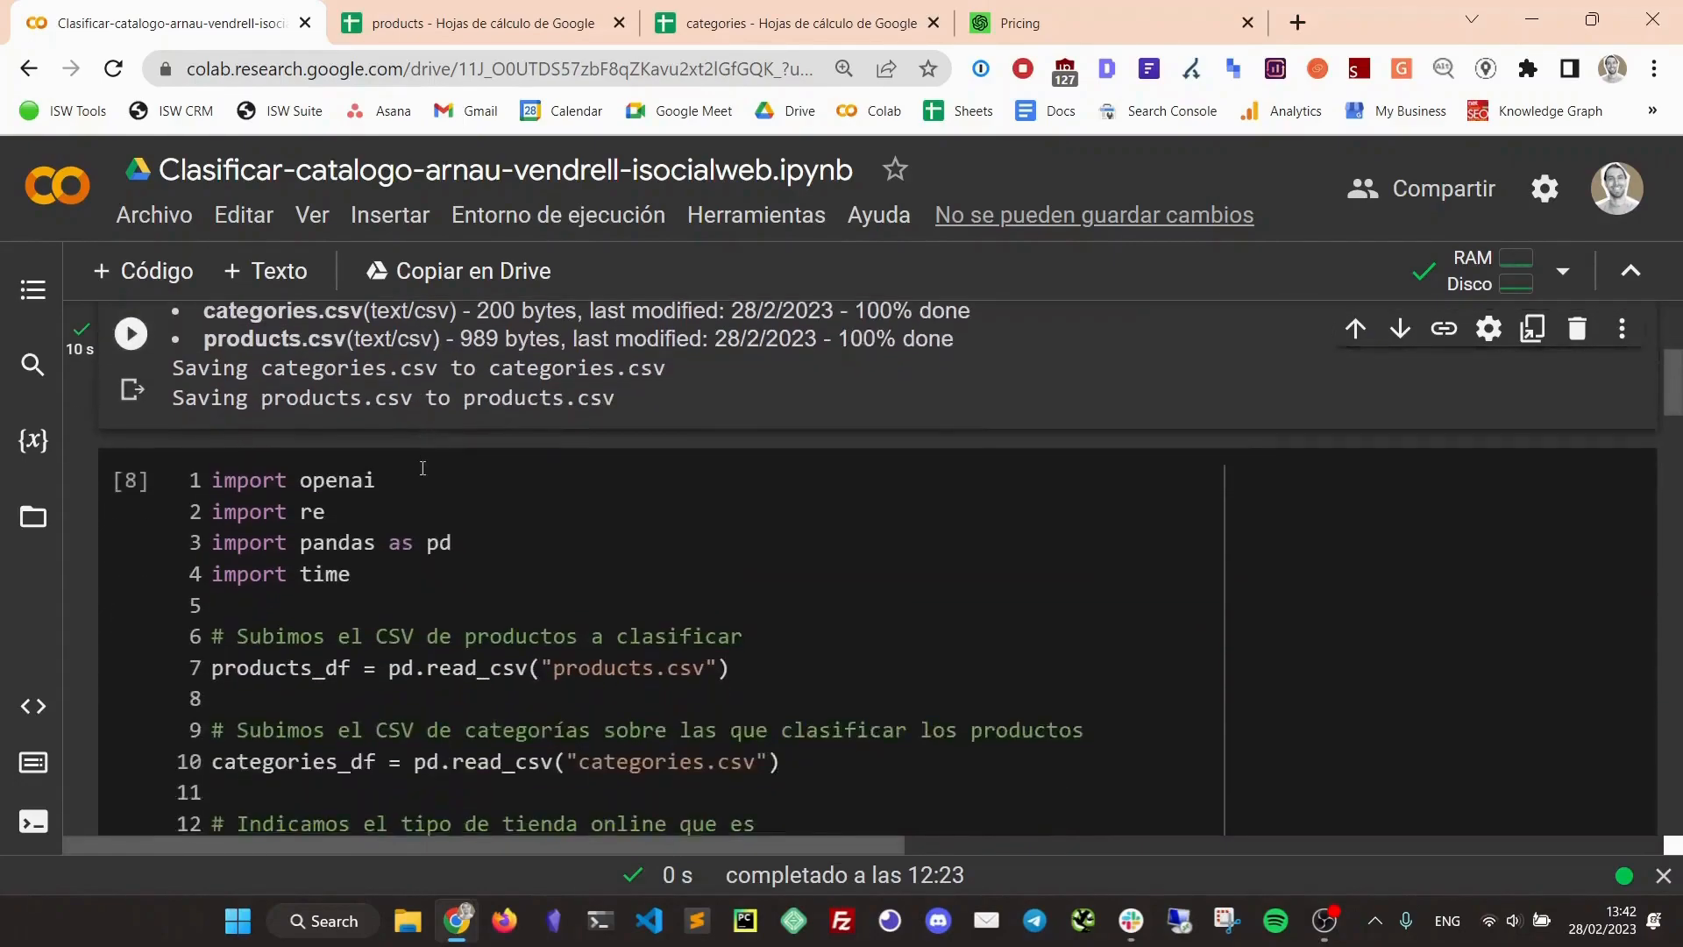
pyautogui.click(489, 575)
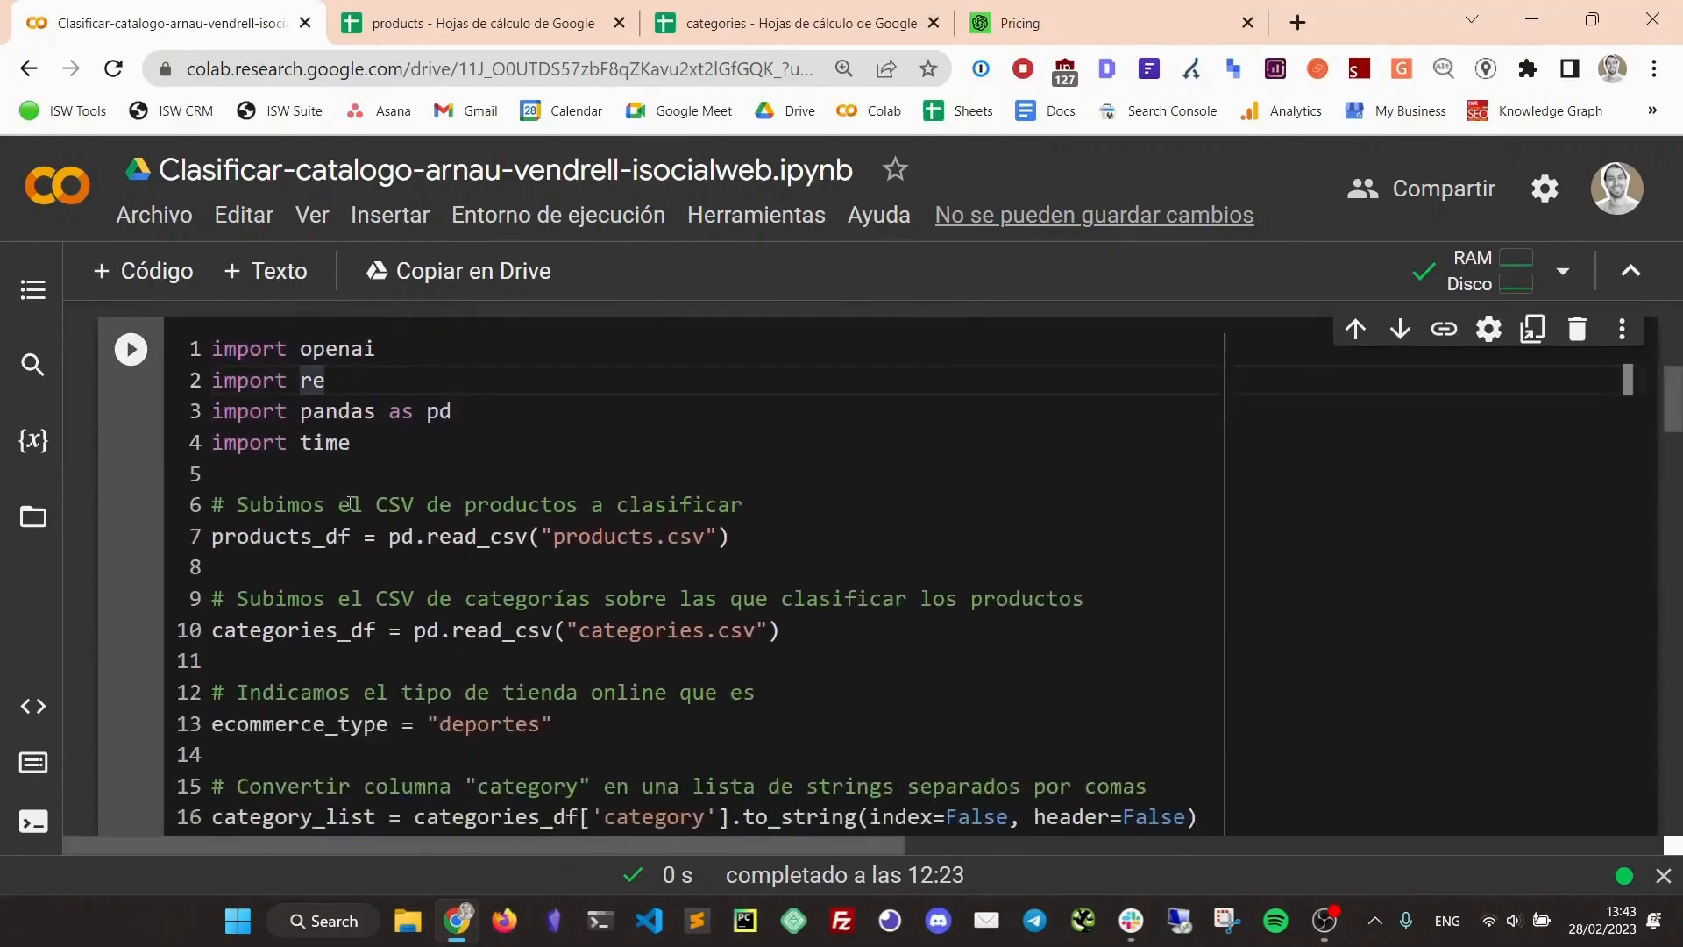
pyautogui.doubleClick(601, 536)
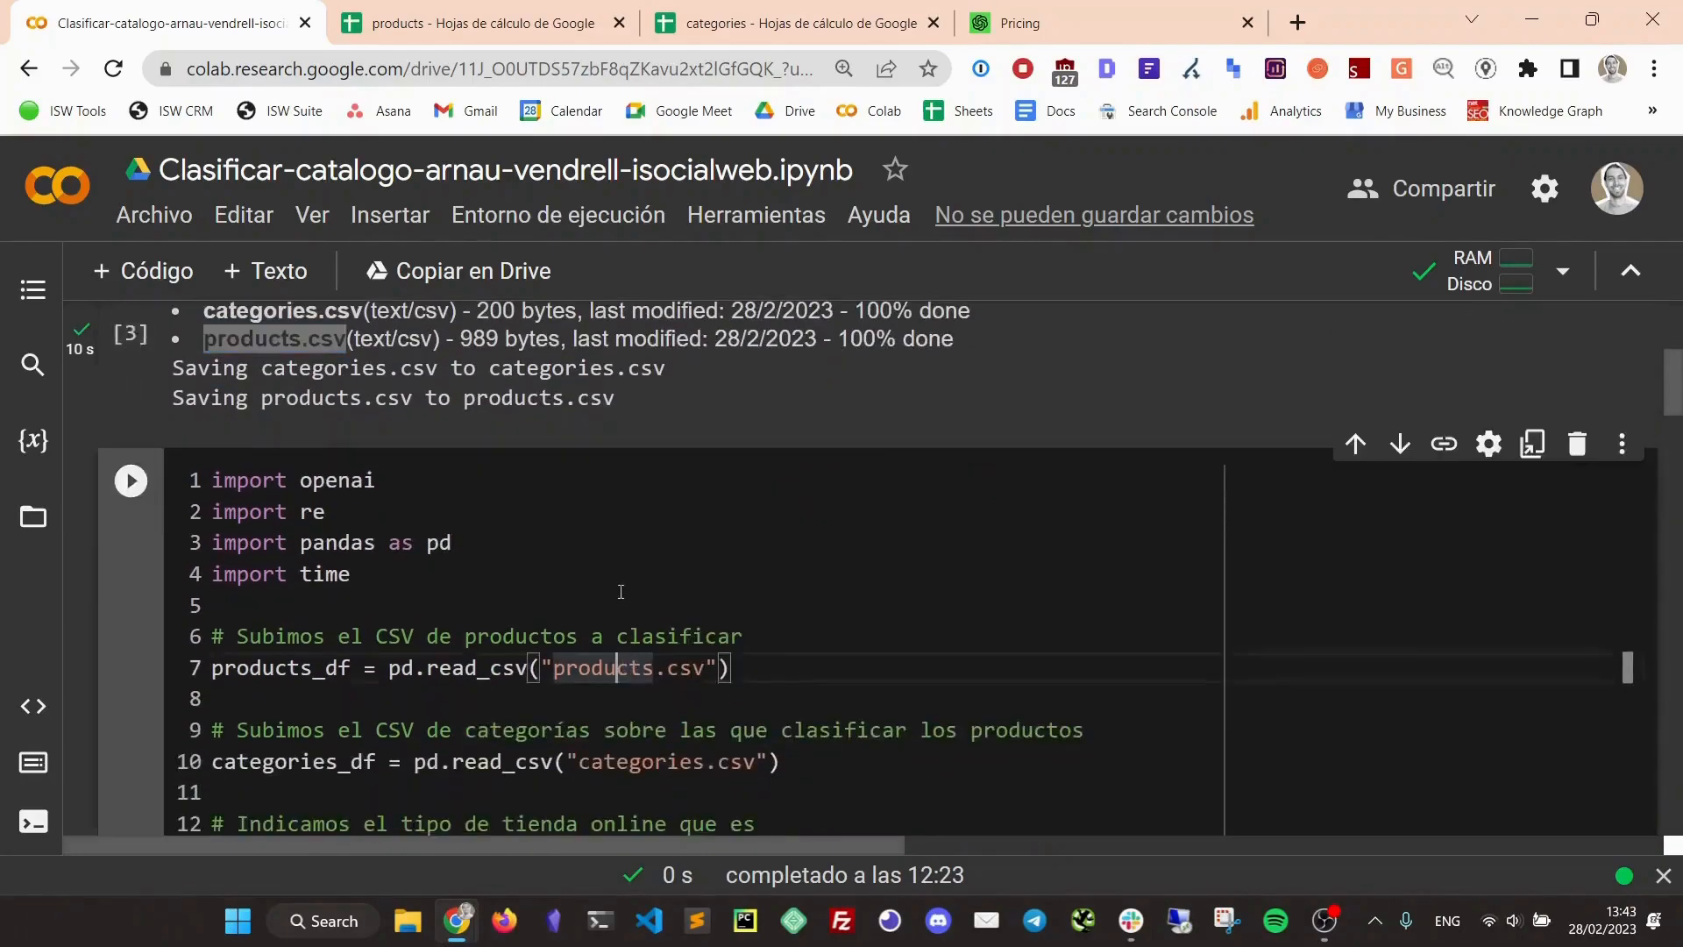
pyautogui.scroll(-3)
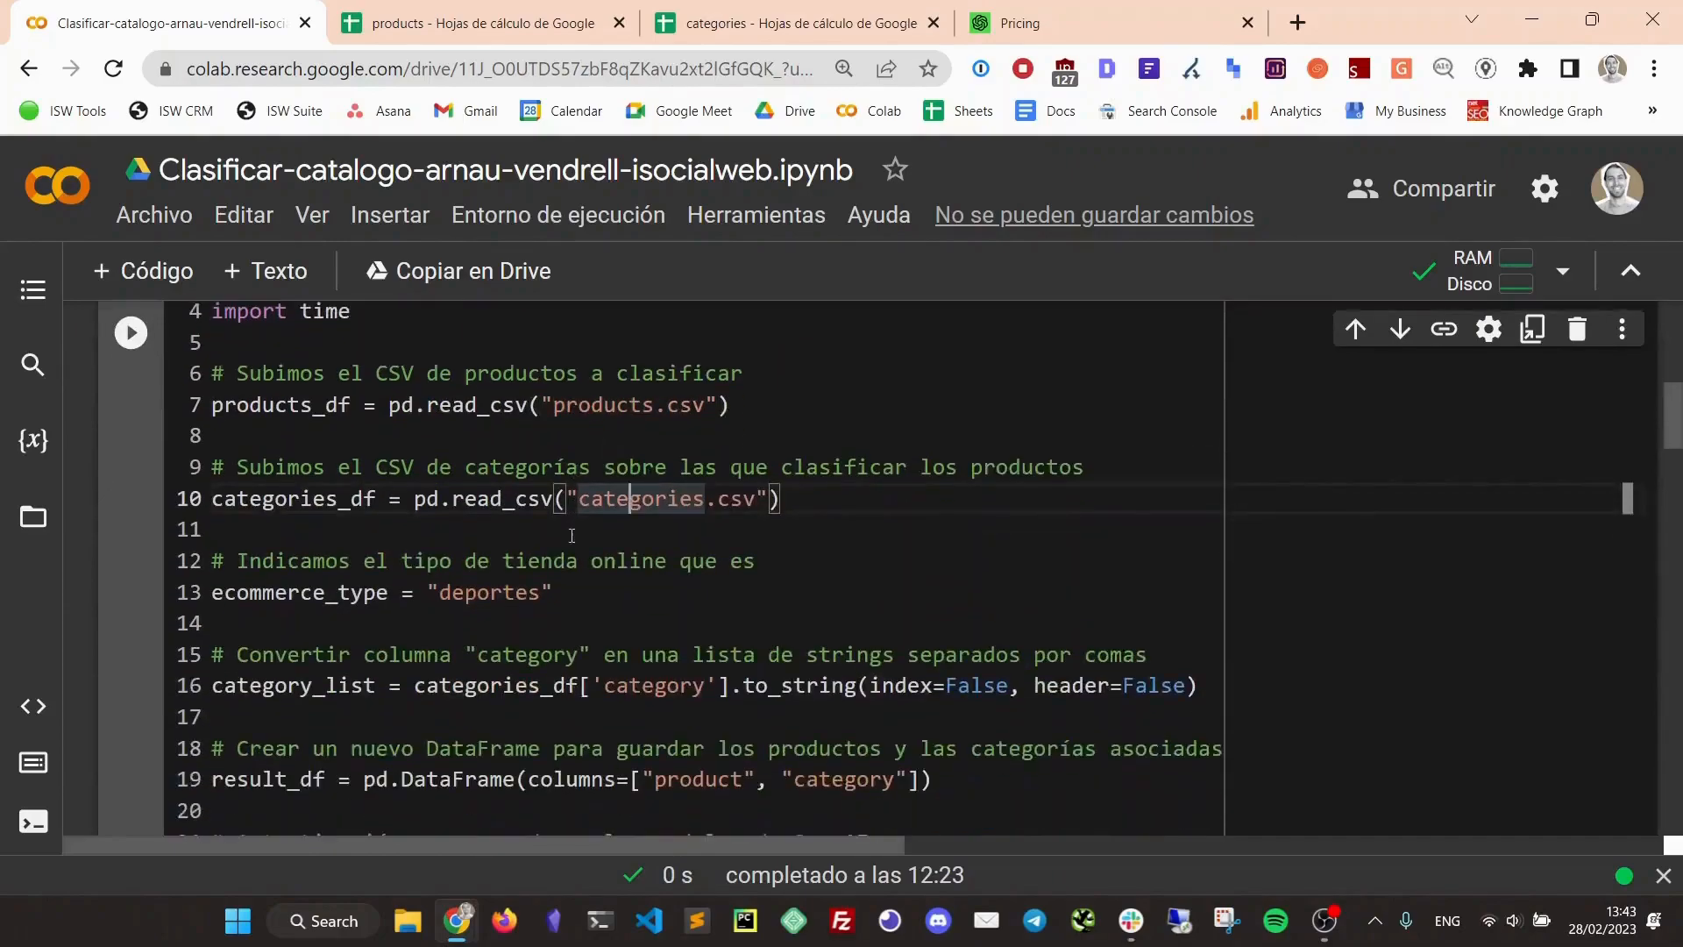
pyautogui.doubleClick(489, 591)
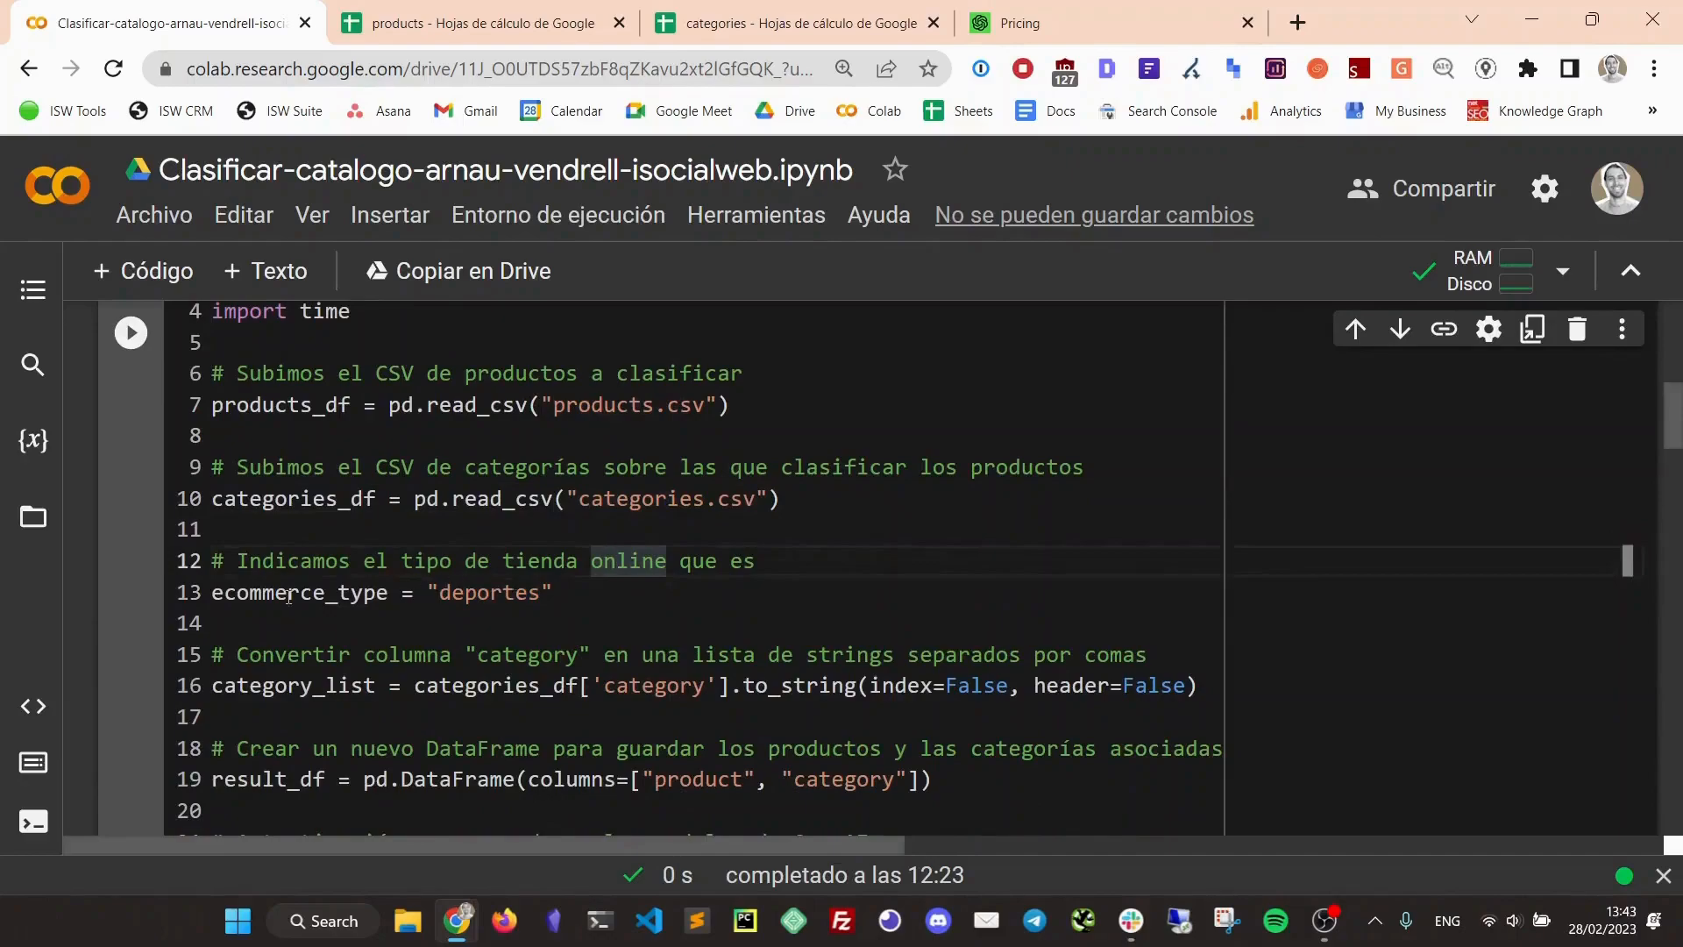
pyautogui.click(472, 23)
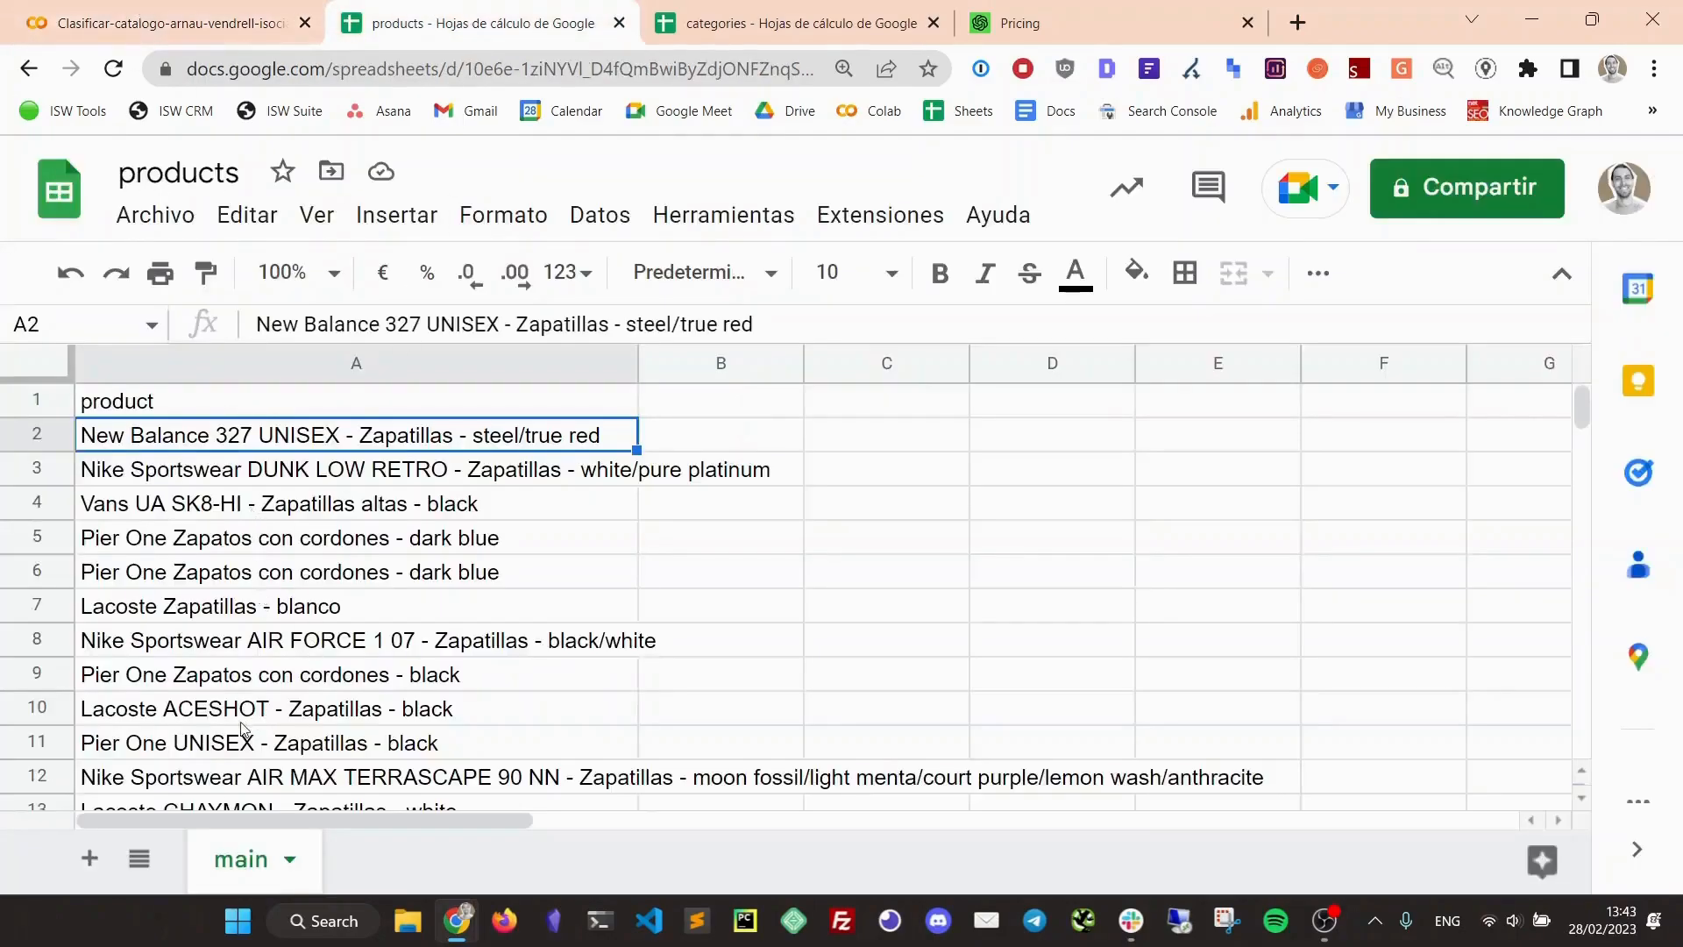
pyautogui.click(322, 571)
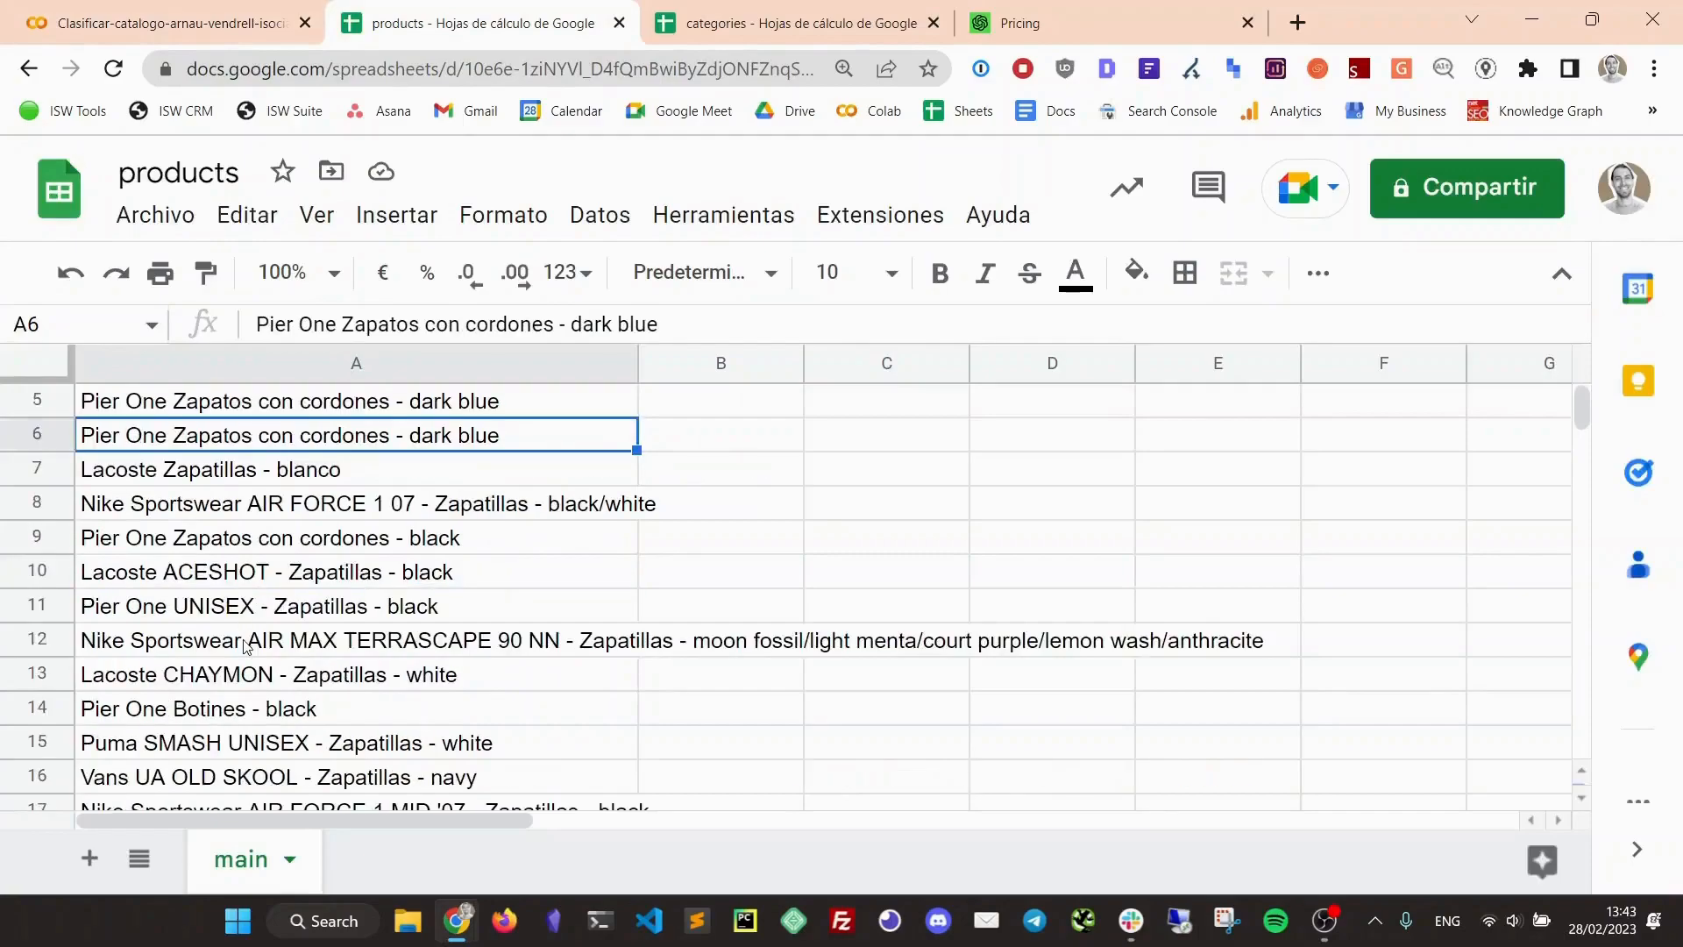
pyautogui.click(166, 23)
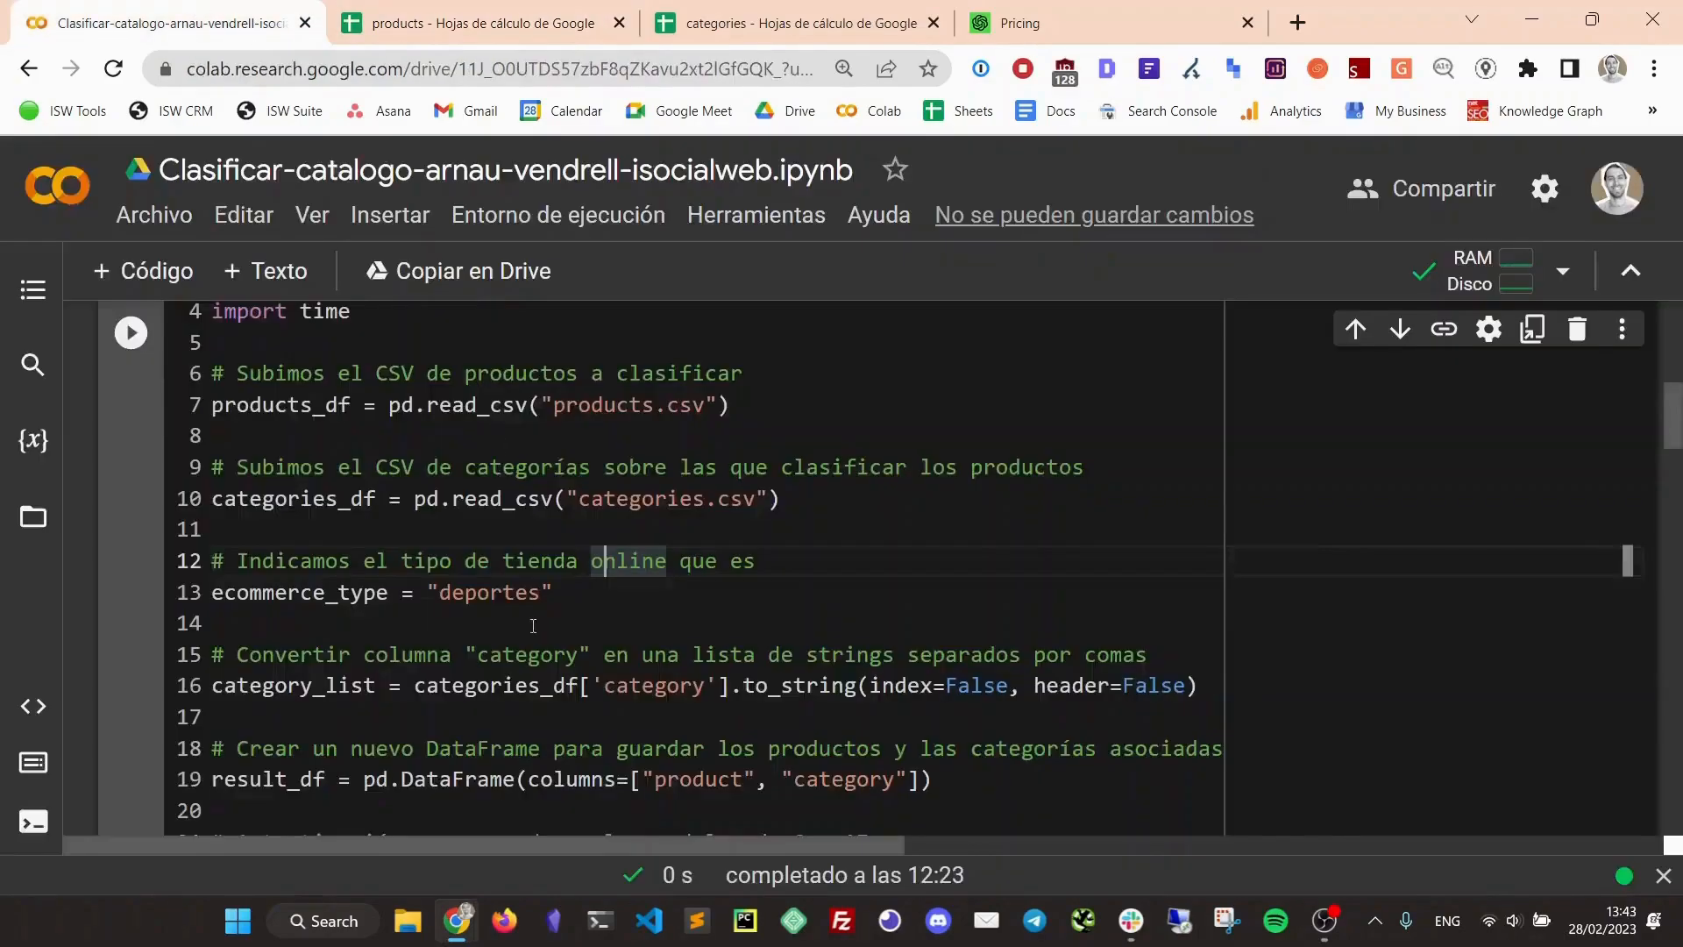
pyautogui.doubleClick(489, 593)
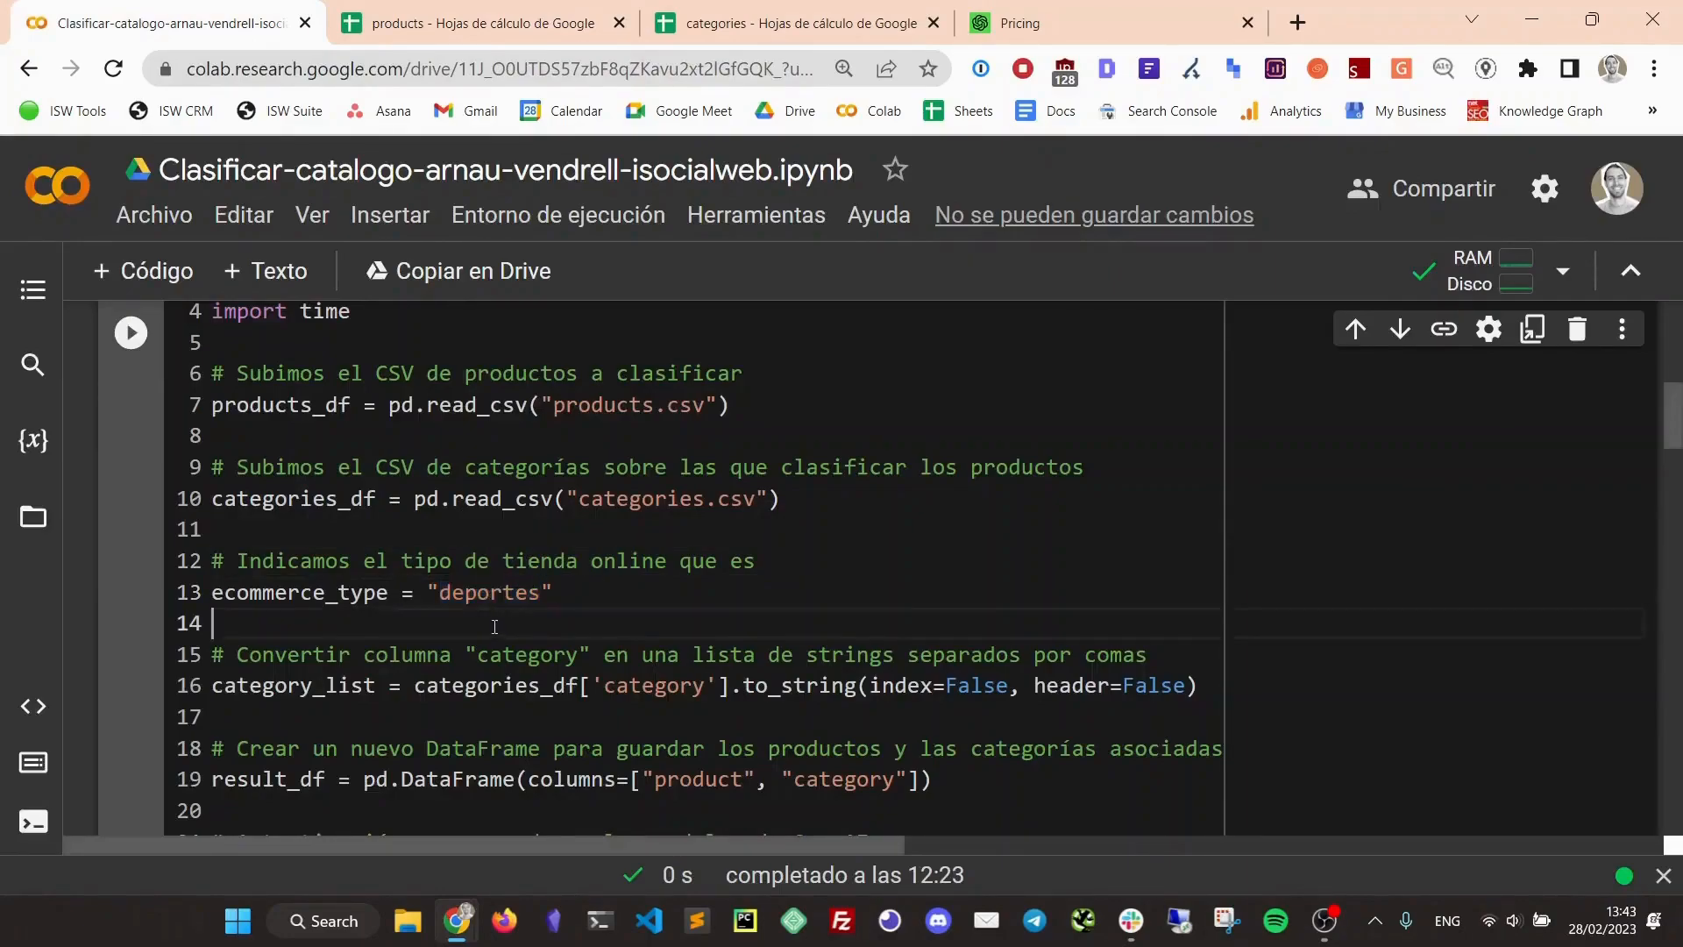
pyautogui.moveTo(531, 572)
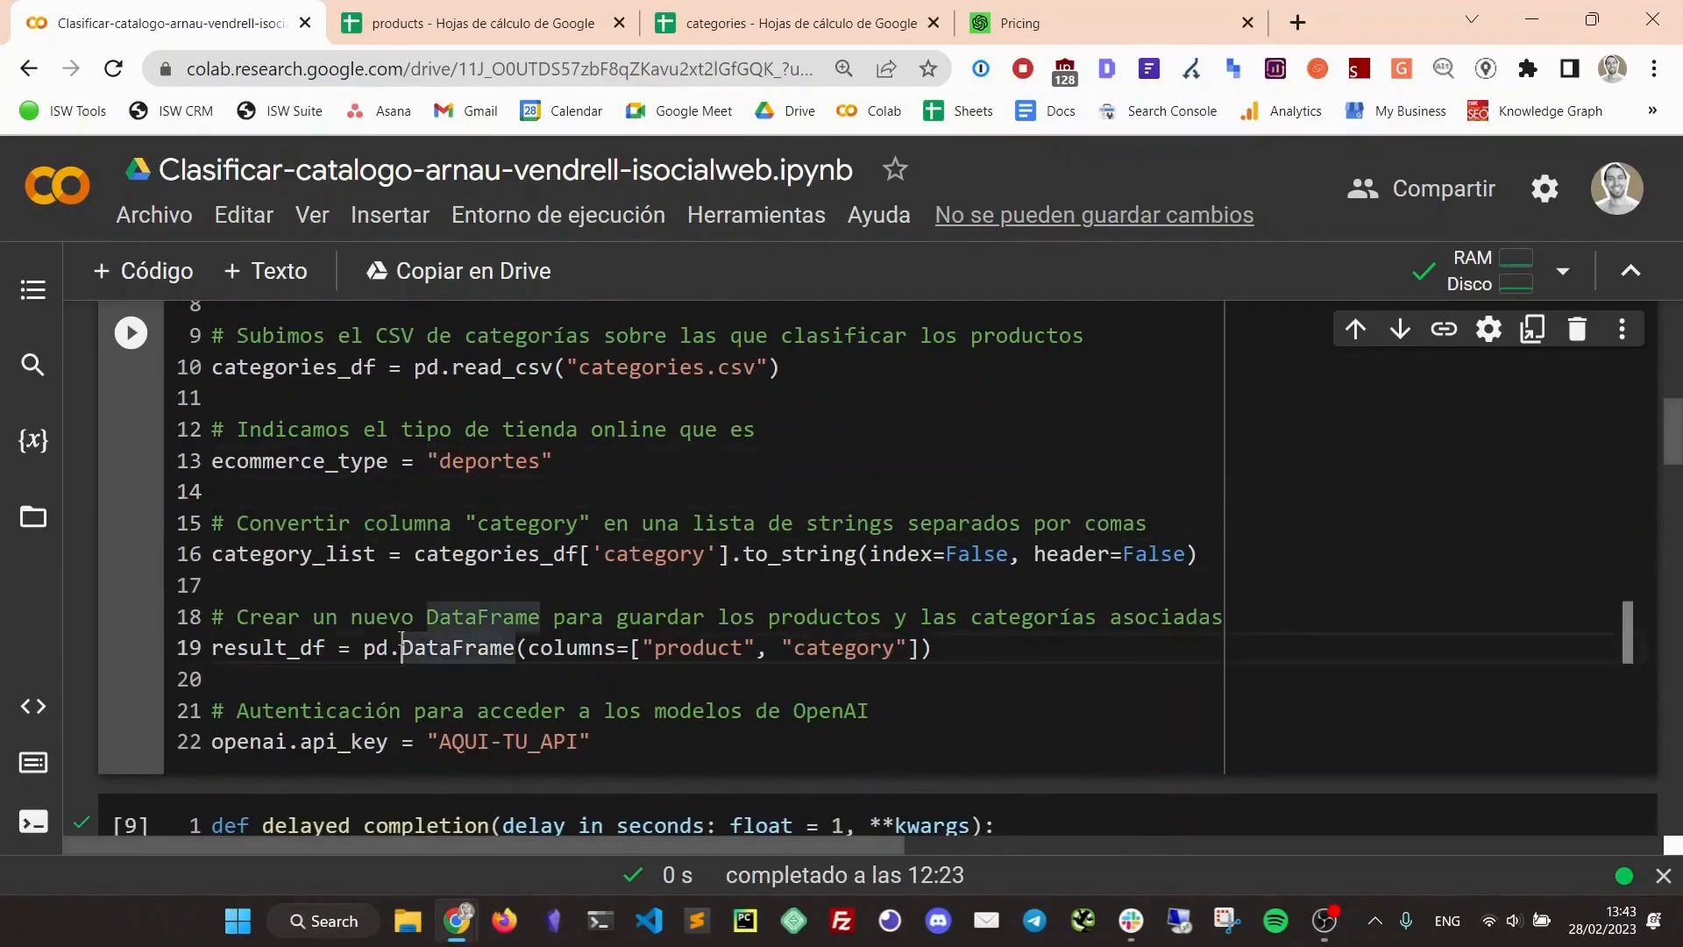
pyautogui.scroll(-3)
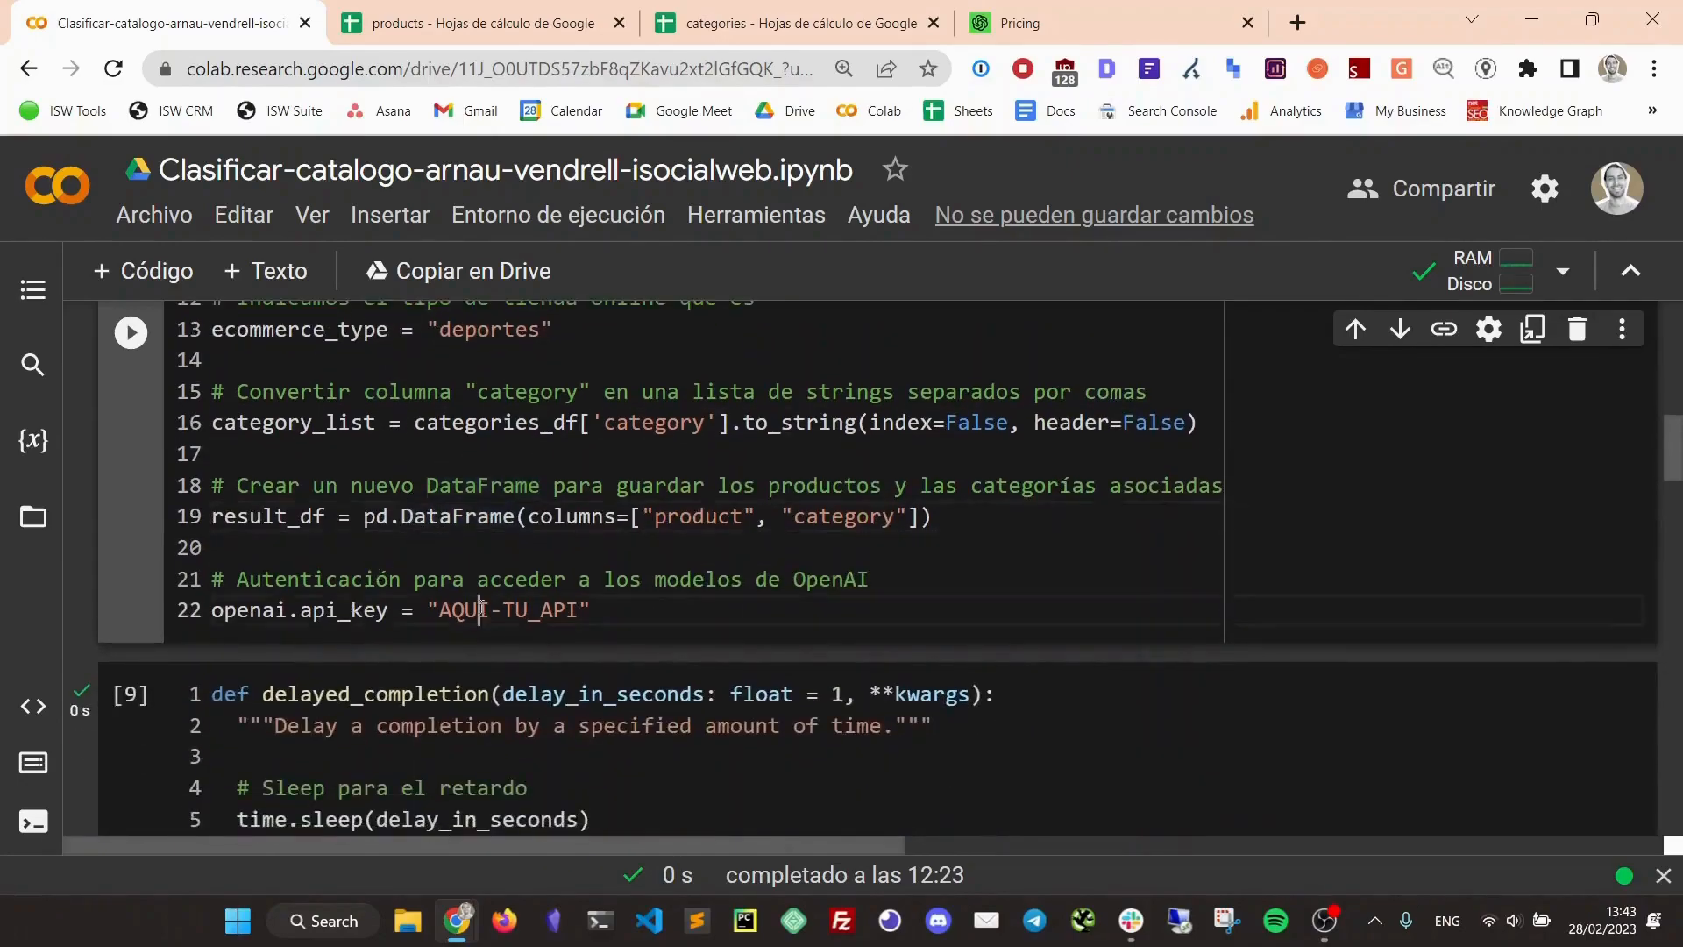
pyautogui.doubleClick(506, 610)
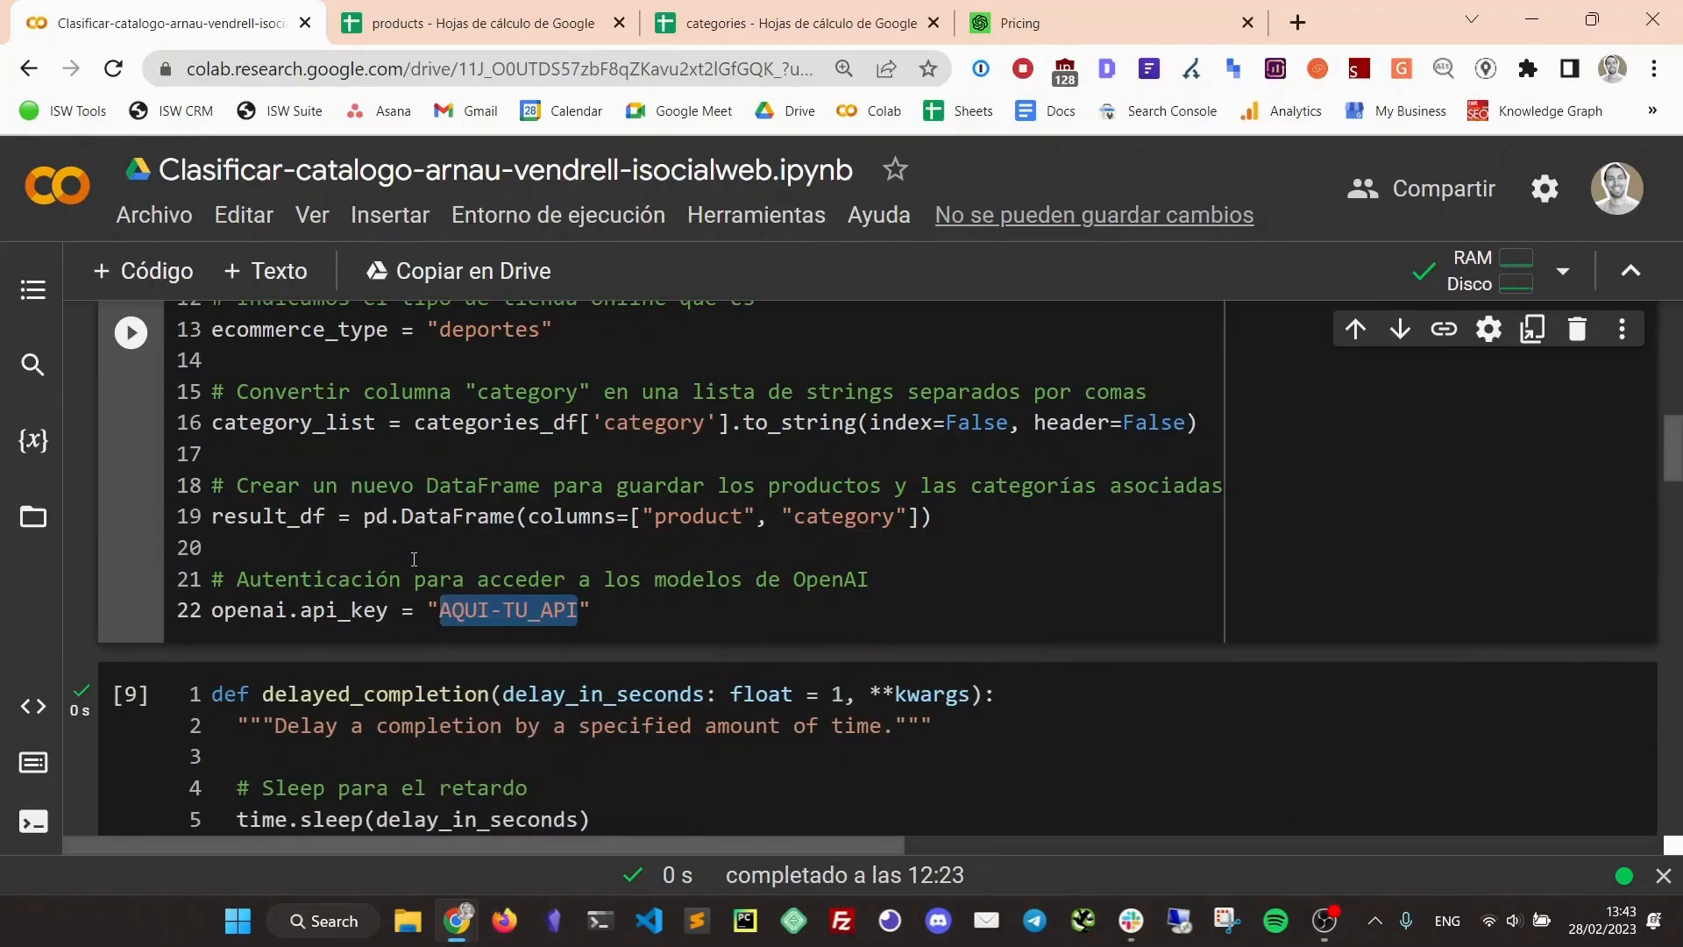
pyautogui.scroll(3)
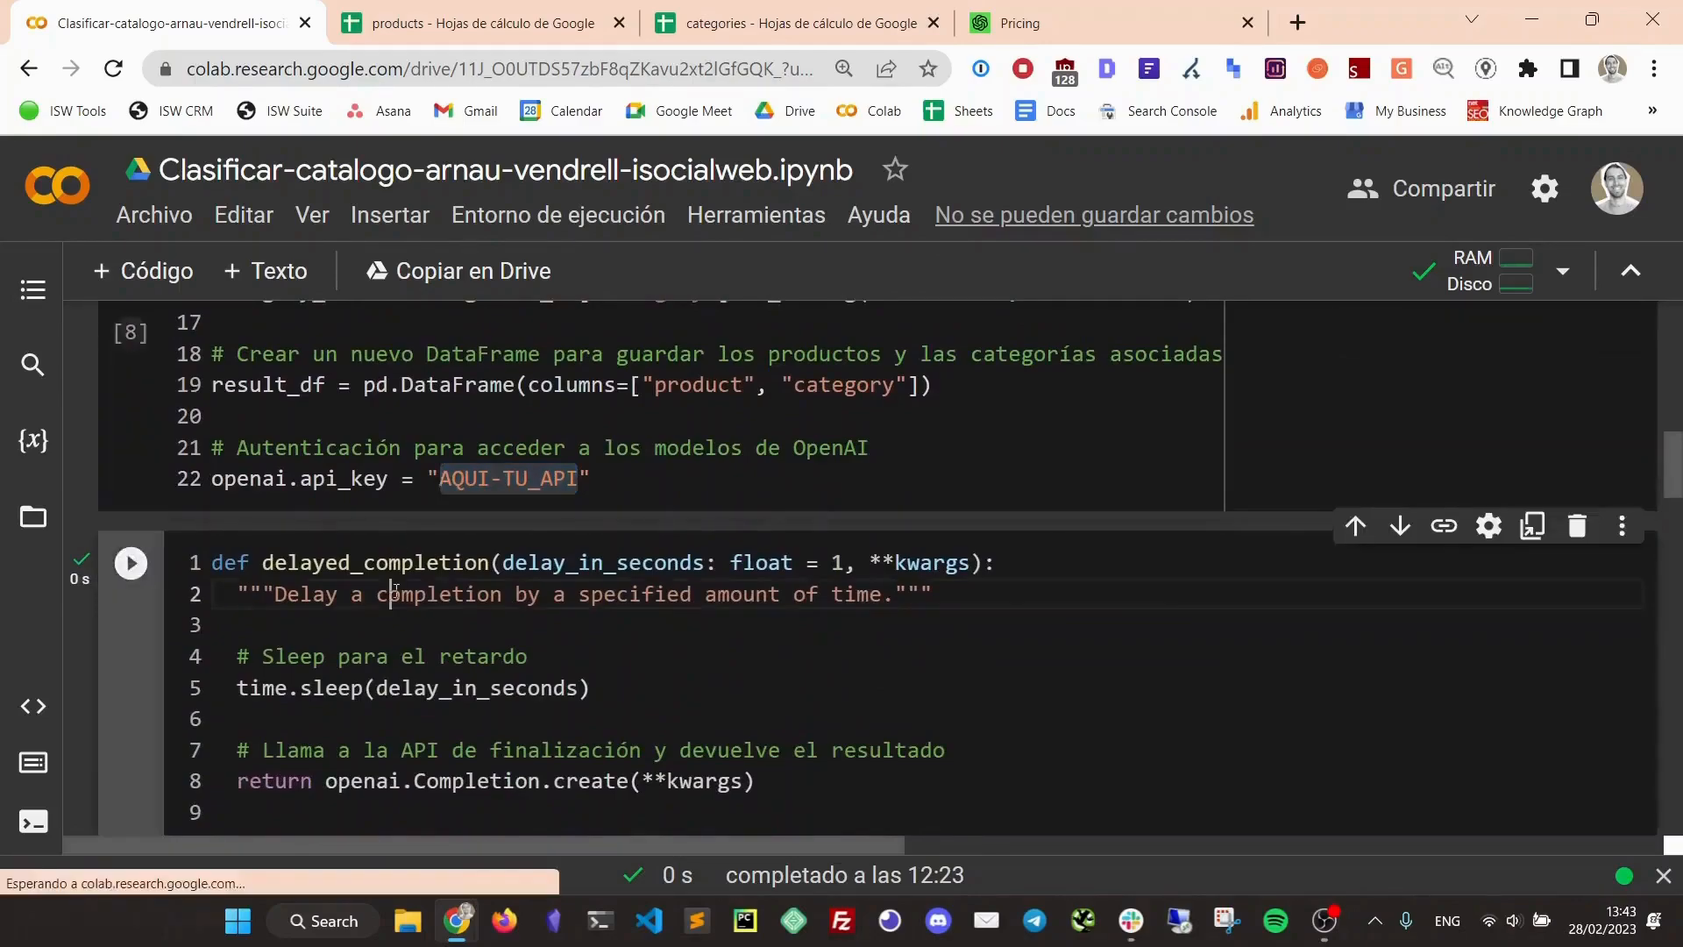
pyautogui.scroll(-3)
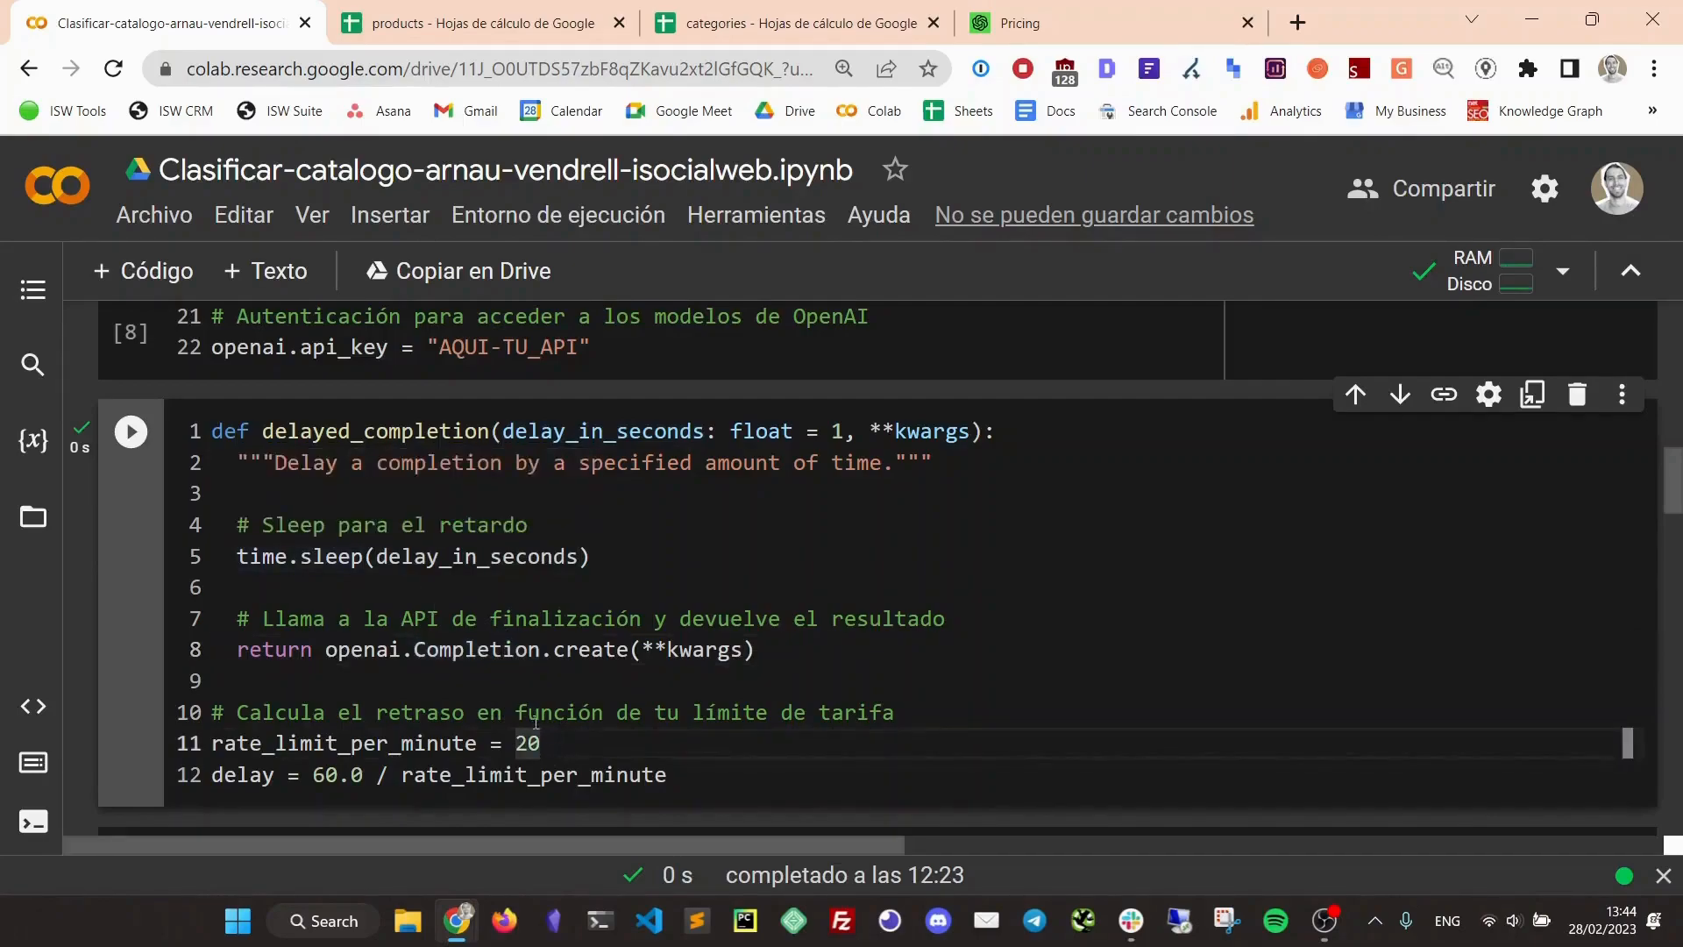
pyautogui.doubleClick(524, 743)
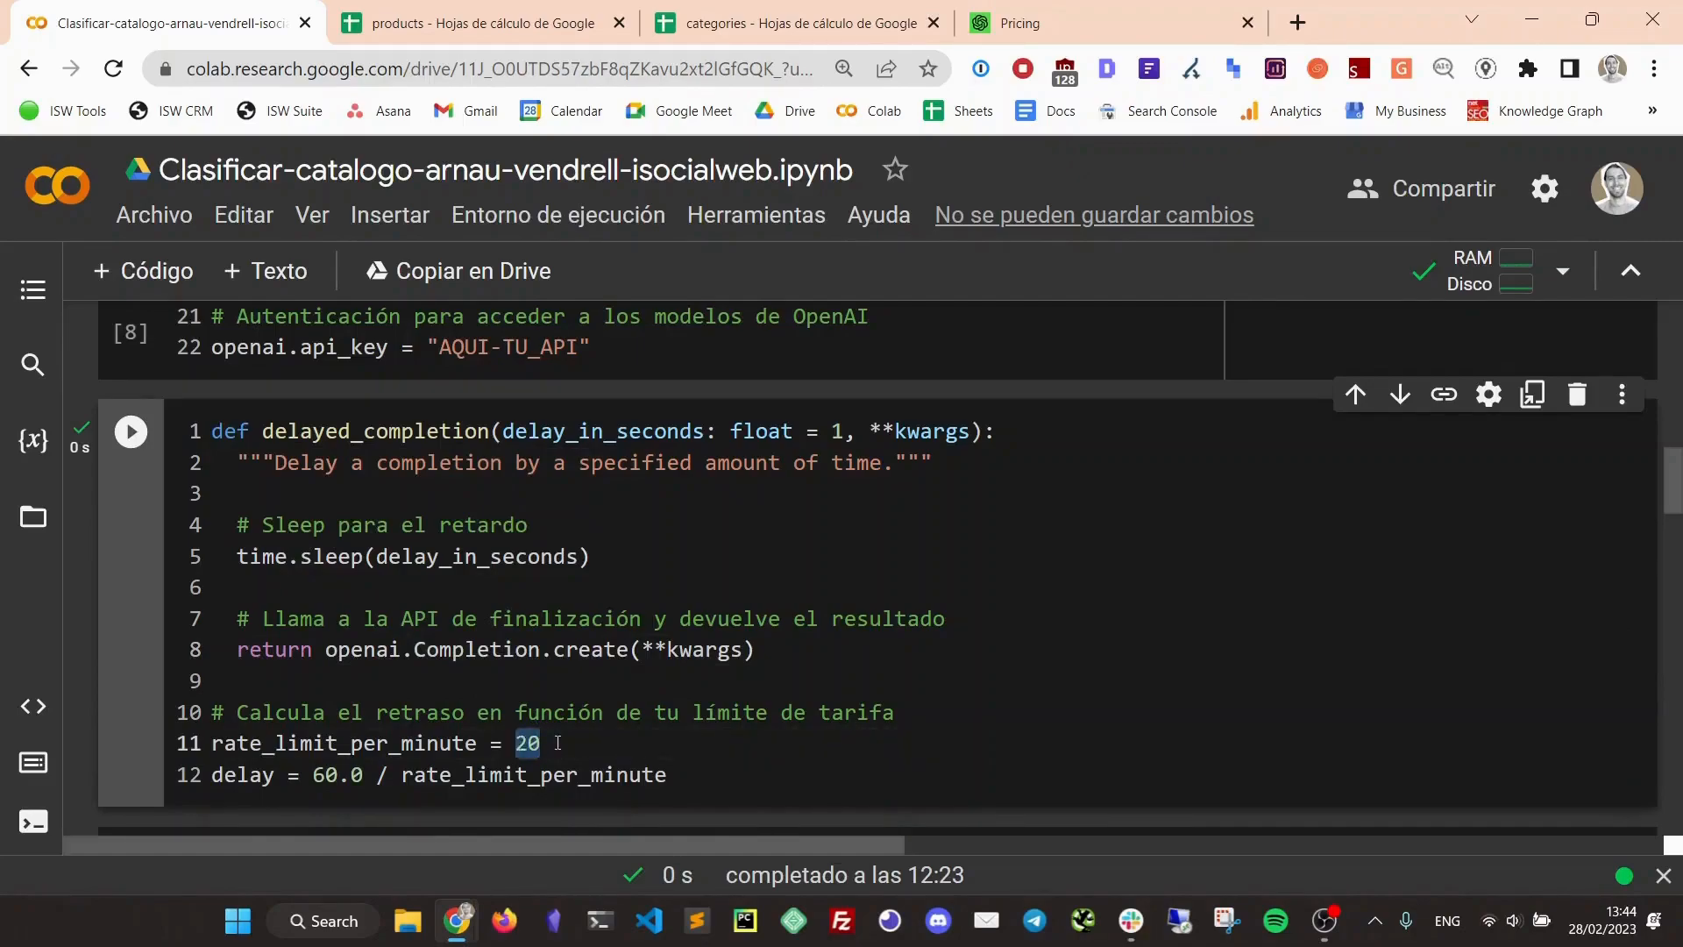
pyautogui.click(541, 743)
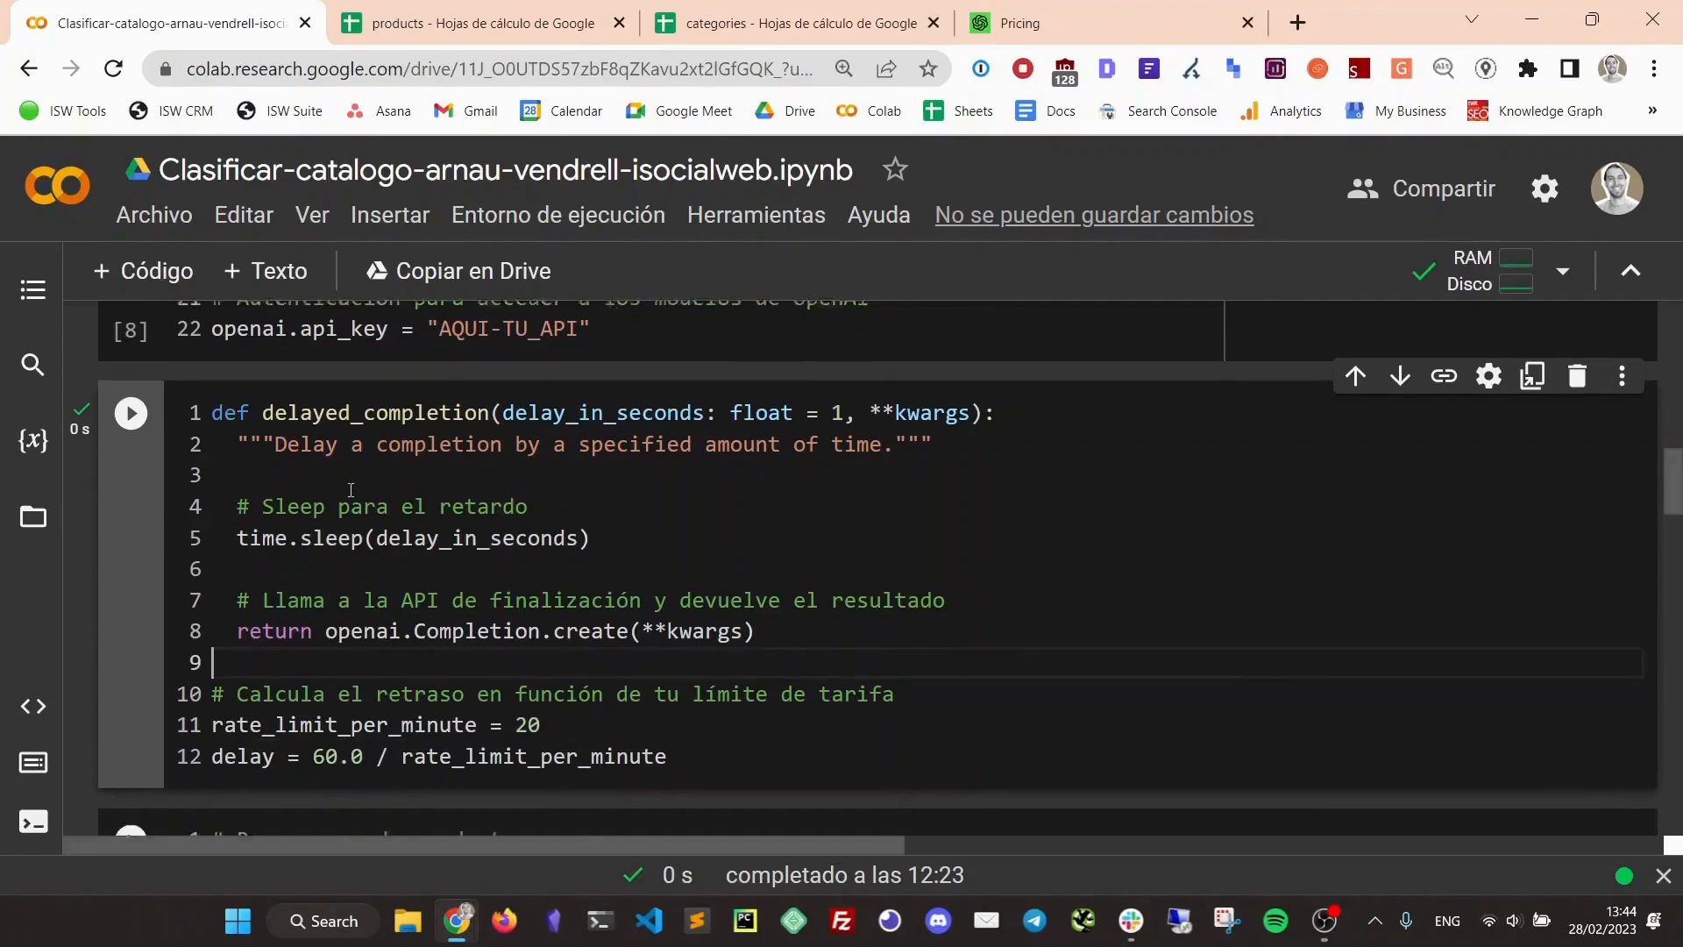
pyautogui.scroll(-3)
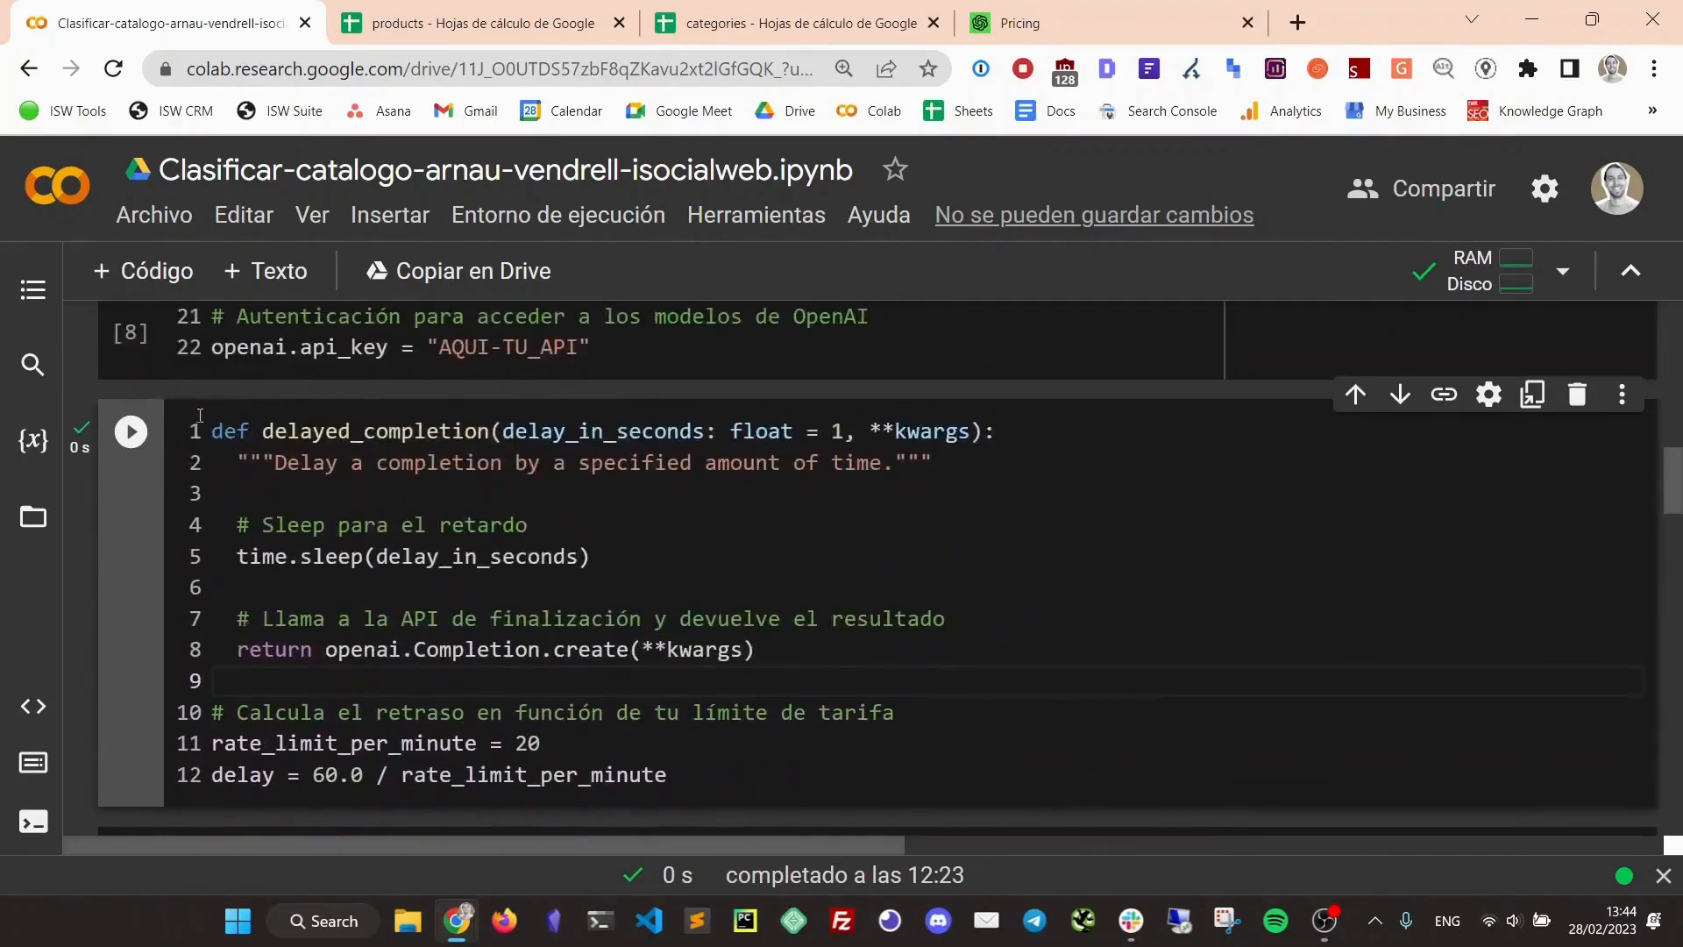
pyautogui.scroll(-3)
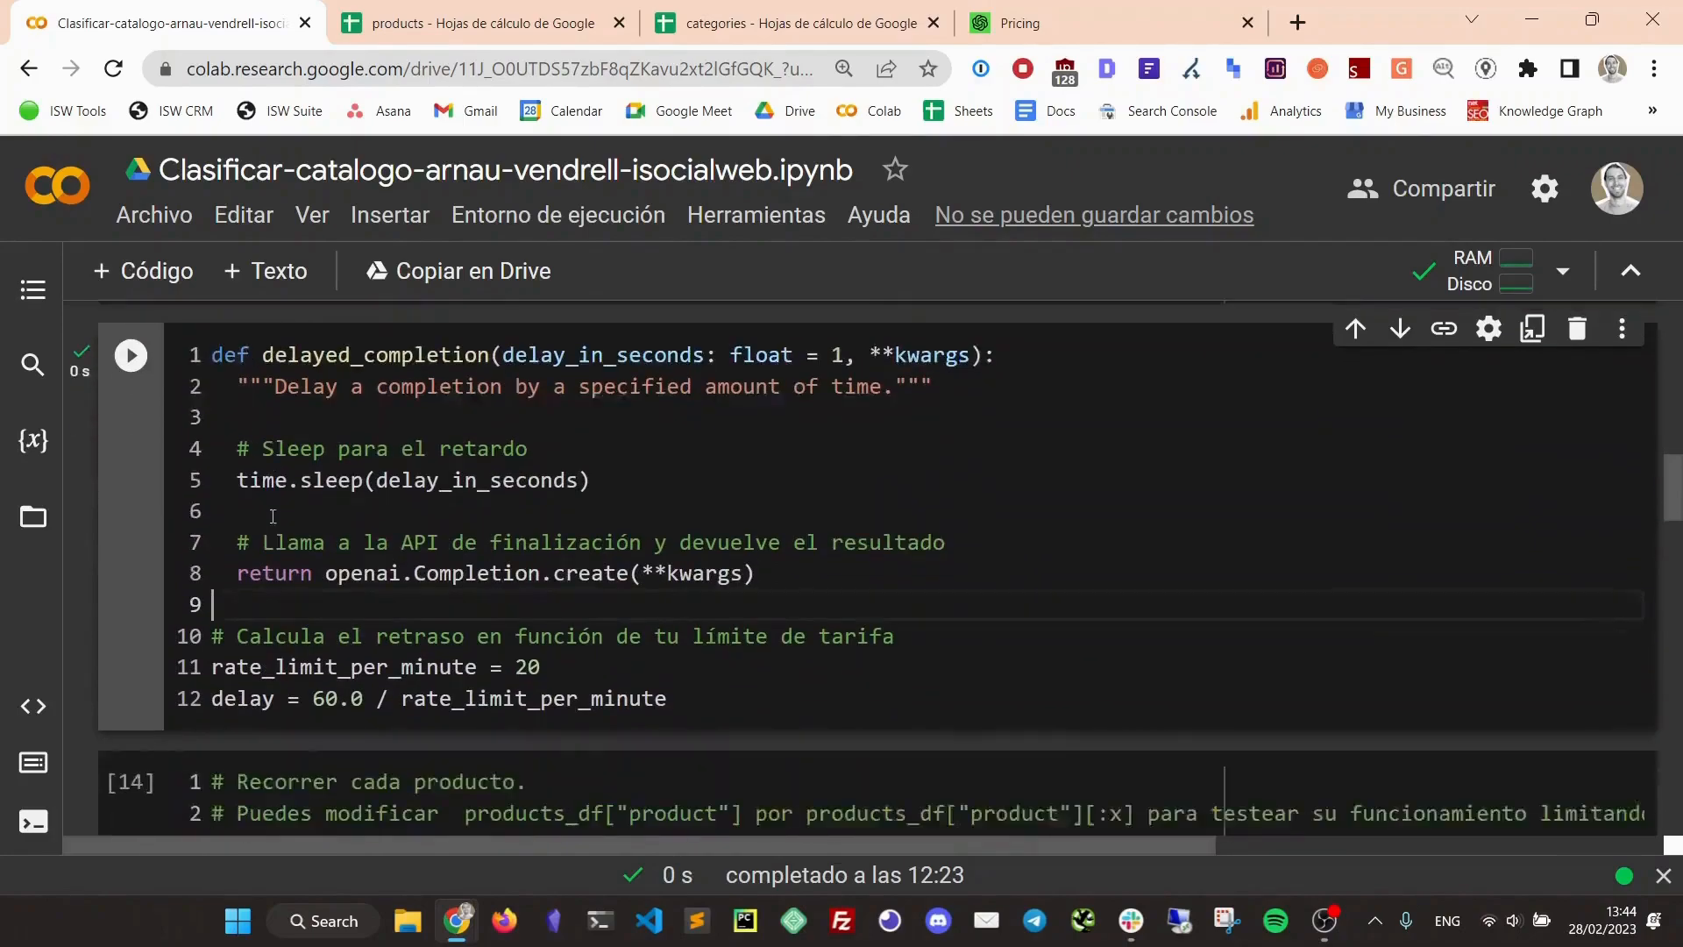
pyautogui.scroll(-3)
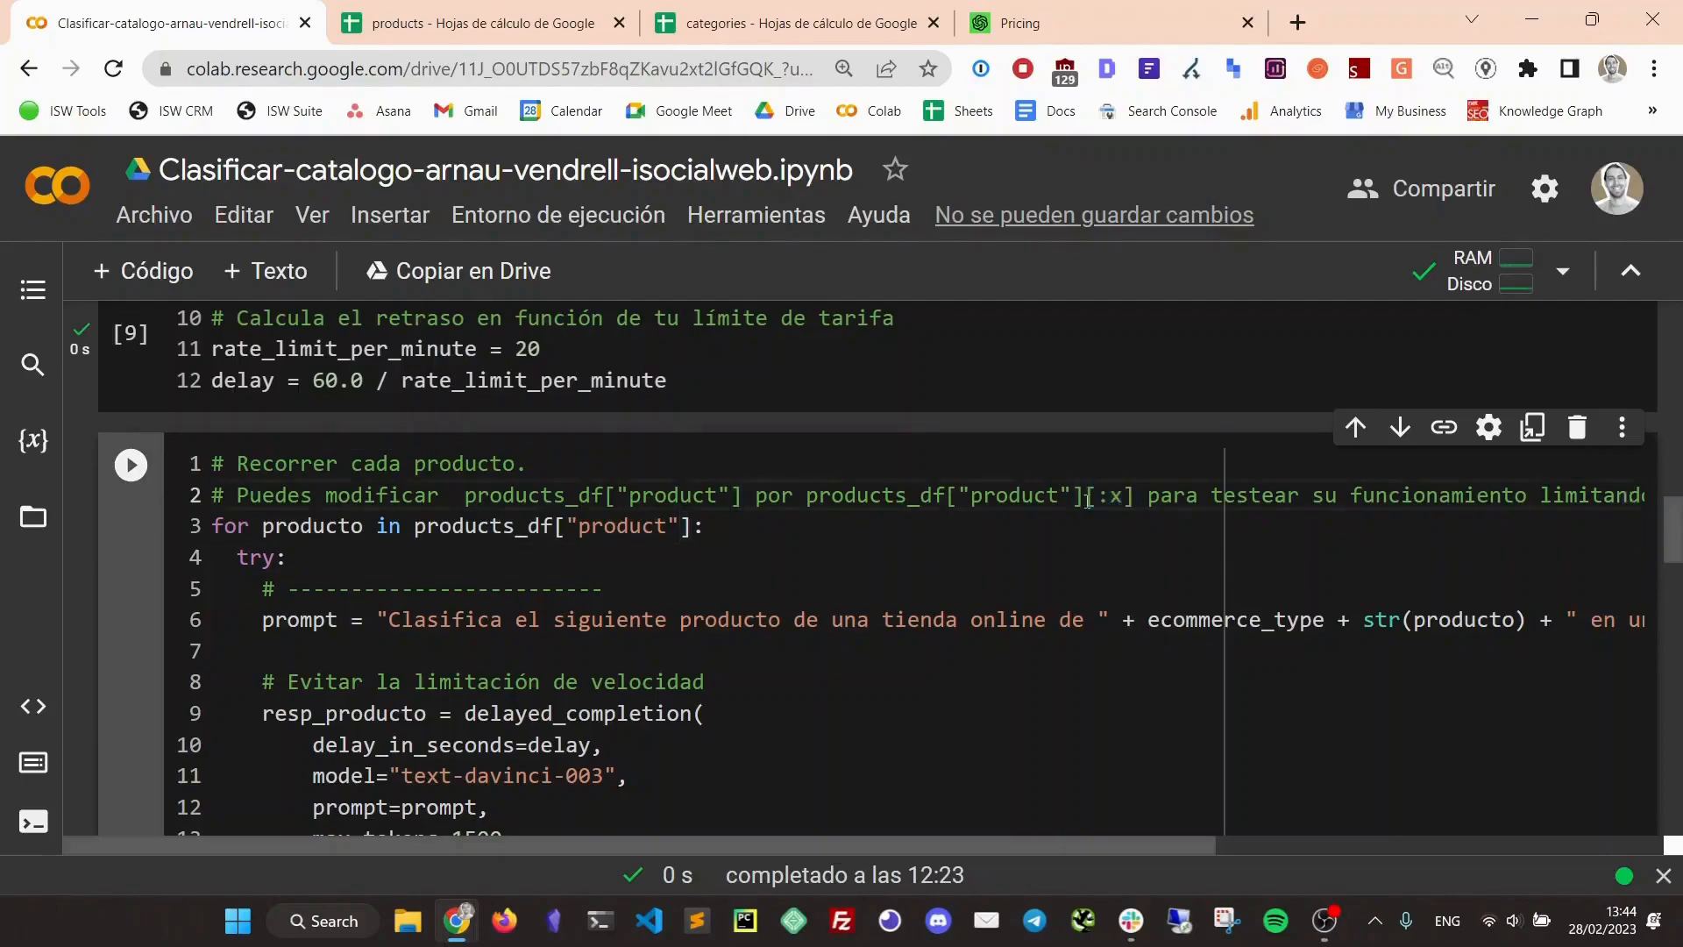
pyautogui.click(438, 525)
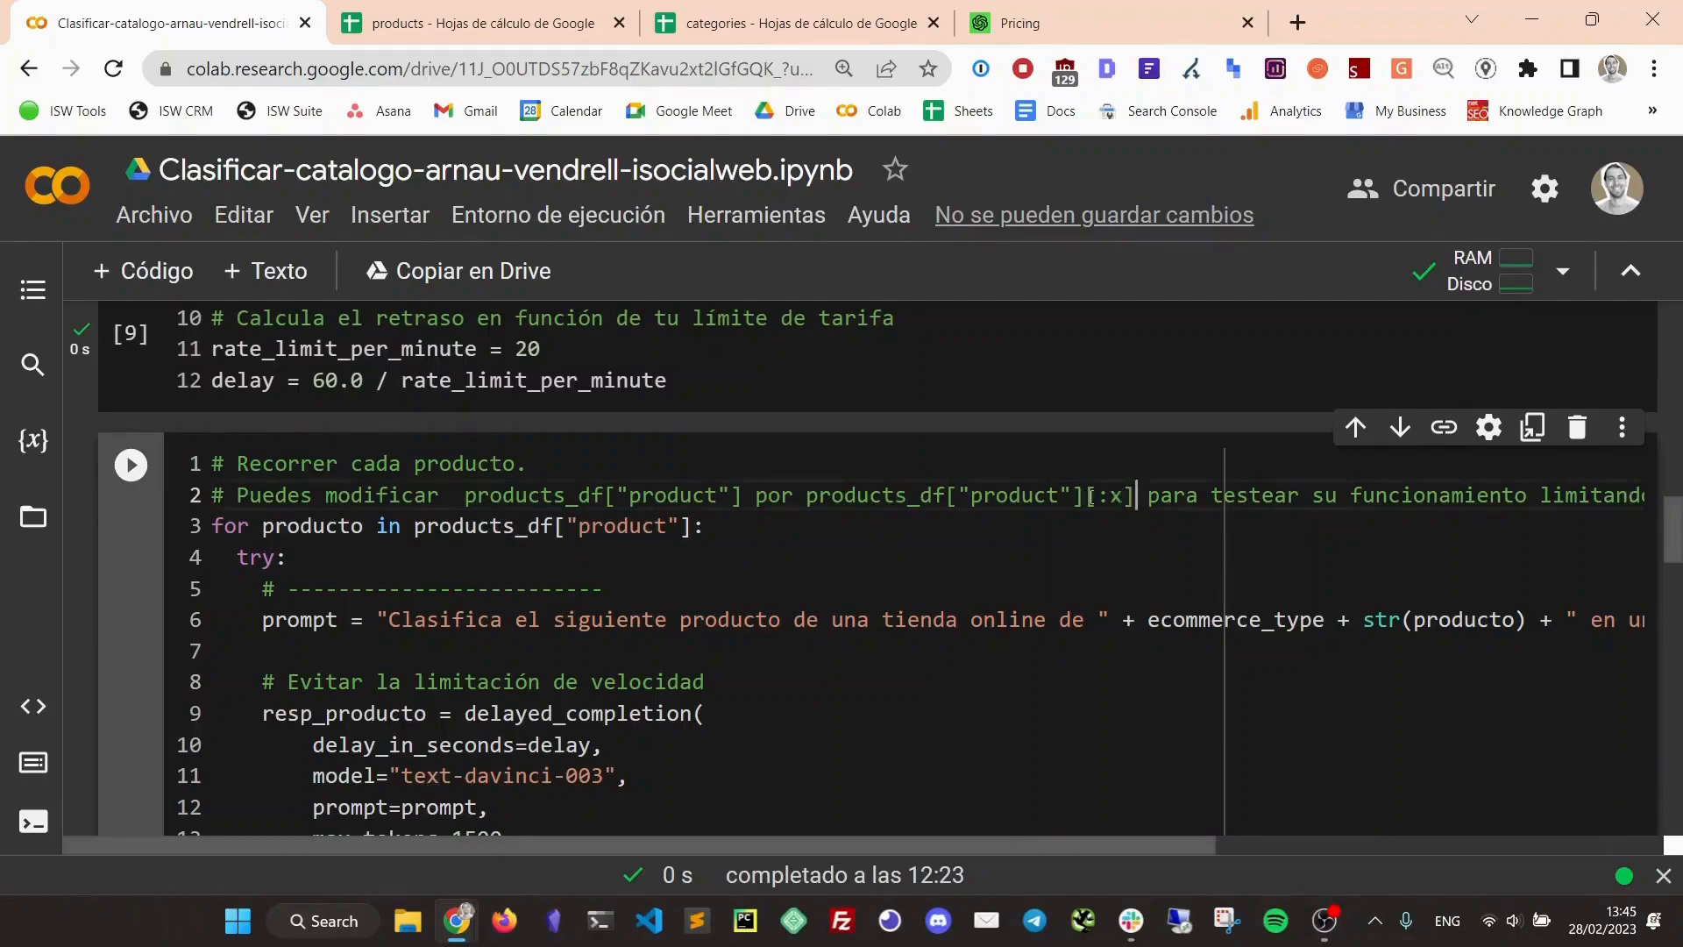
pyautogui.click(696, 525)
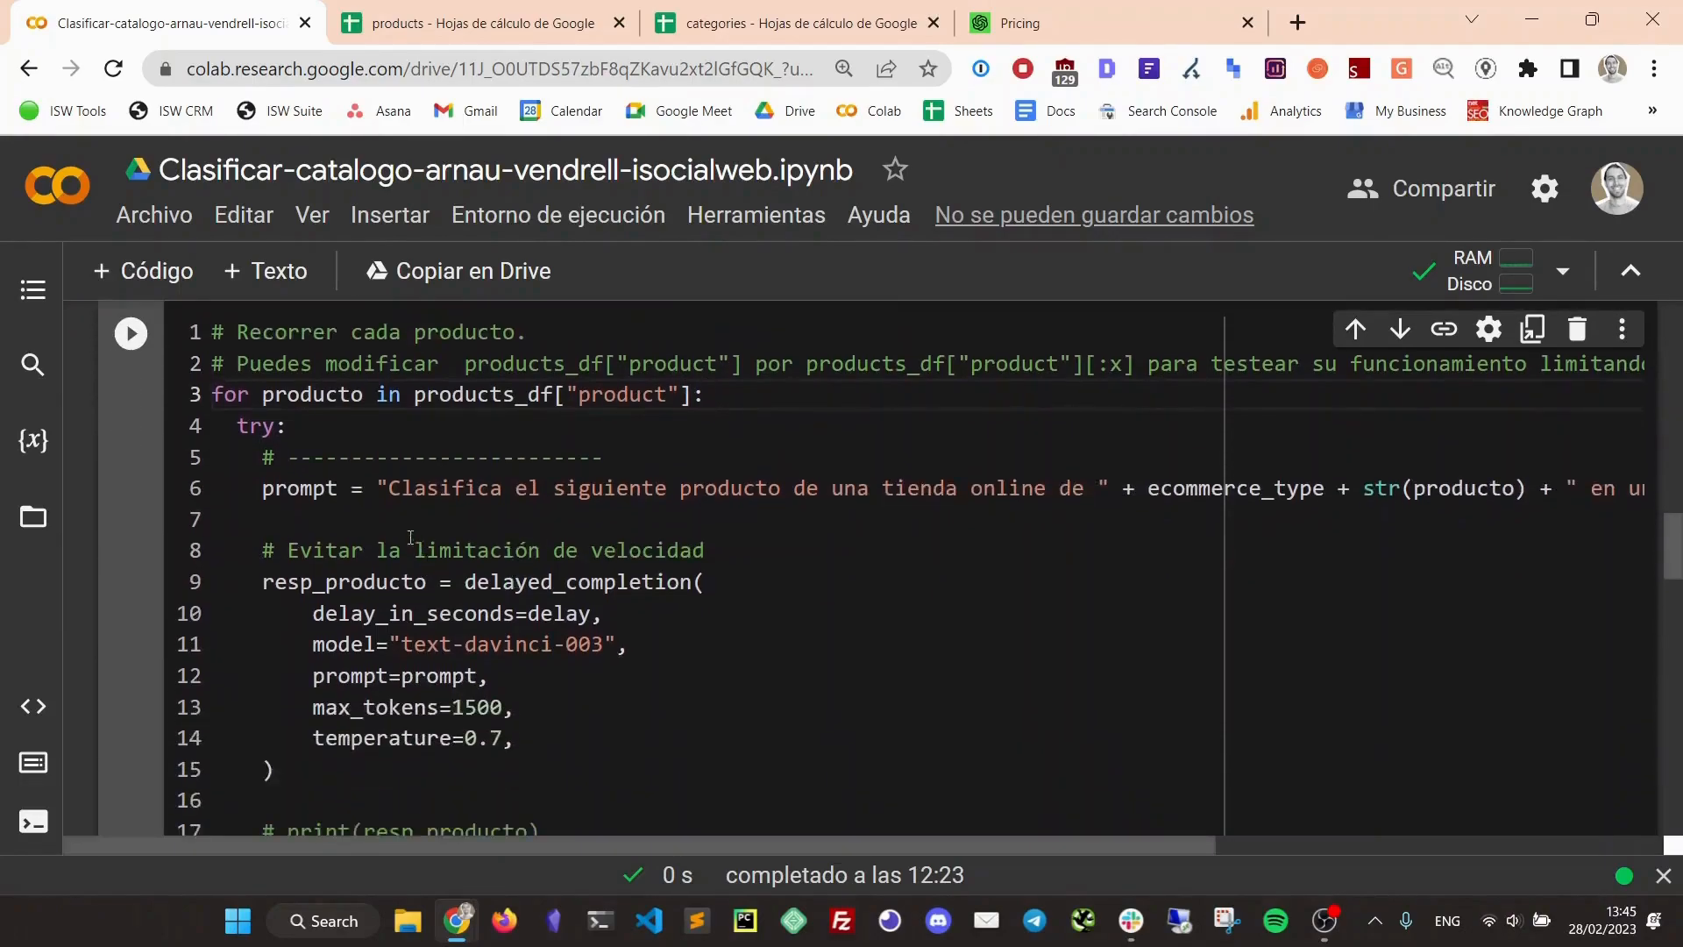
pyautogui.moveTo(468, 435)
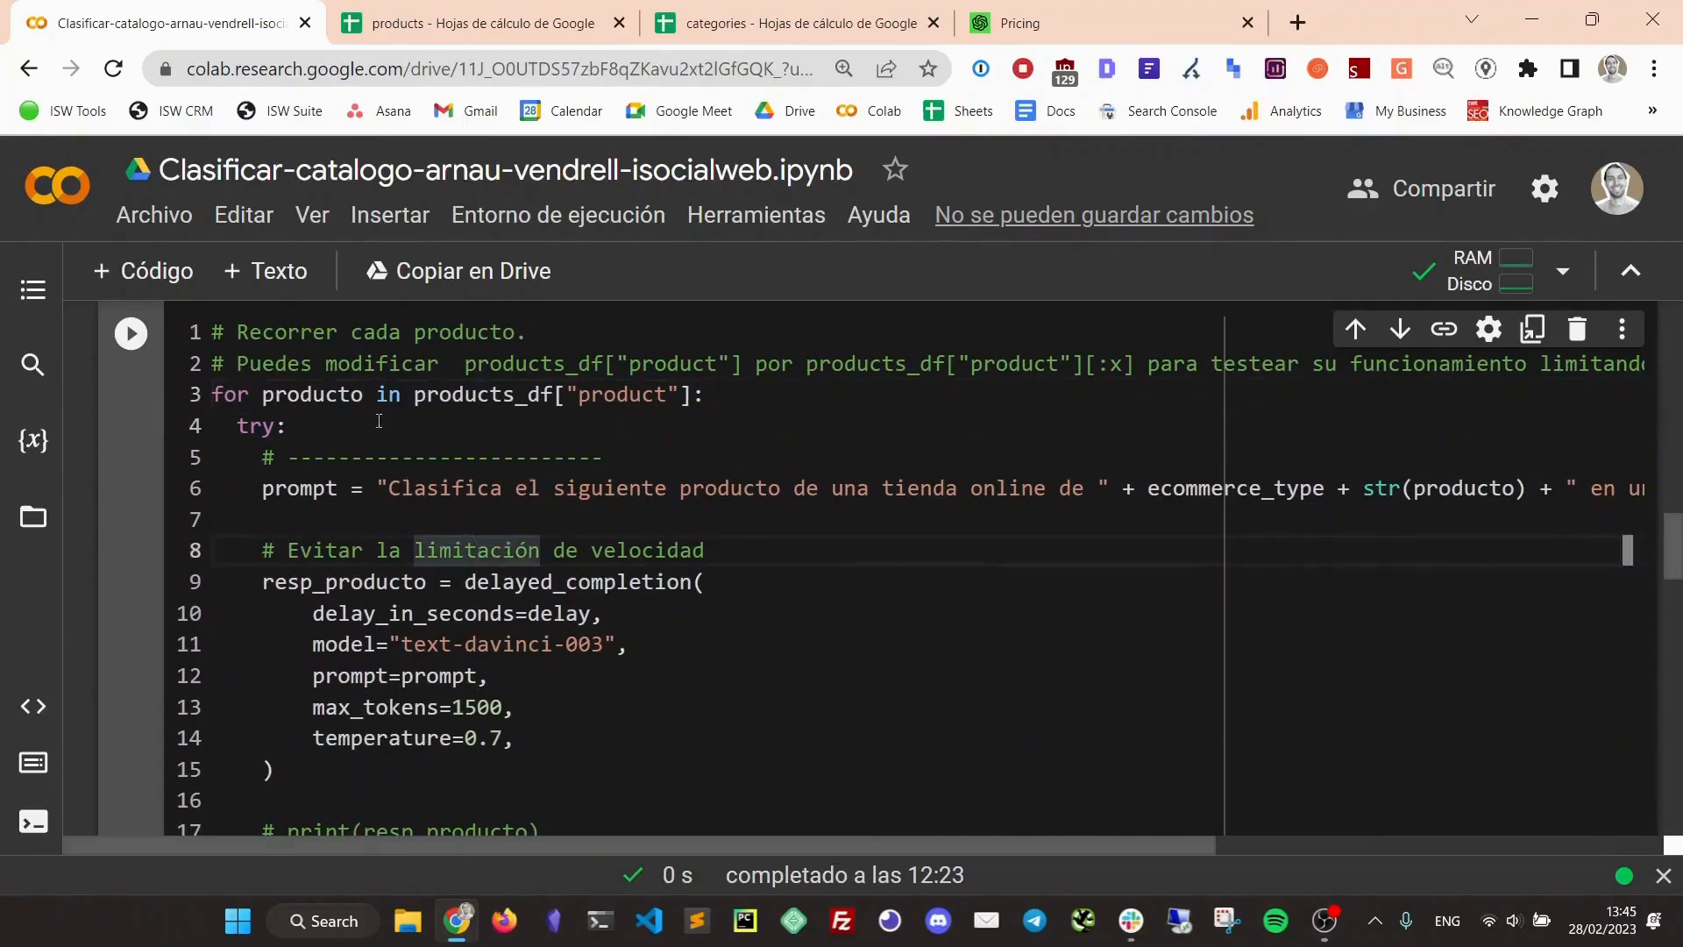
pyautogui.scroll(-3)
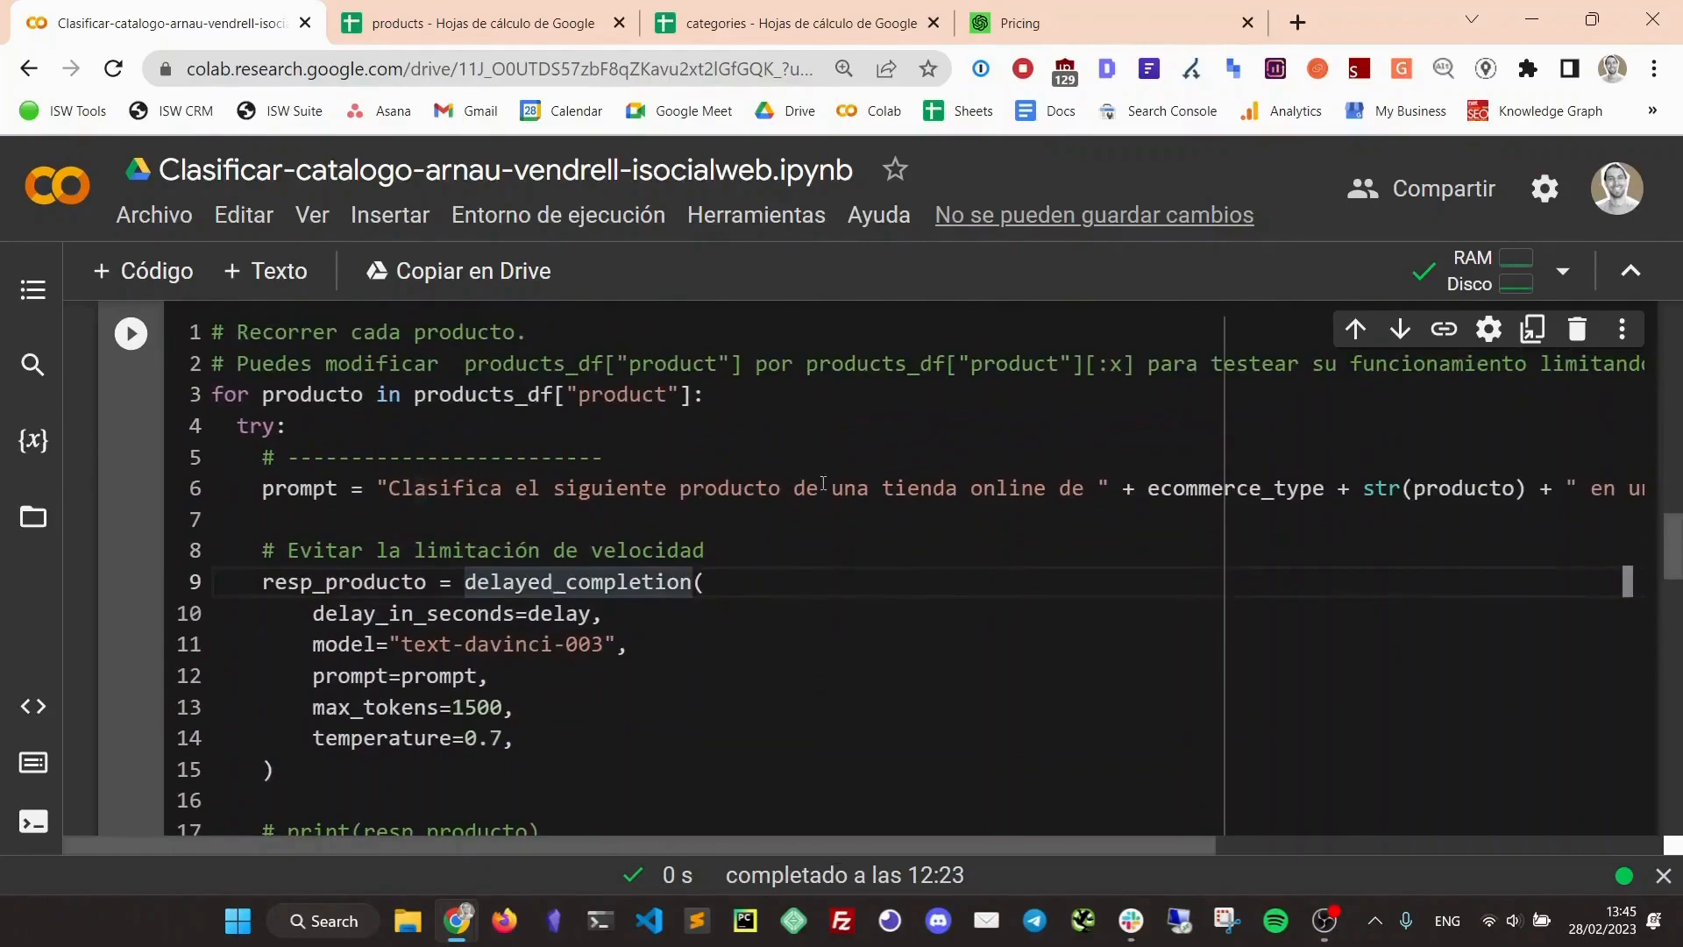
pyautogui.moveTo(1022, 513)
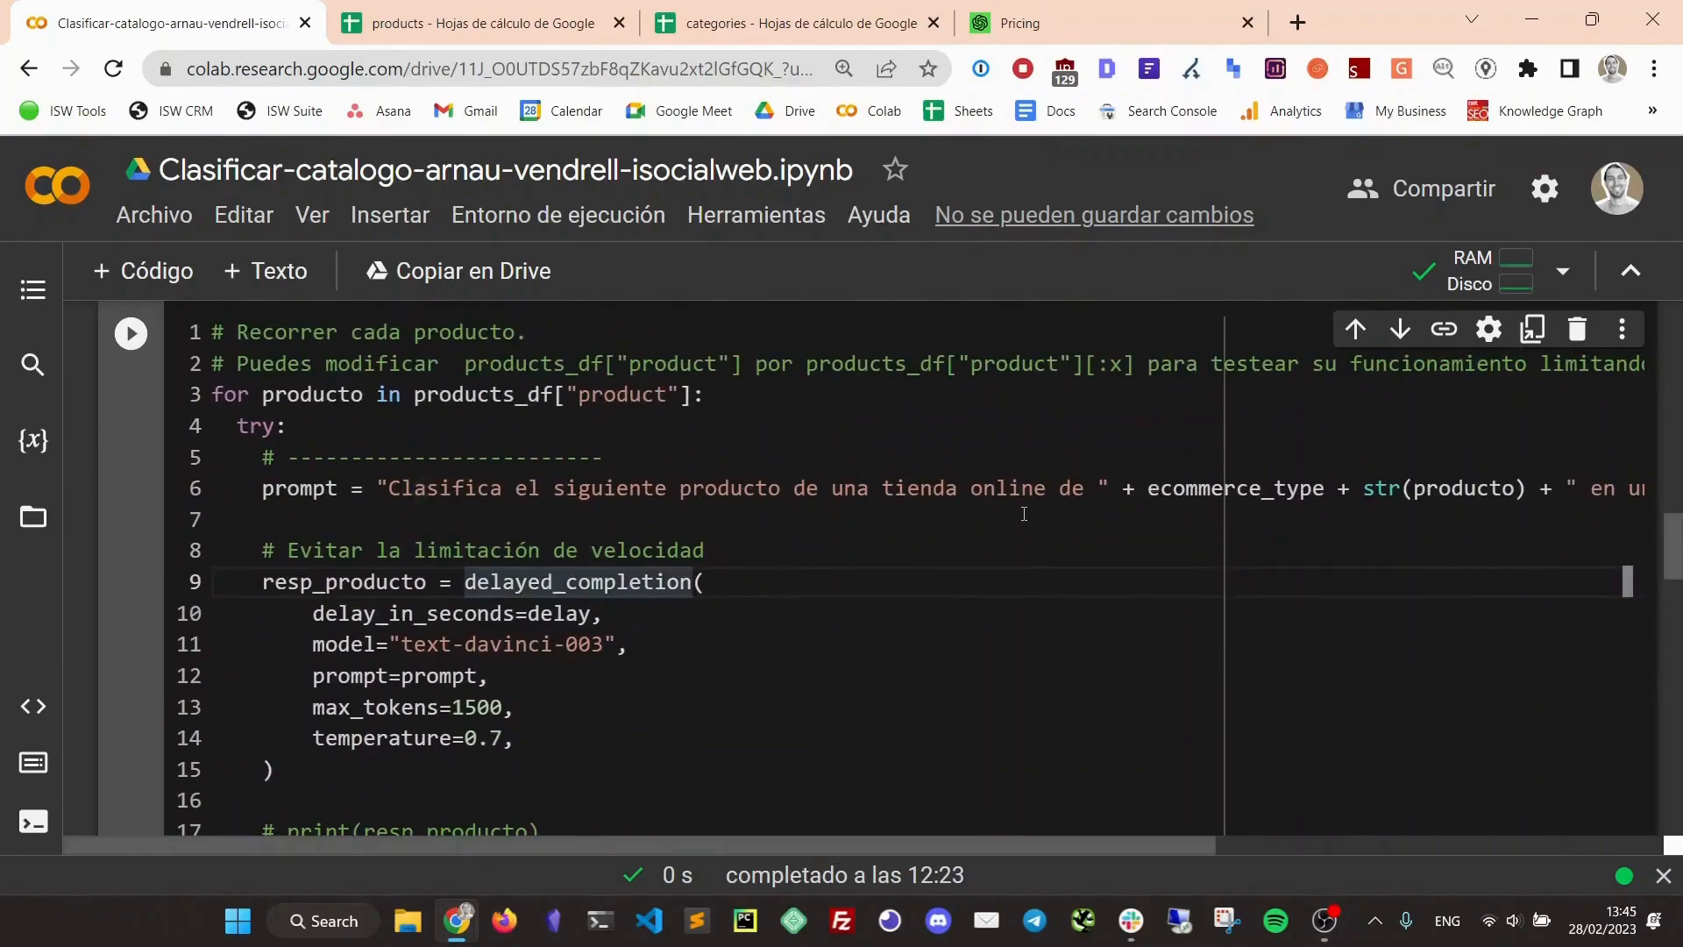
pyautogui.scroll(3)
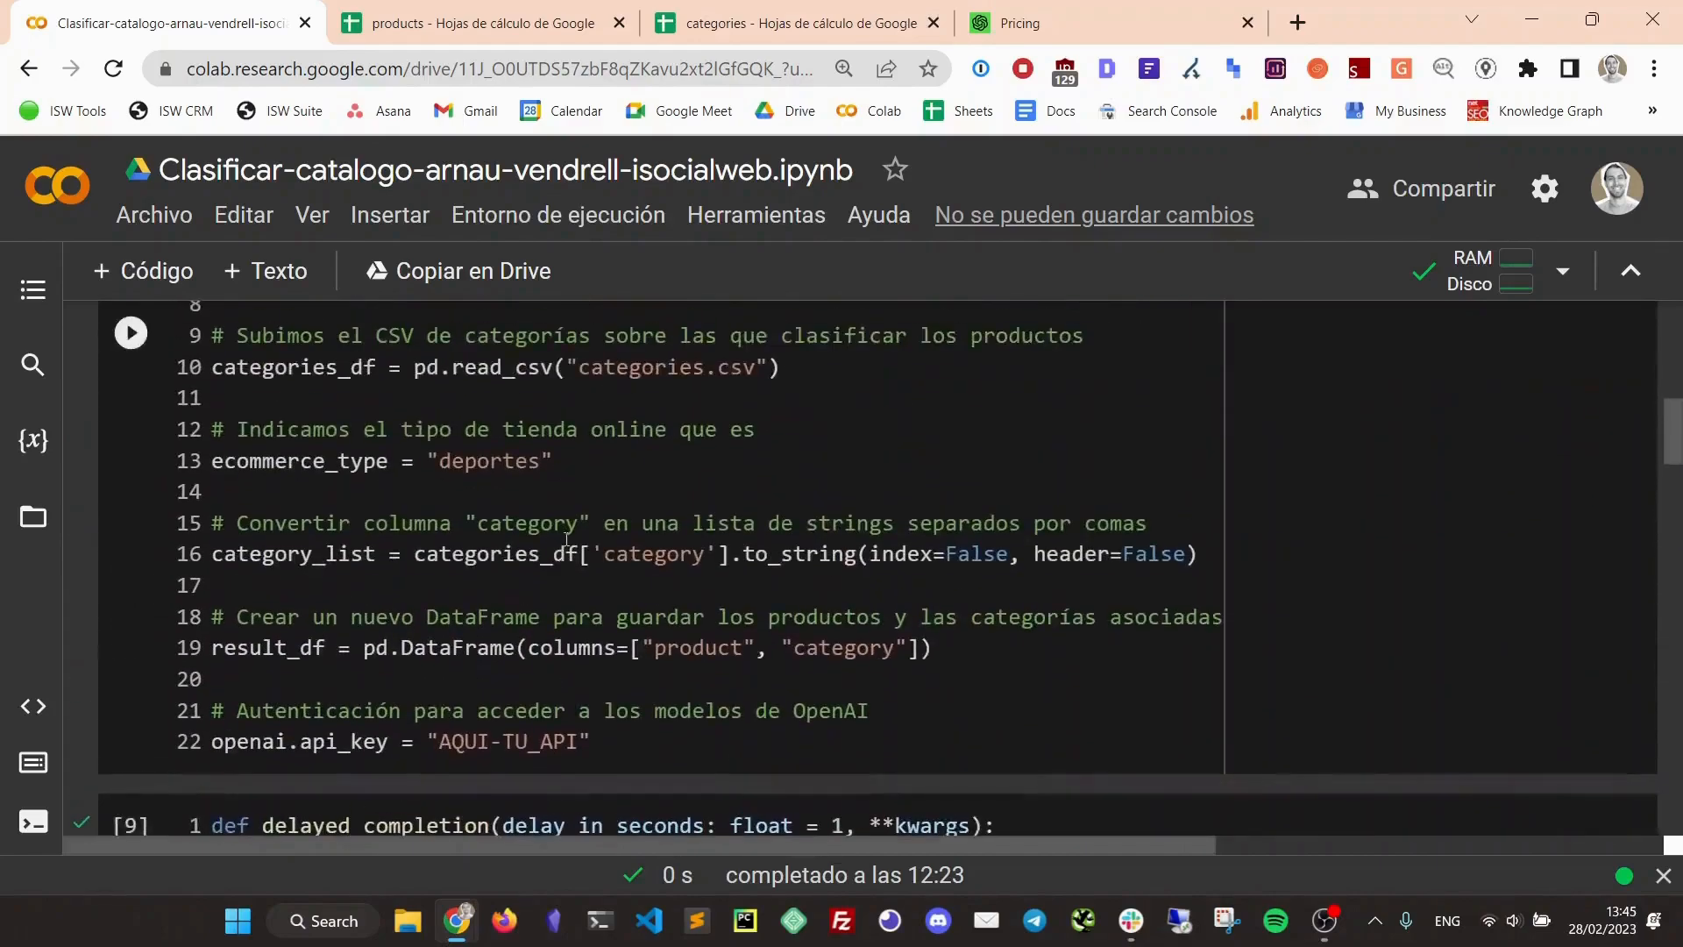
pyautogui.scroll(-3)
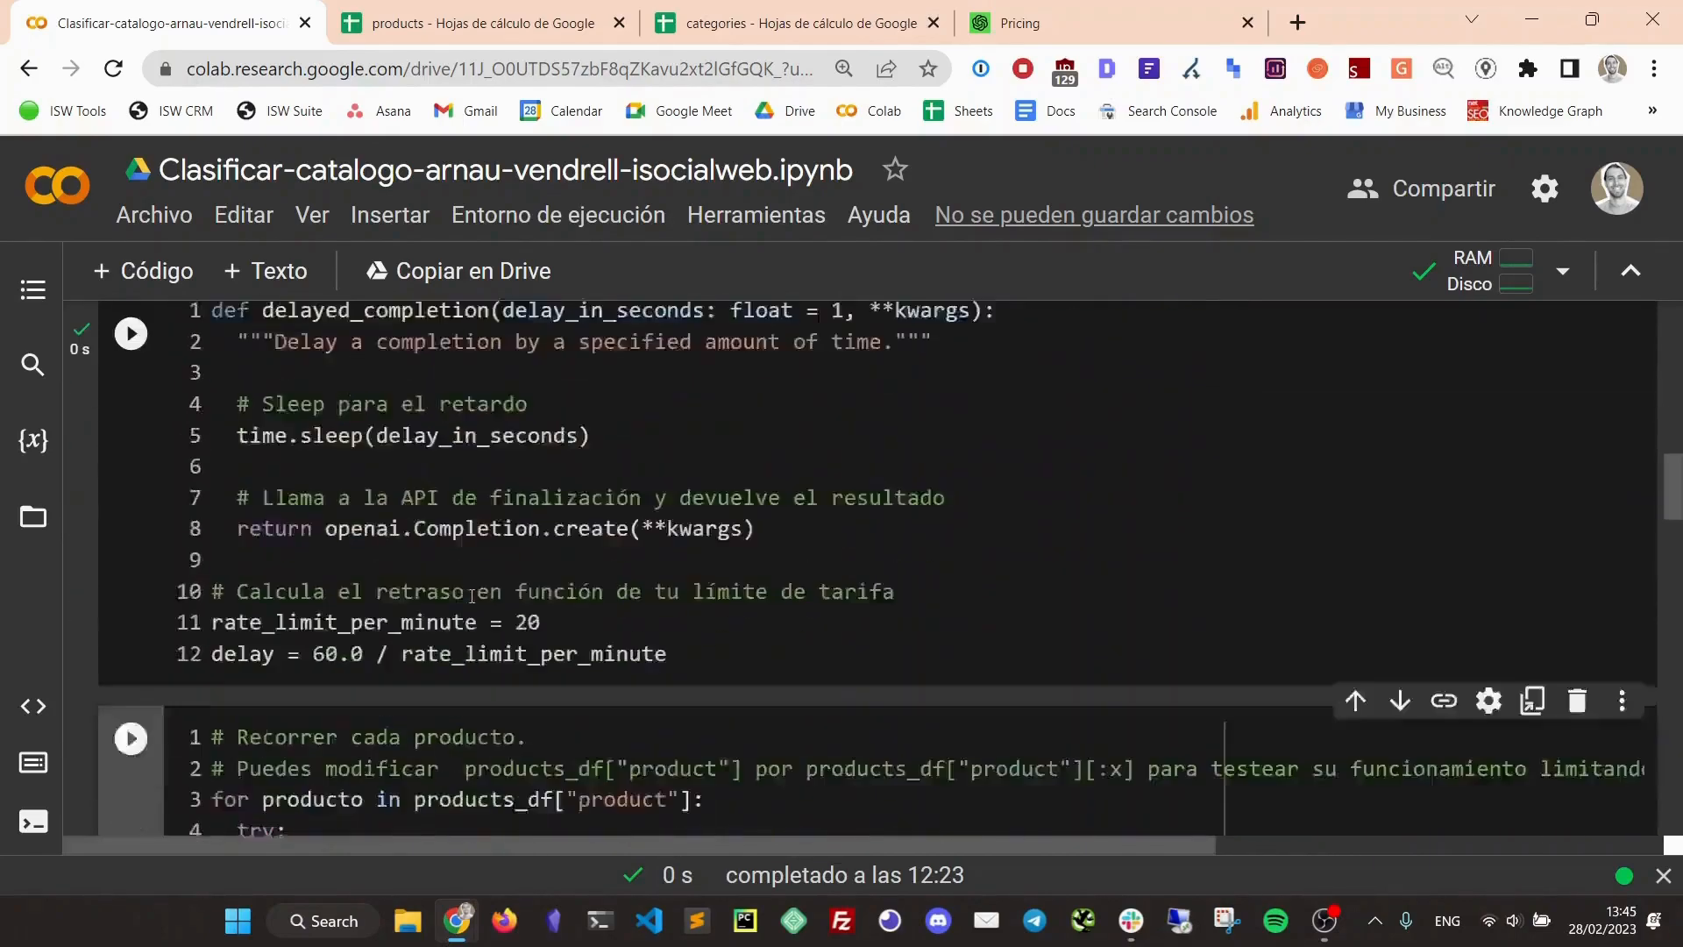
pyautogui.scroll(-3)
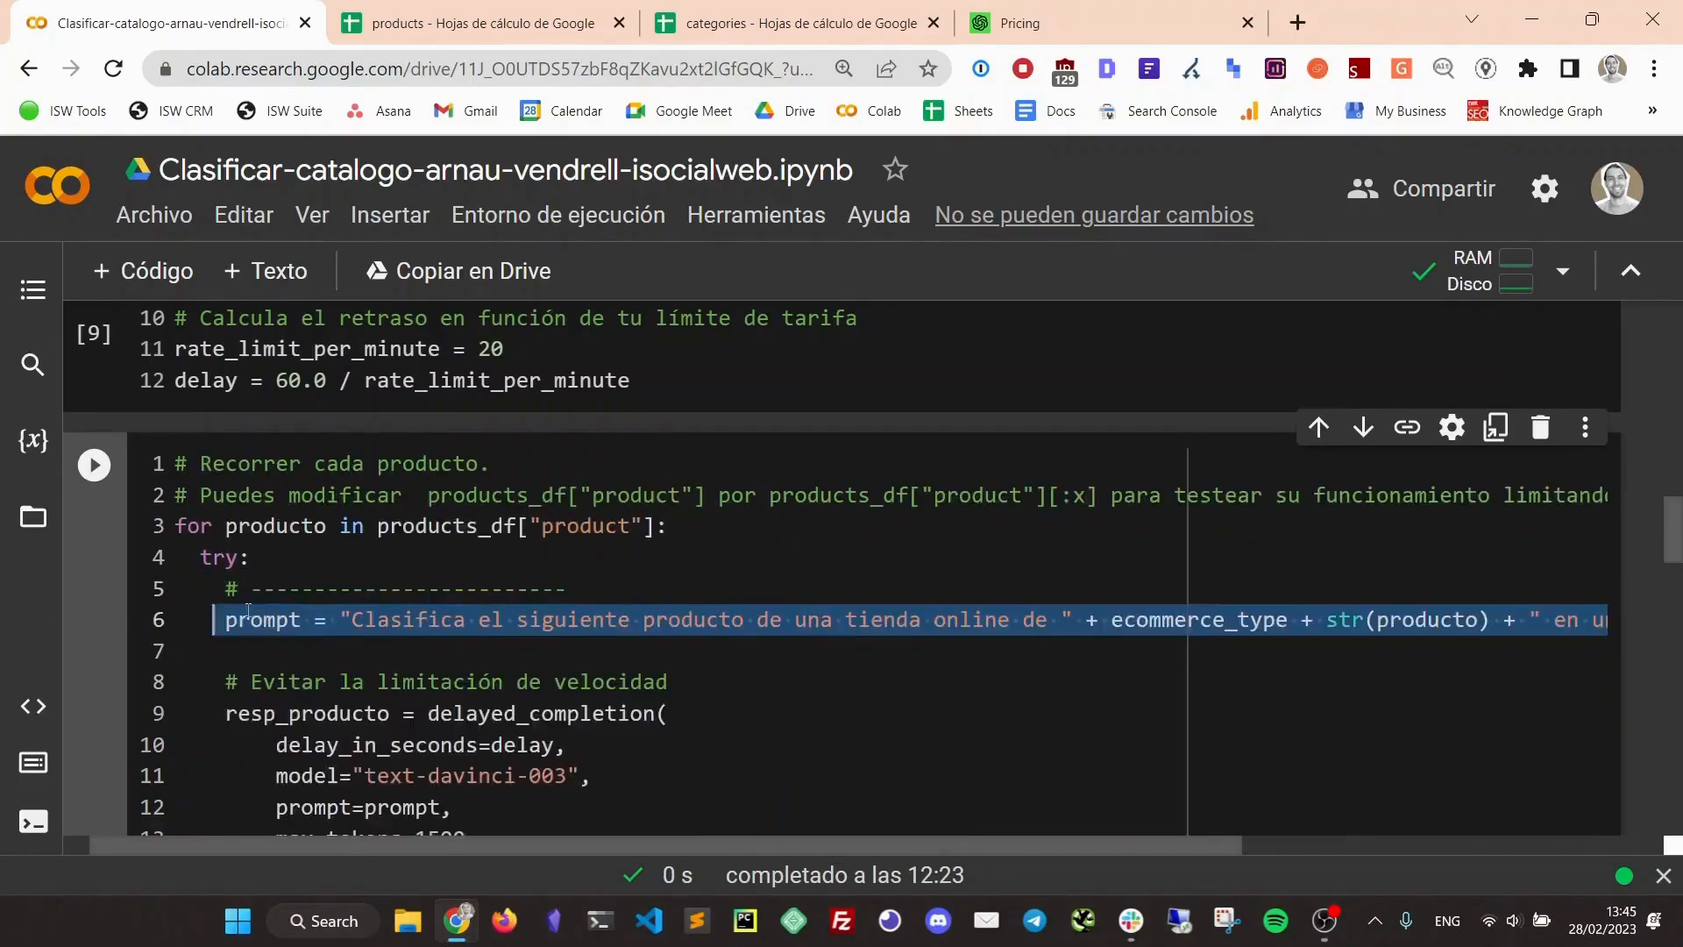
pyautogui.scroll(-3)
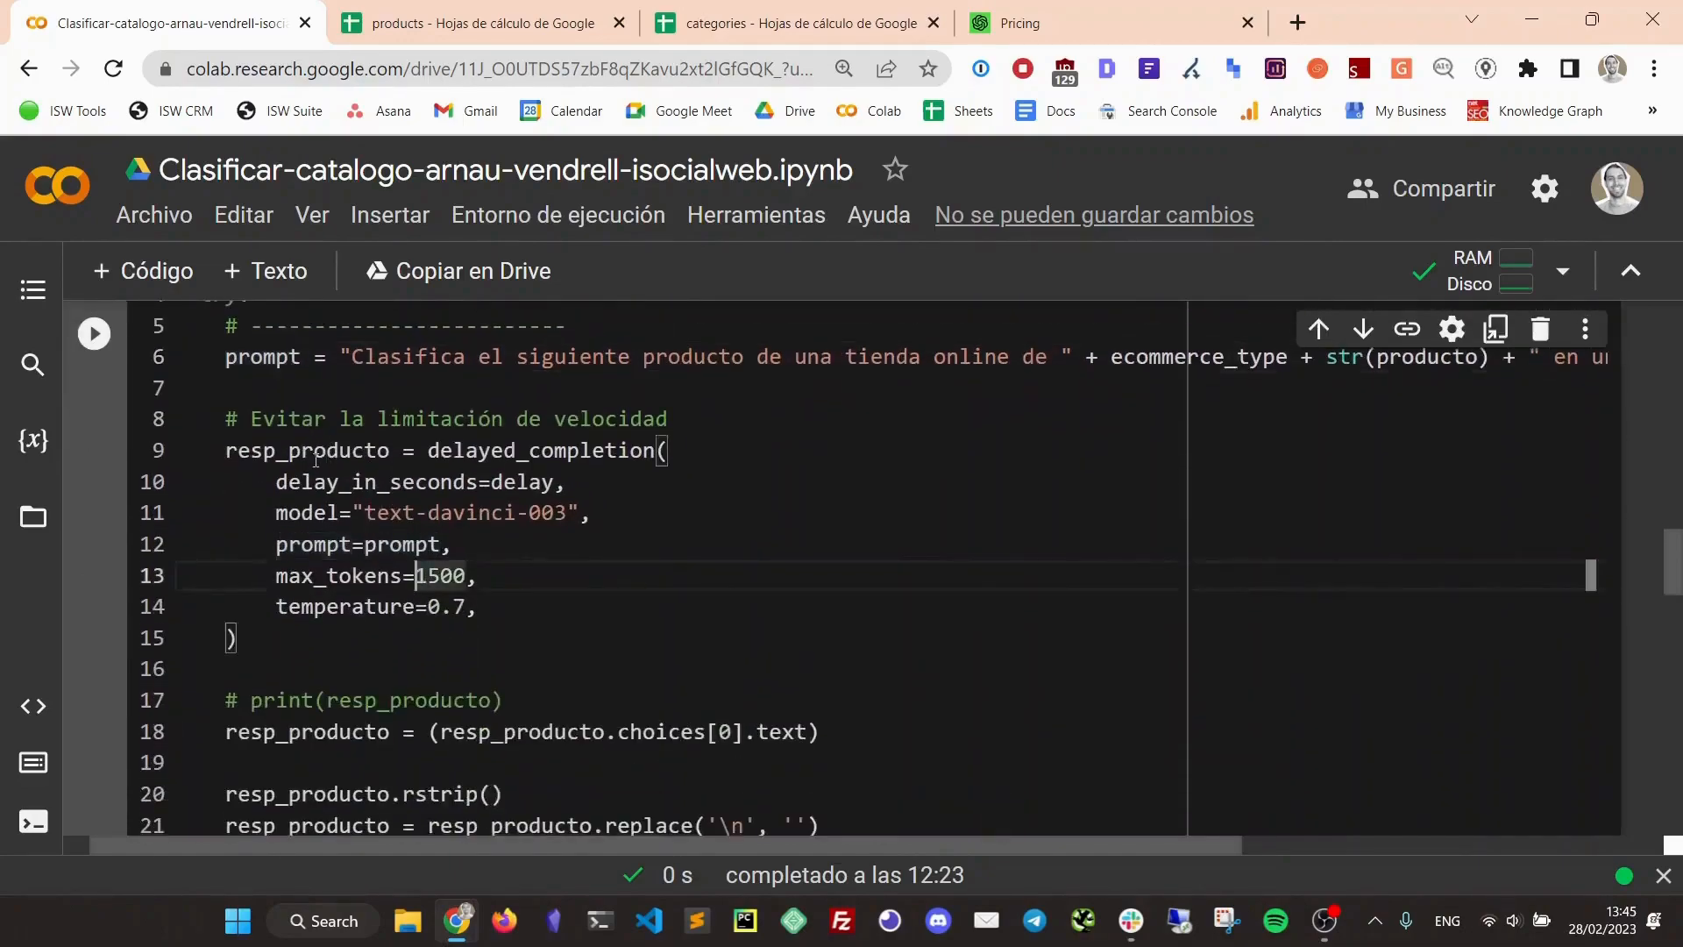
pyautogui.doubleClick(541, 451)
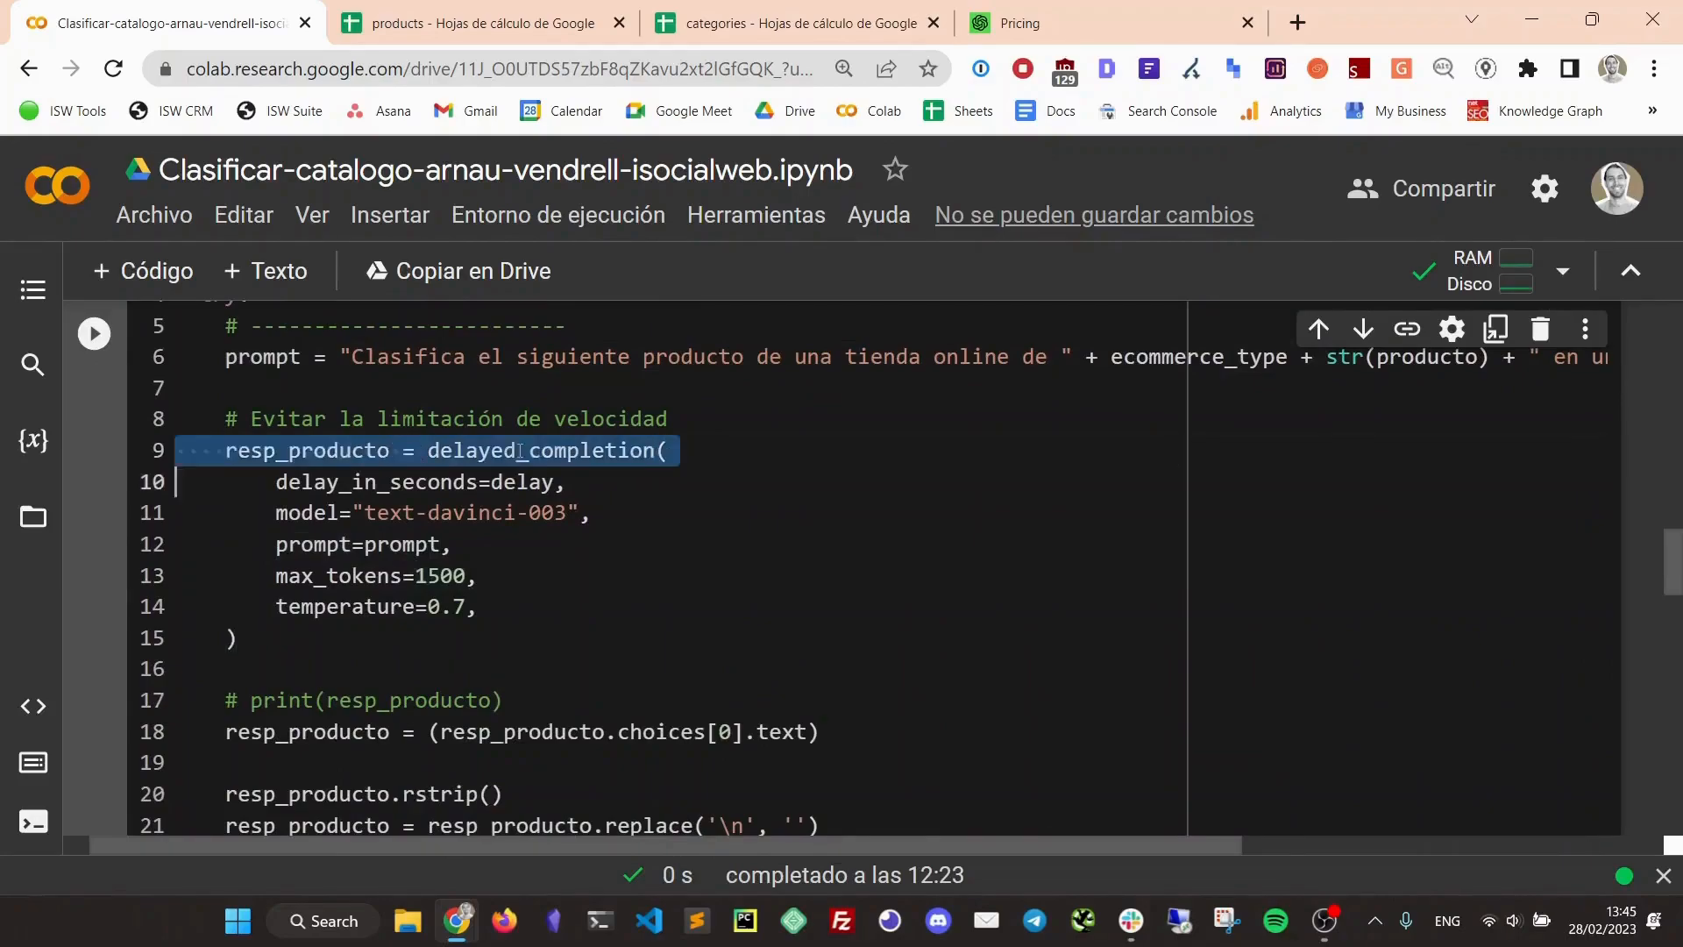
pyautogui.scroll(-3)
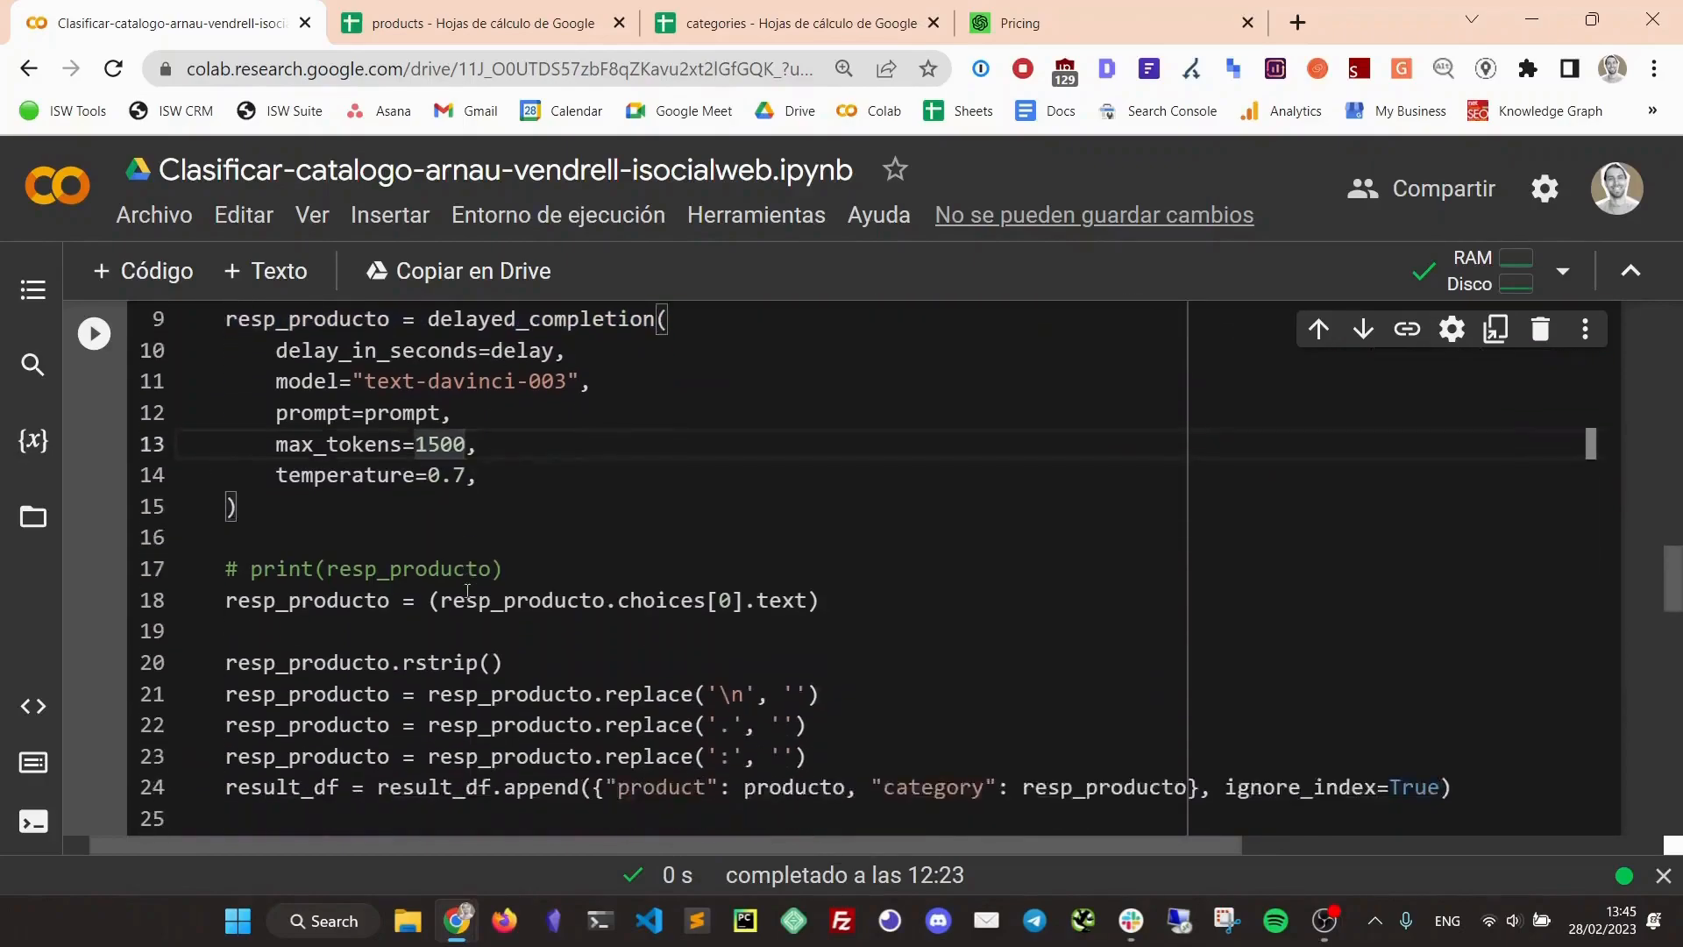
pyautogui.scroll(-3)
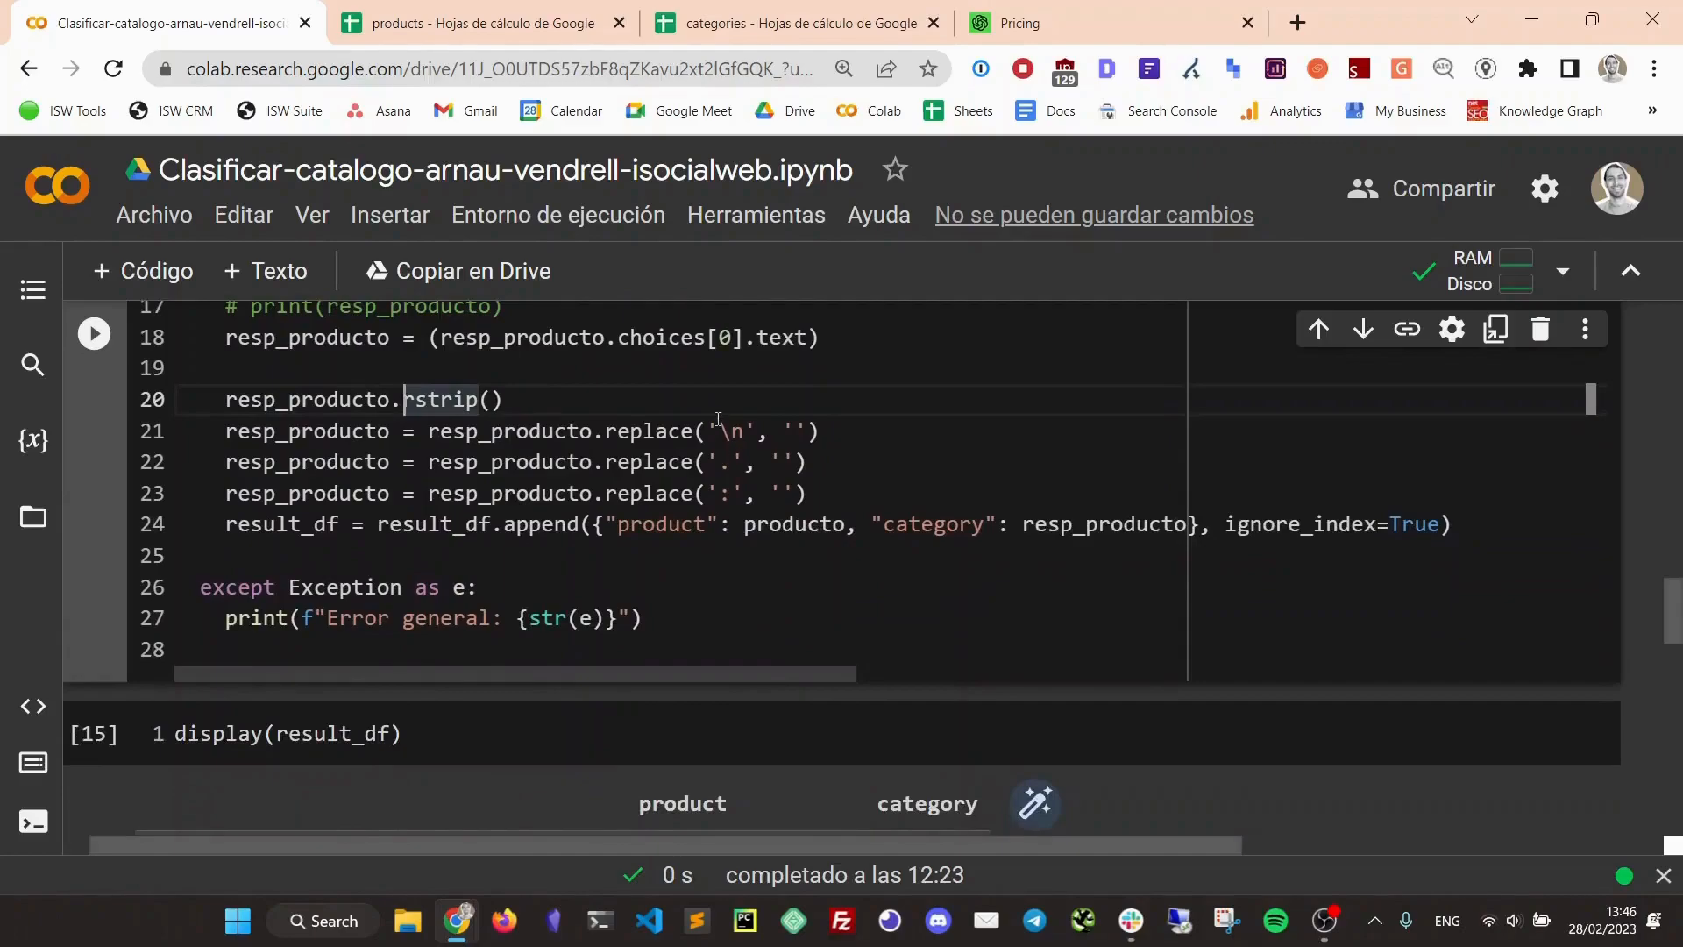
pyautogui.moveTo(525, 455)
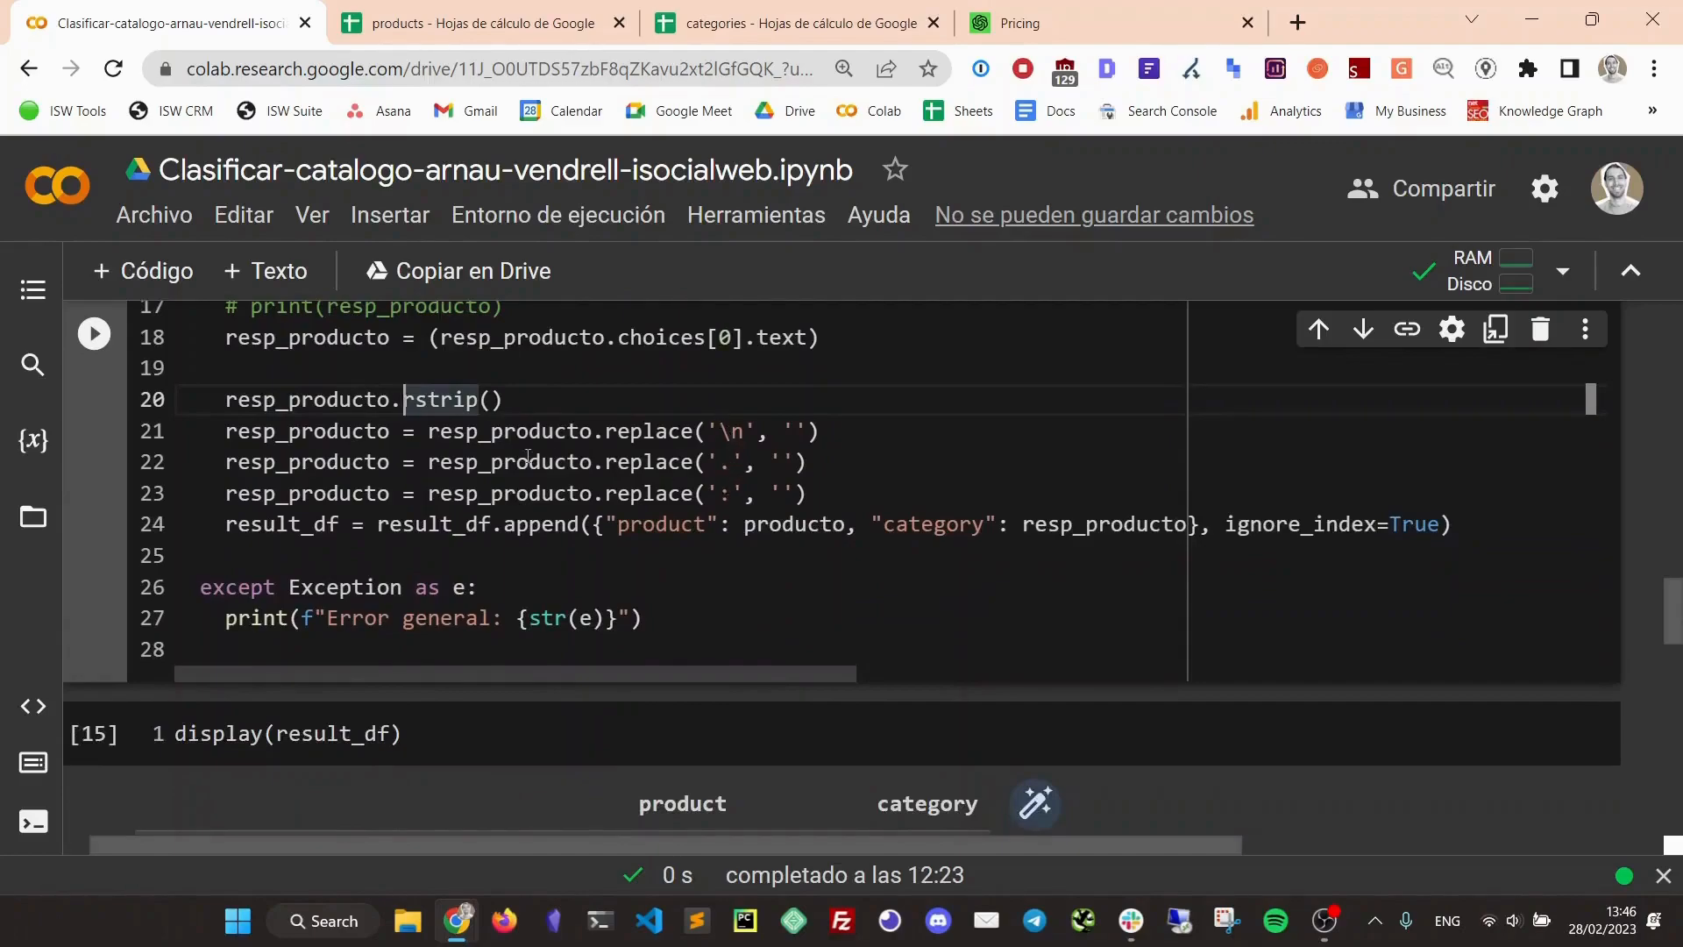
pyautogui.doubleClick(279, 525)
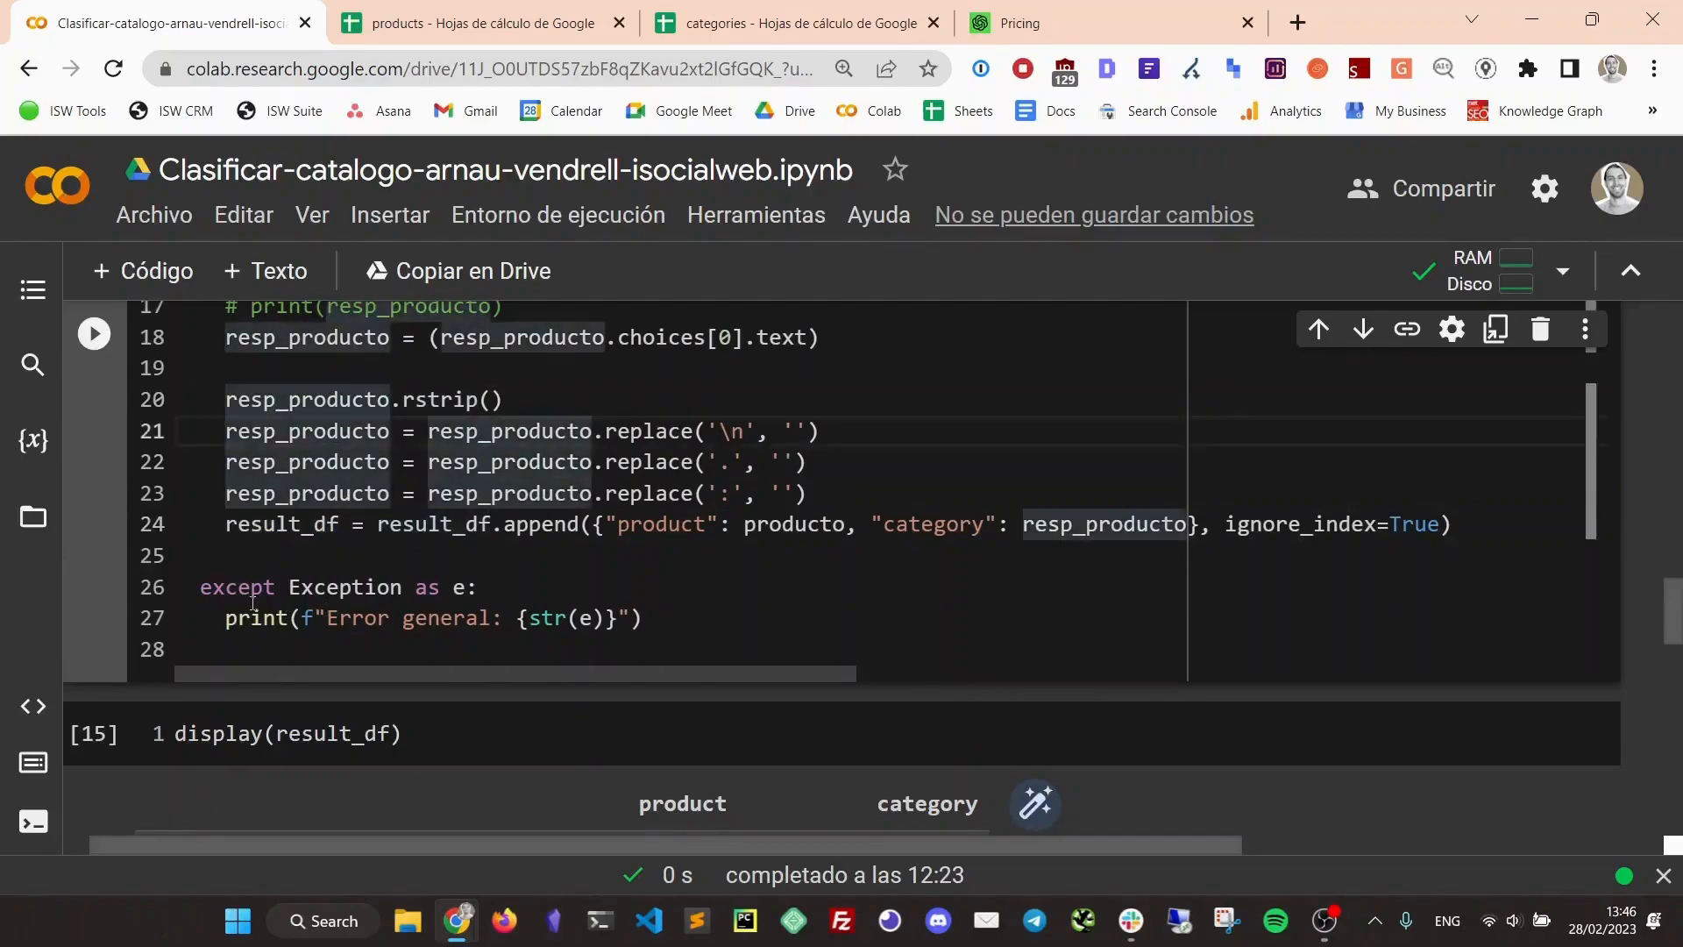
pyautogui.click(480, 588)
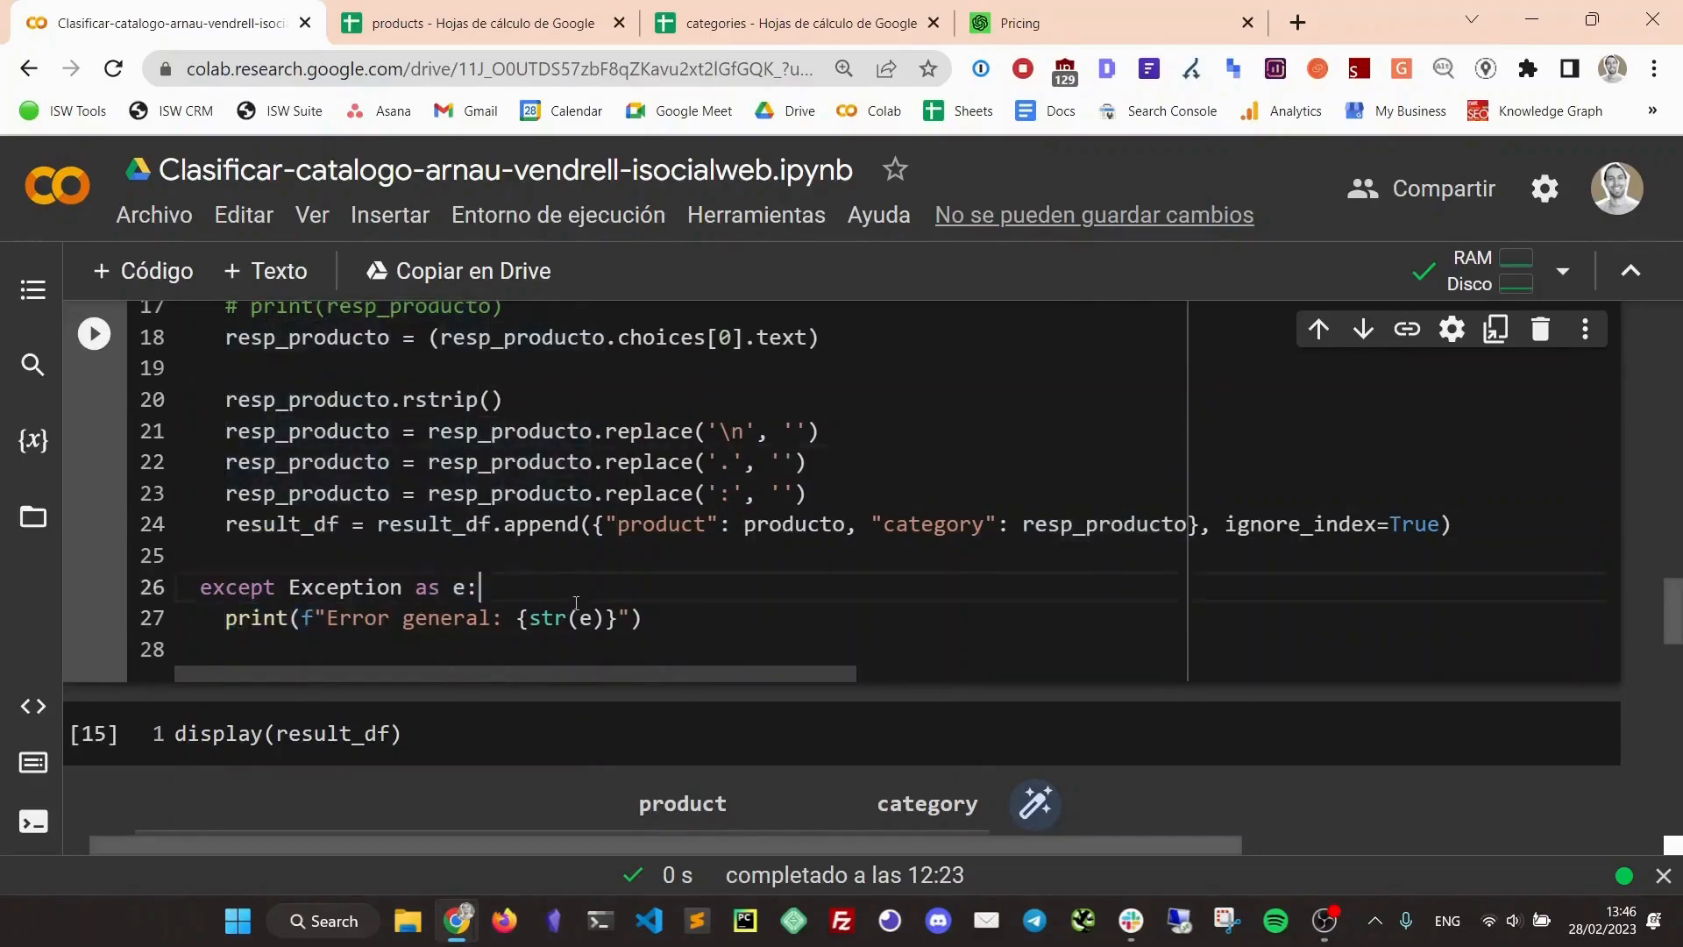
pyautogui.scroll(-3)
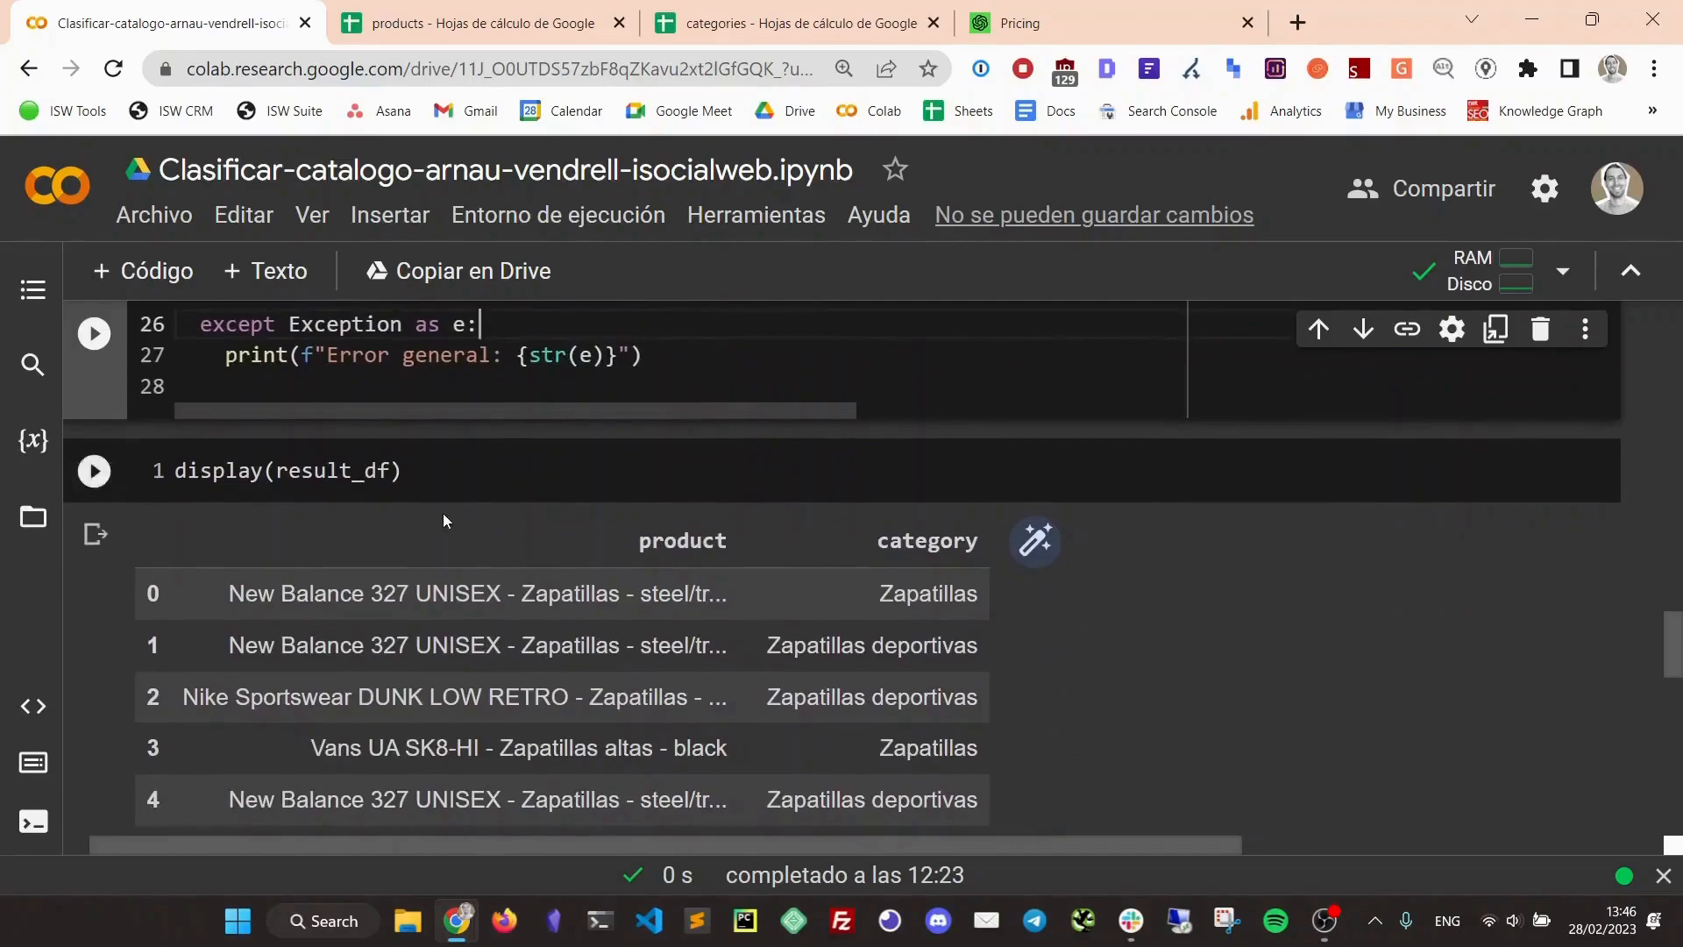
pyautogui.click(286, 470)
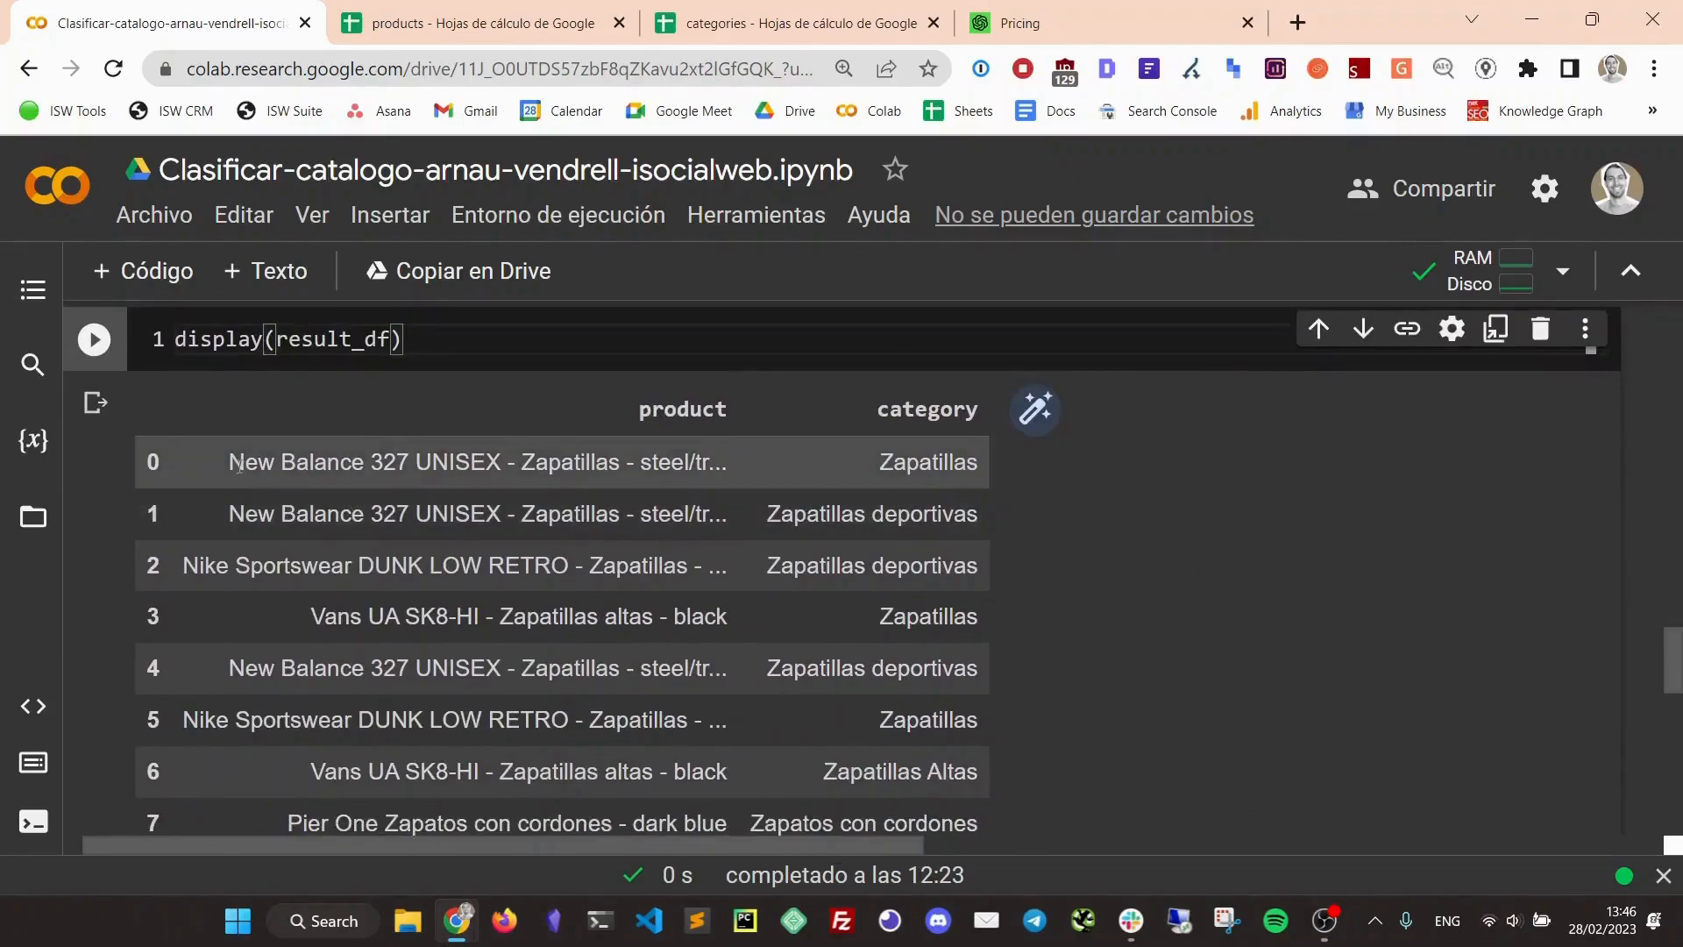
pyautogui.scroll(-3)
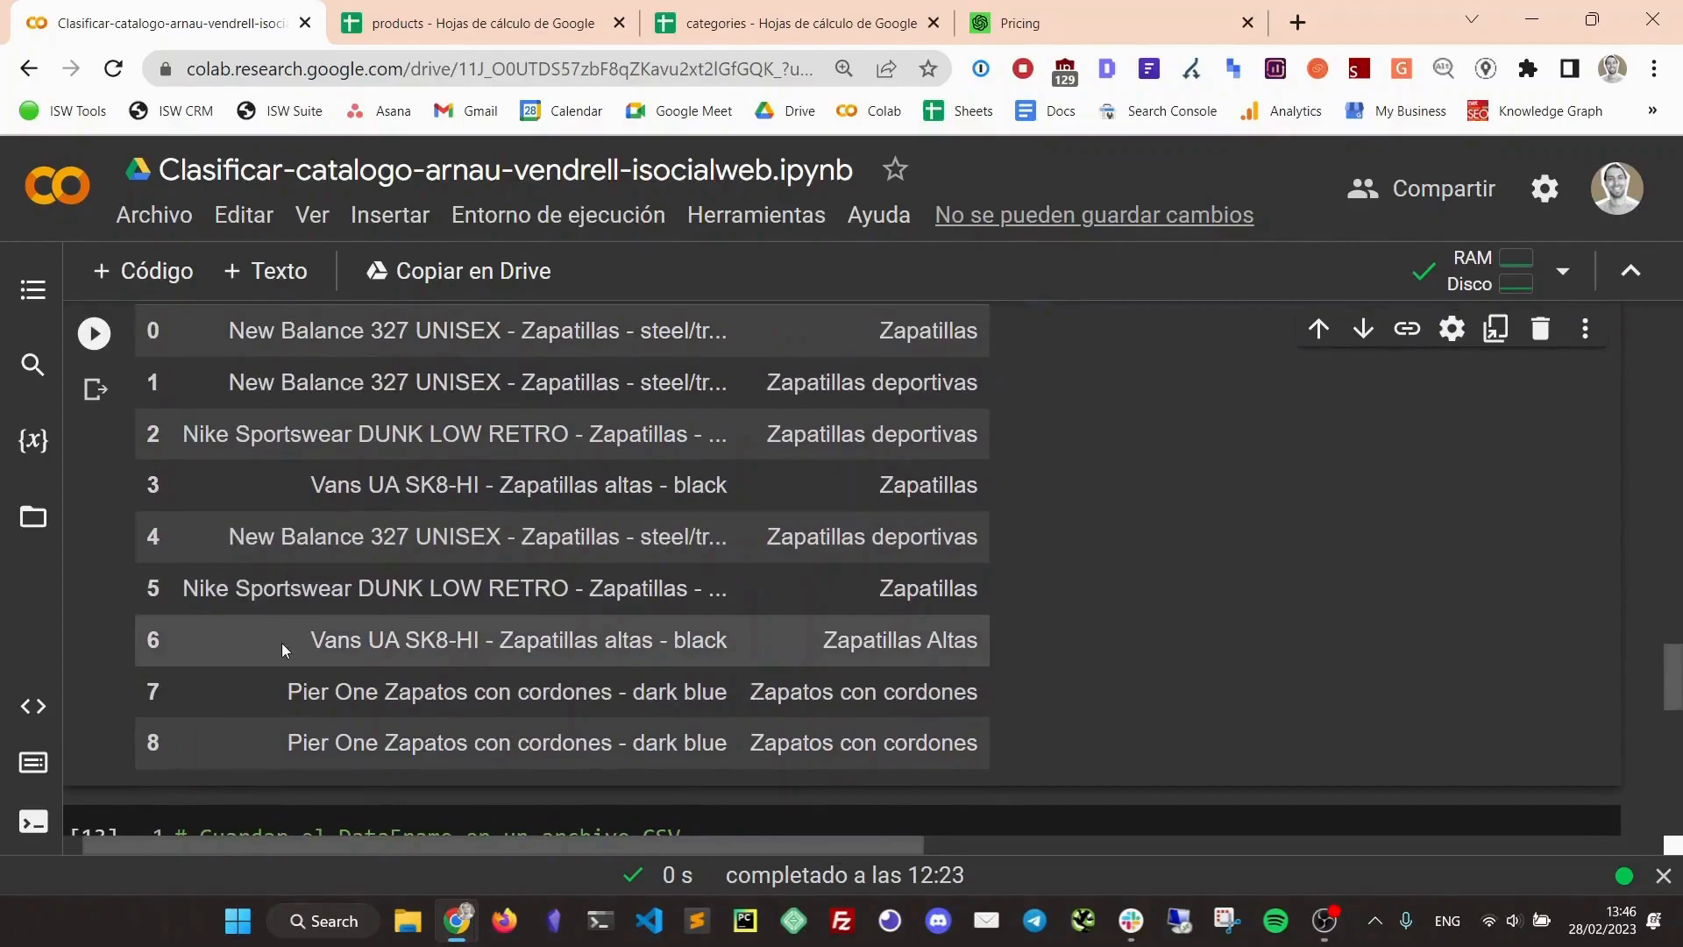
pyautogui.scroll(-3)
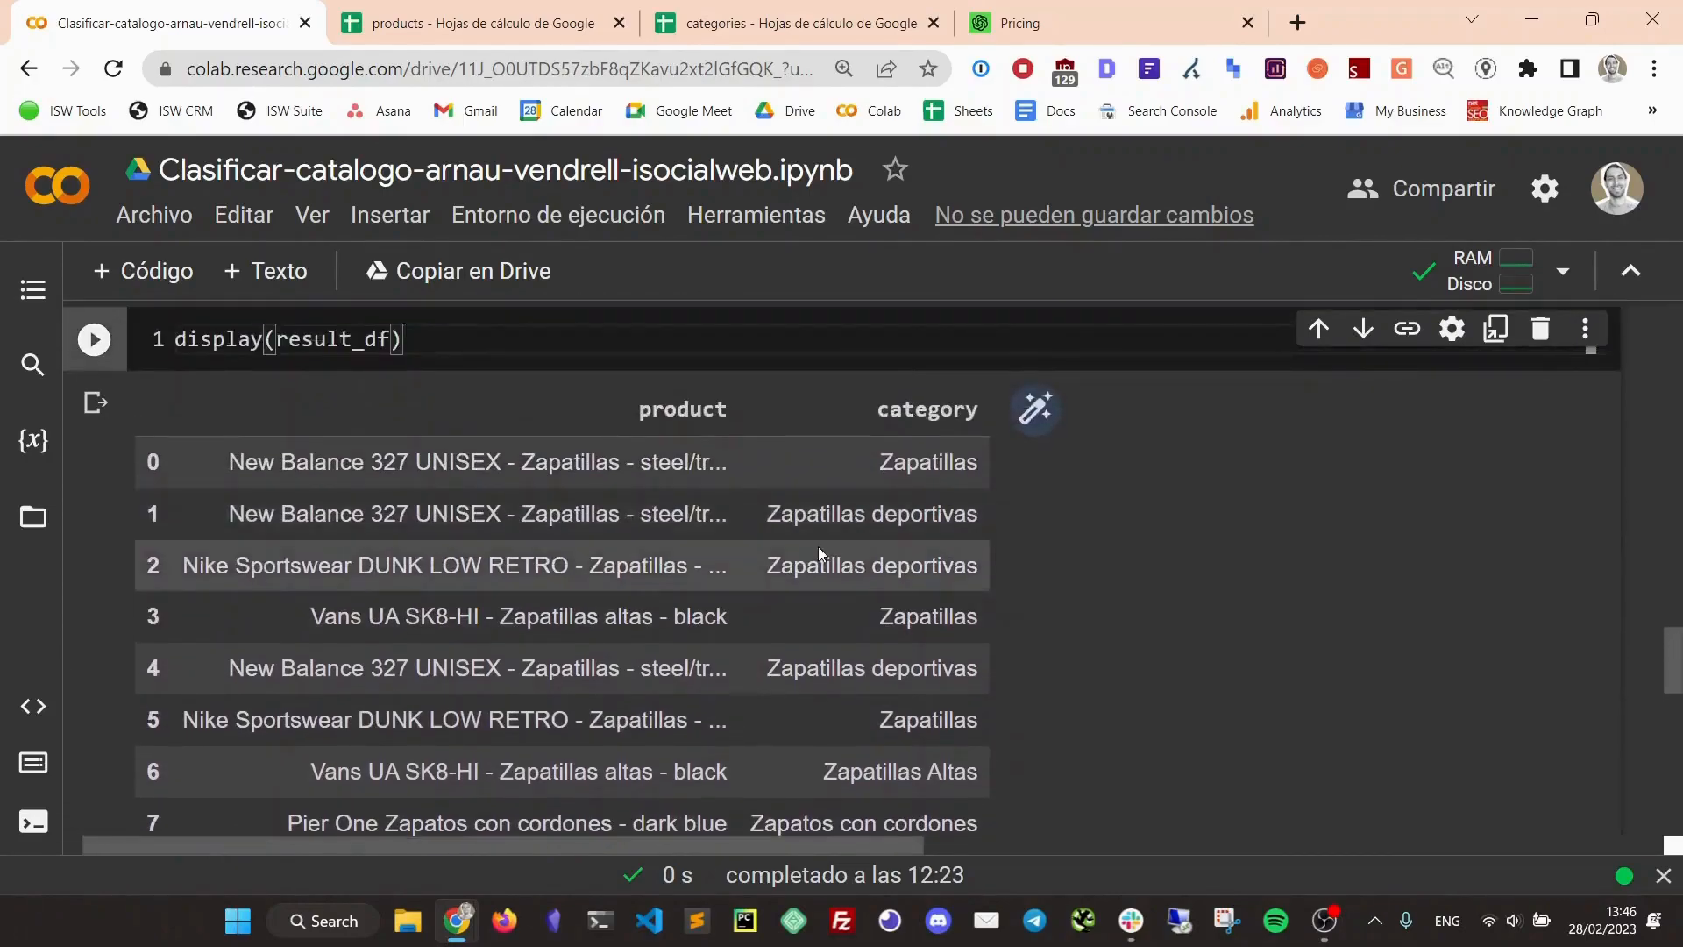
pyautogui.scroll(-3)
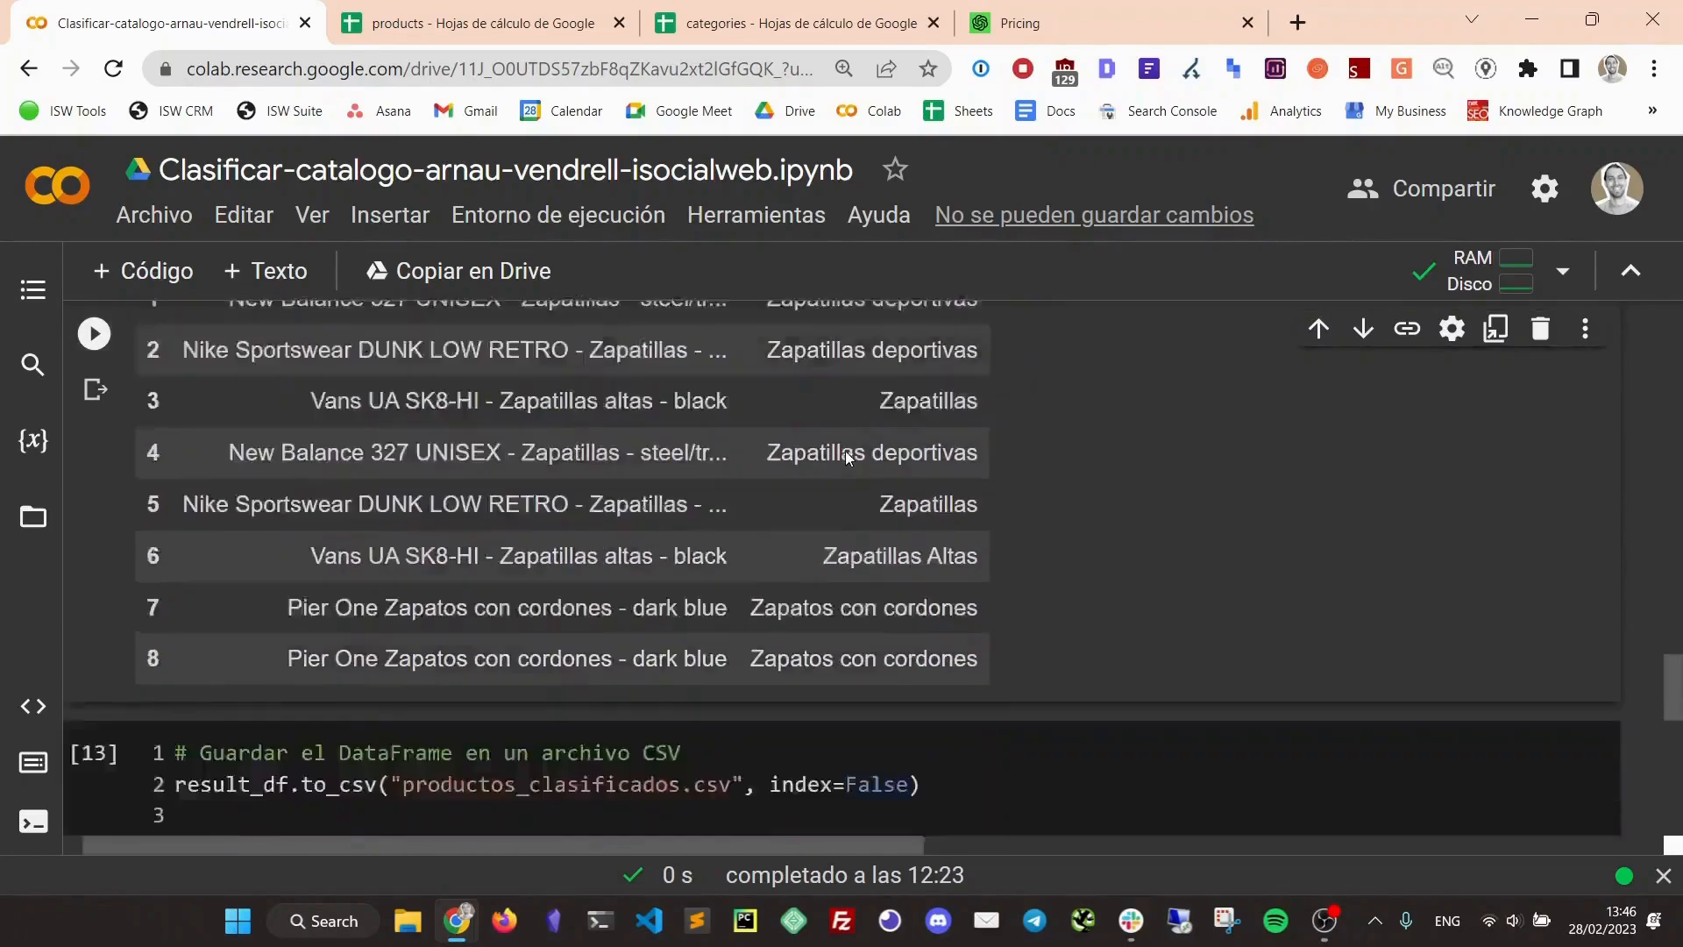
pyautogui.scroll(-3)
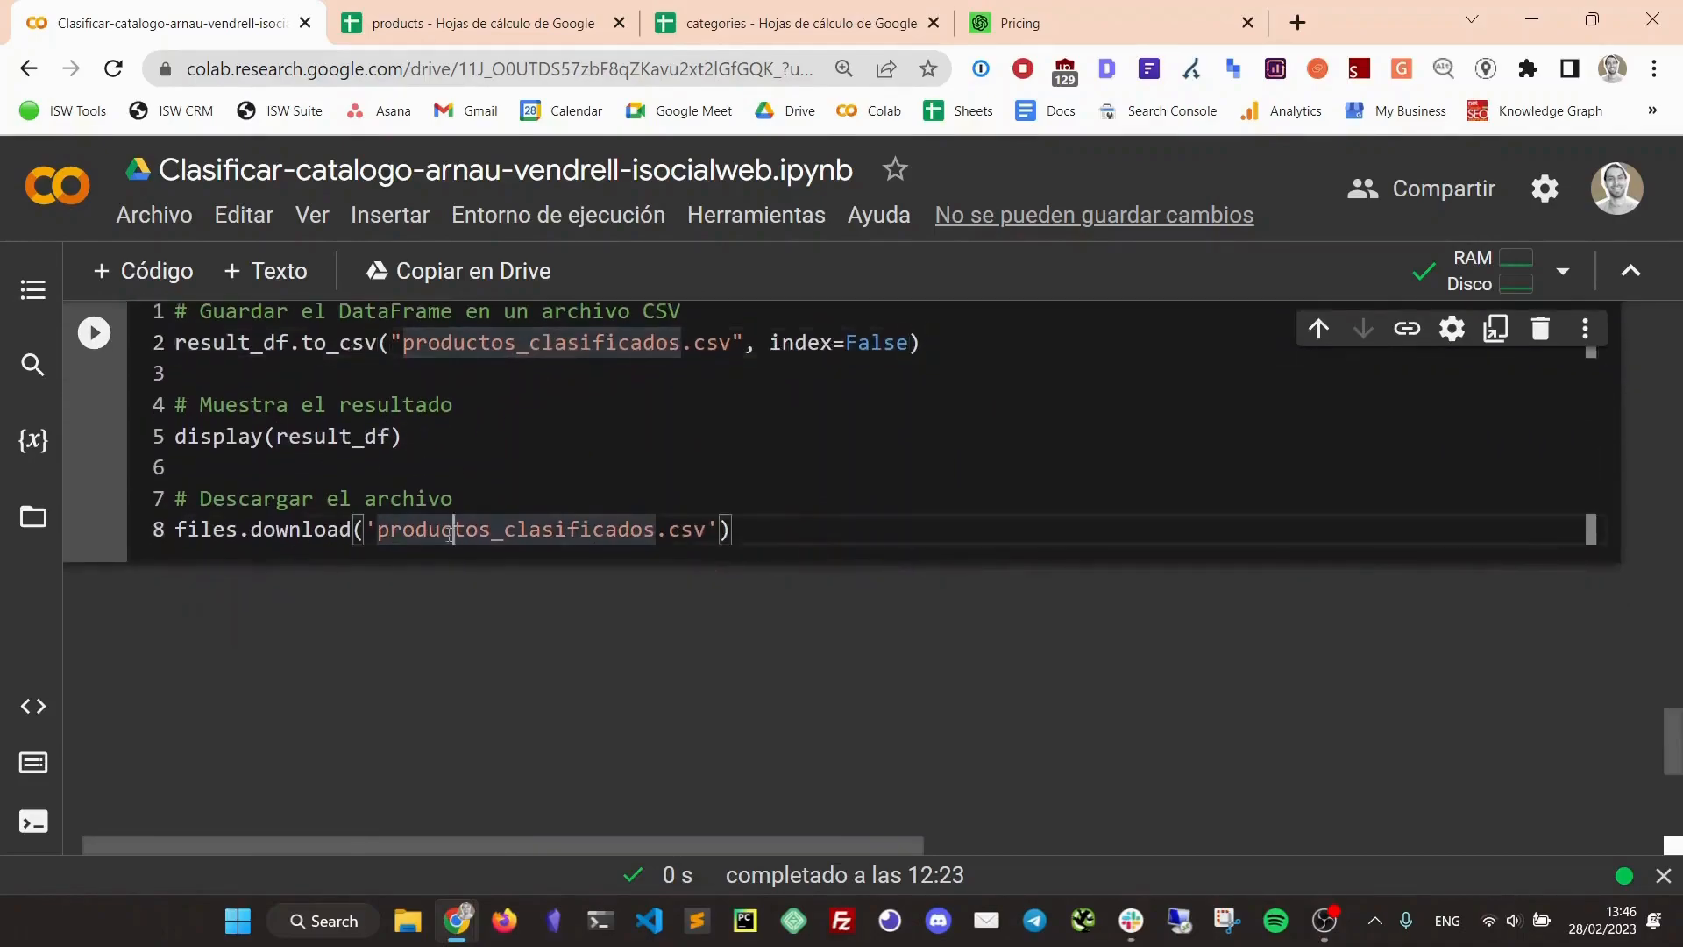
pyautogui.doubleClick(515, 529)
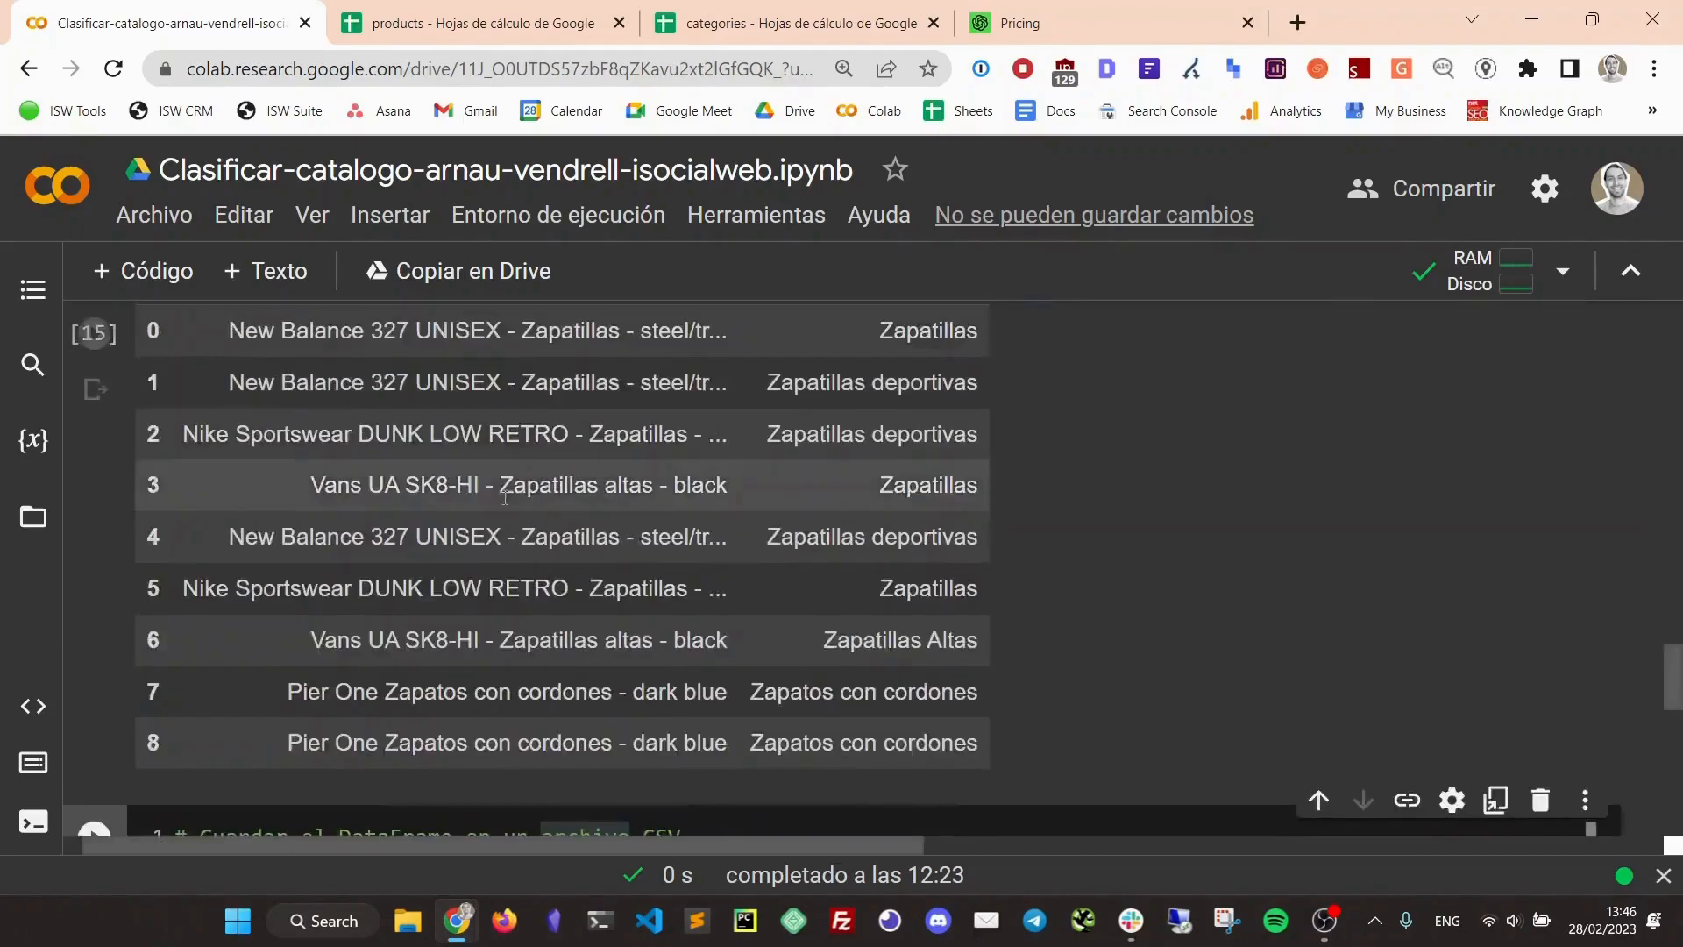
pyautogui.scroll(3)
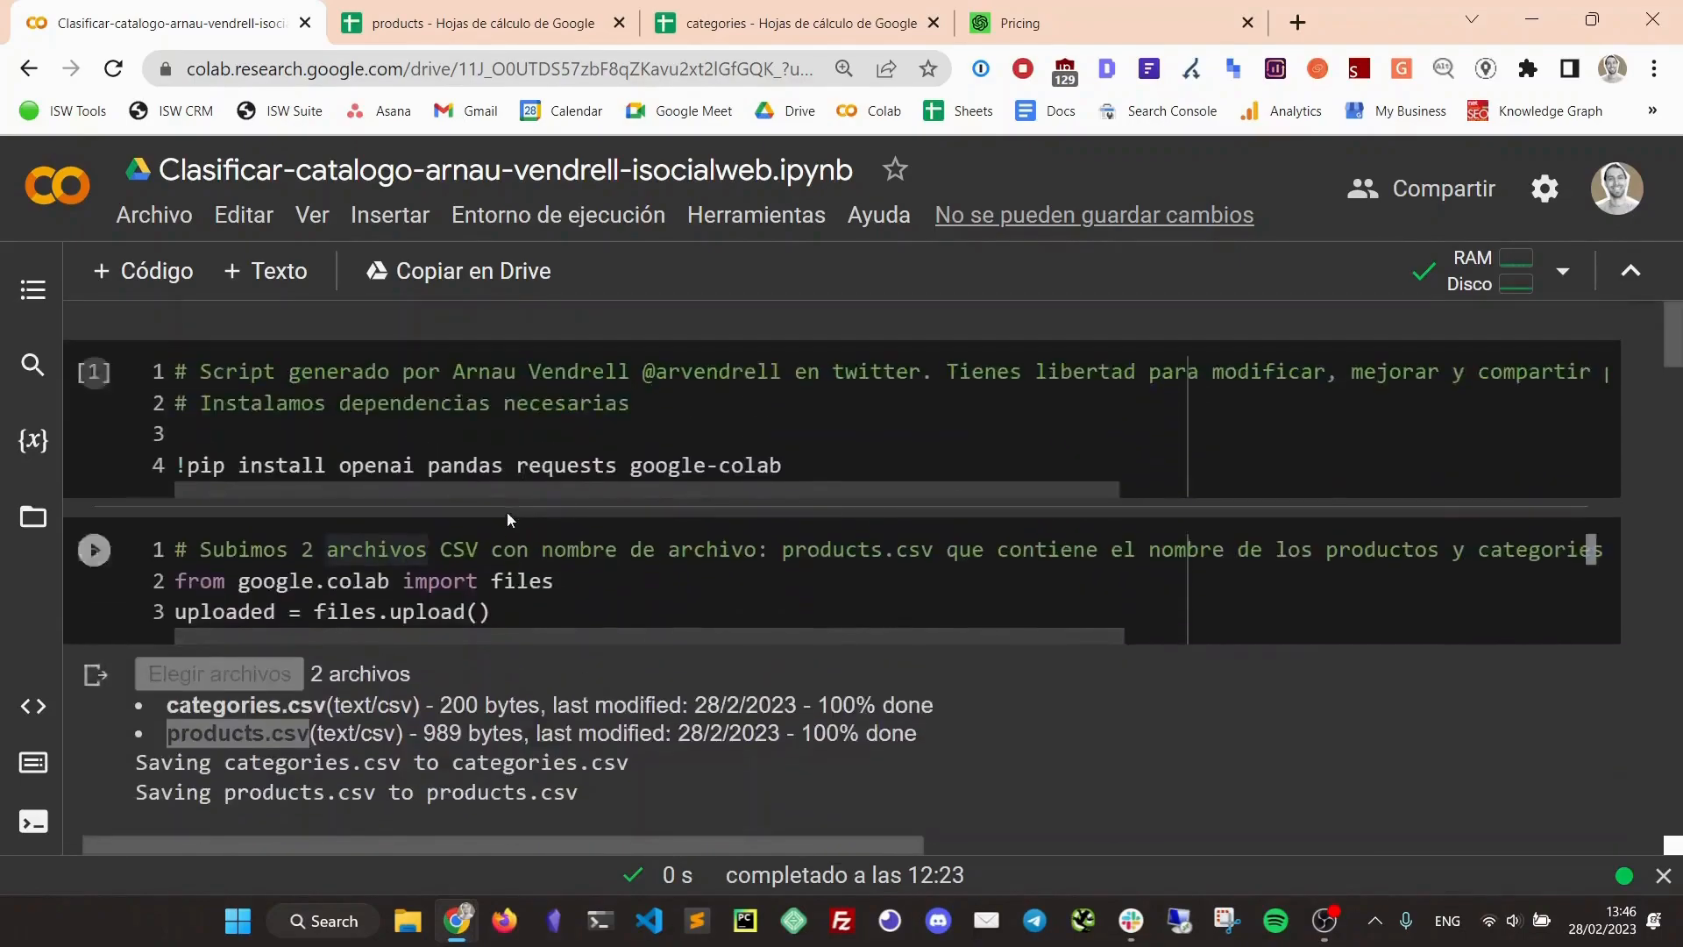